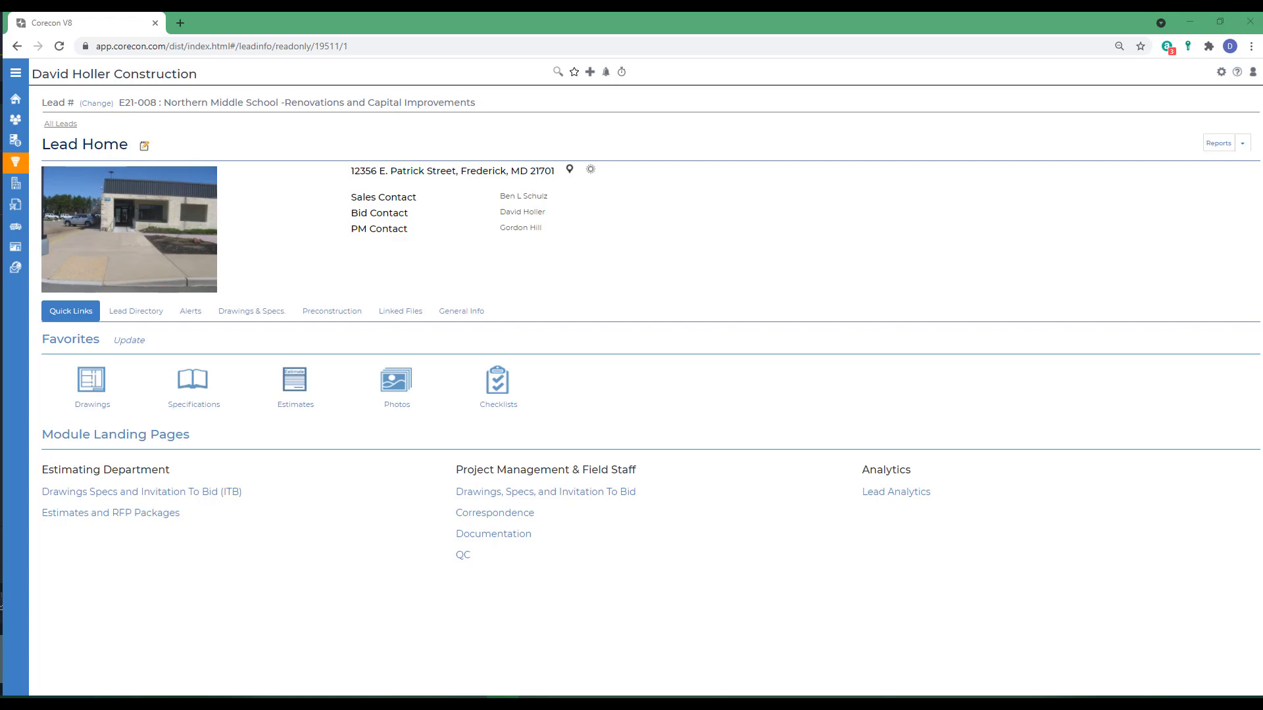
mouse_move(228, 109)
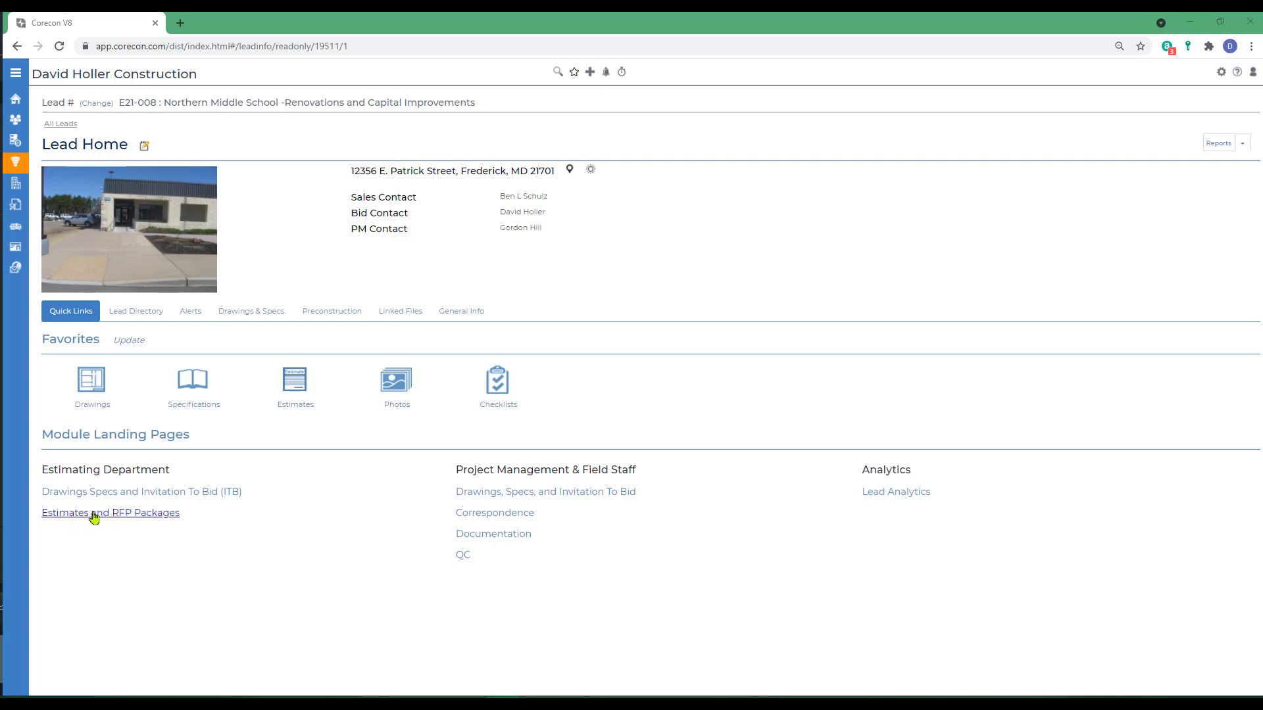
Open estimate 001 Concrete Sidewalks from the Northern Middle School lead's estimate list.
click(111, 513)
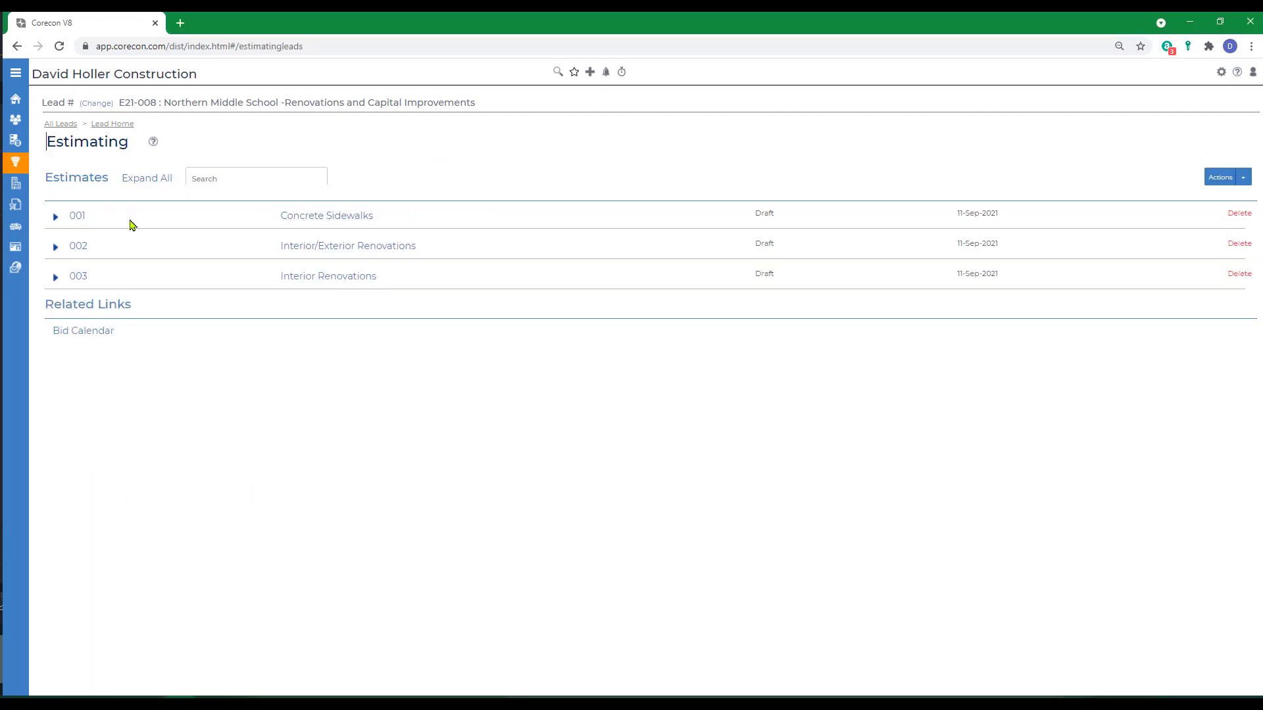
mouse_move(184, 257)
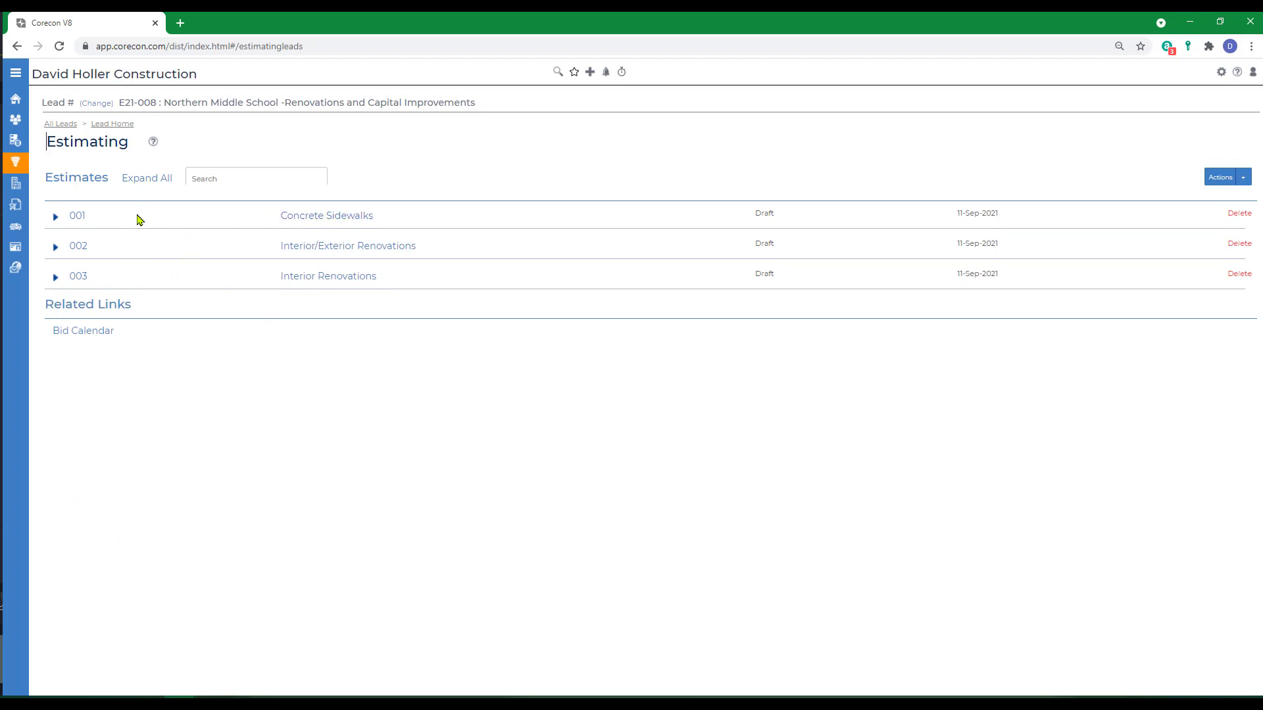
click(326, 215)
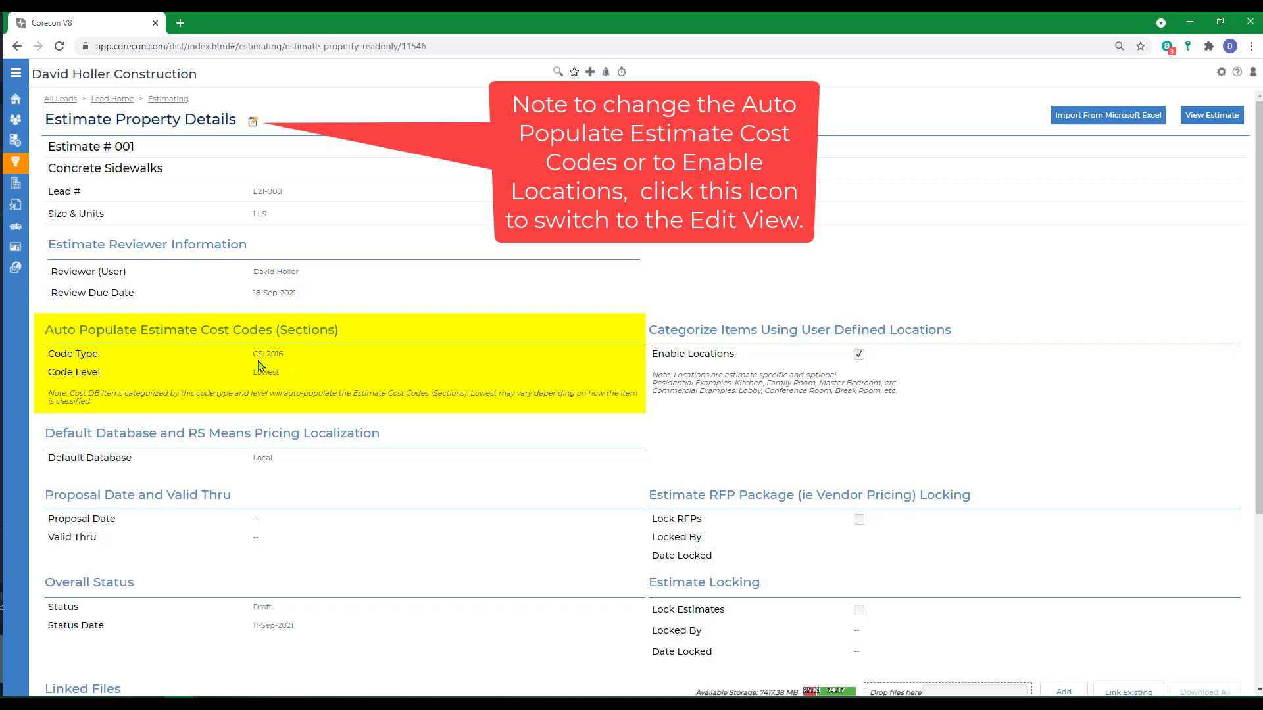
mouse_move(152, 392)
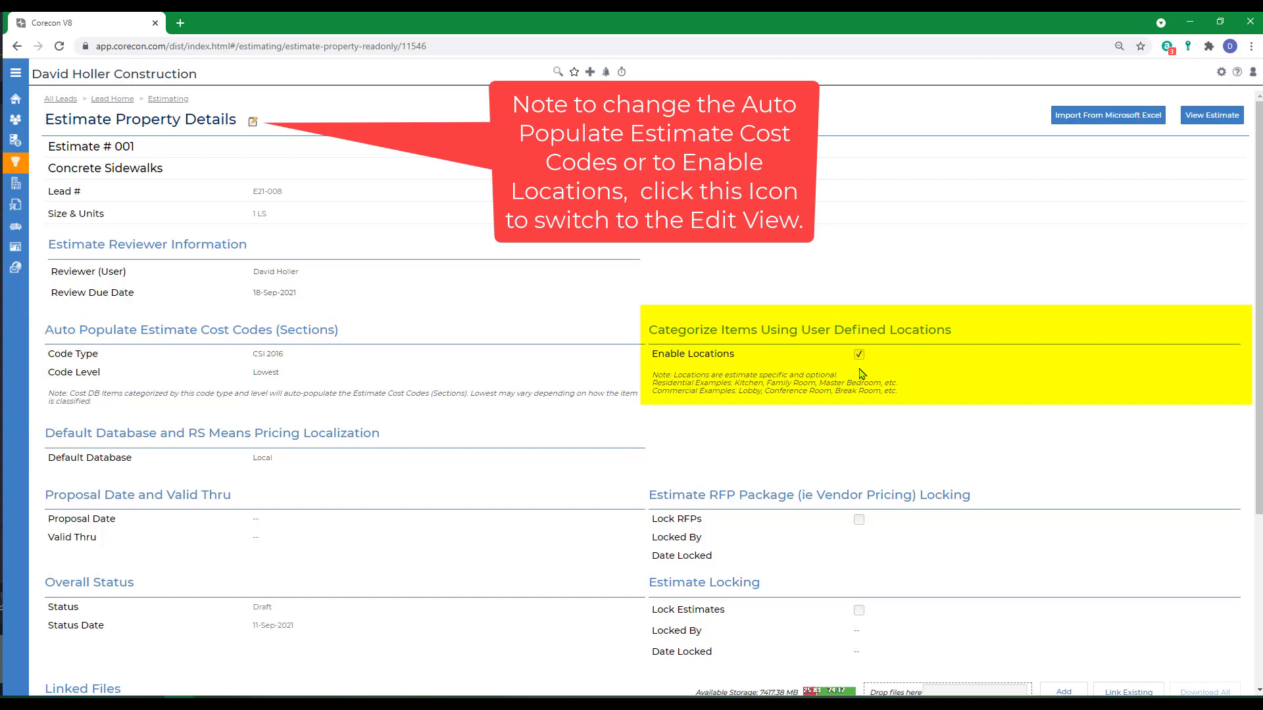
View the estimate's cost codes with Show Internal Grouping ticked for division and major columns.
click(1212, 115)
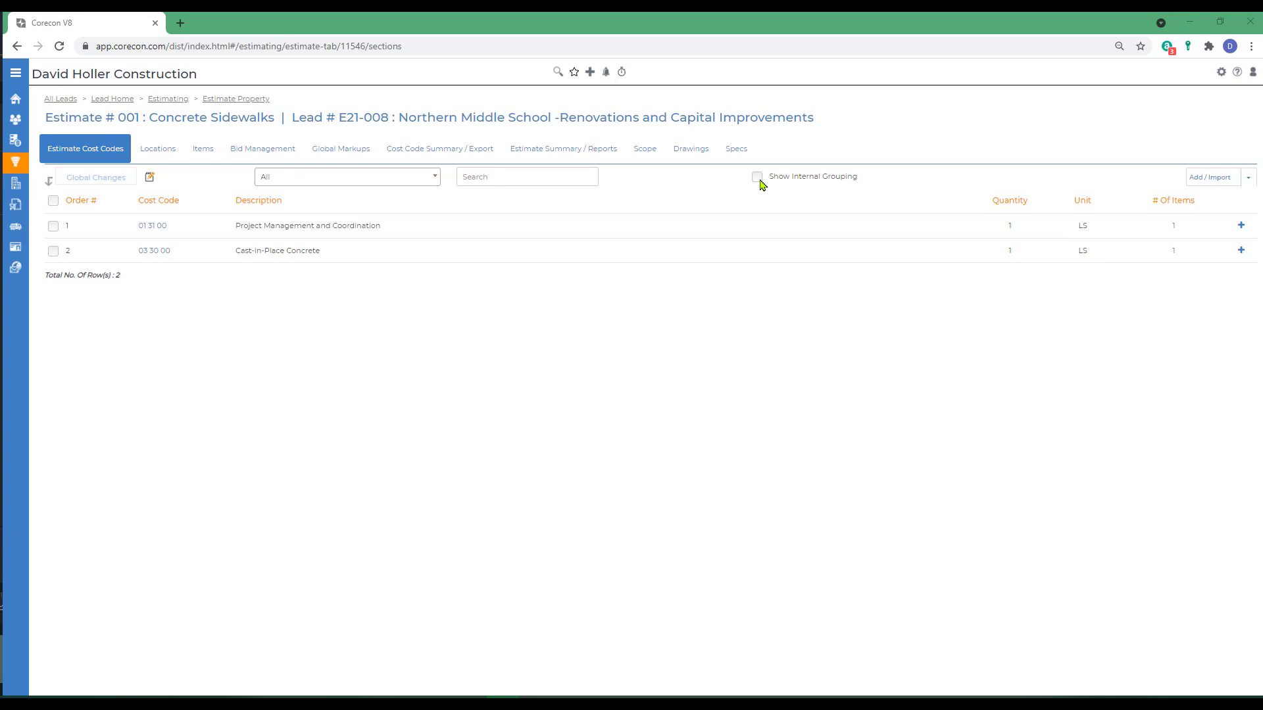
click(757, 176)
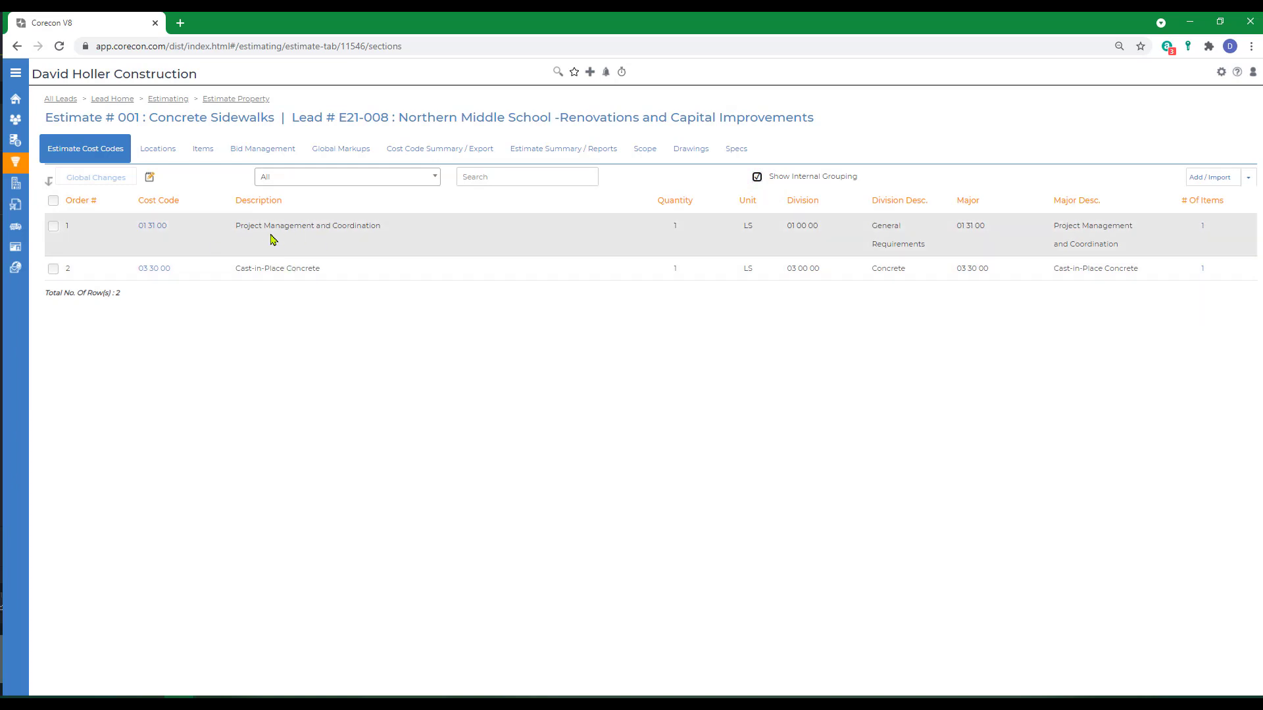
mouse_move(300, 242)
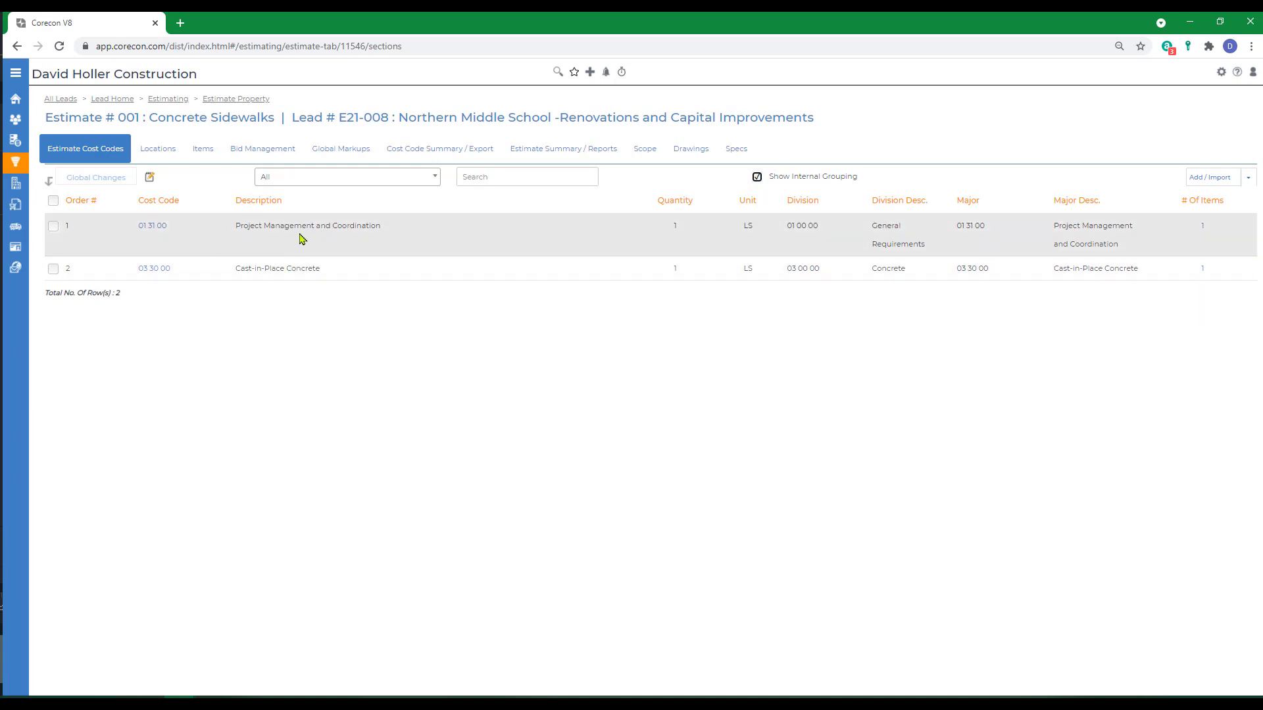
mouse_move(751, 264)
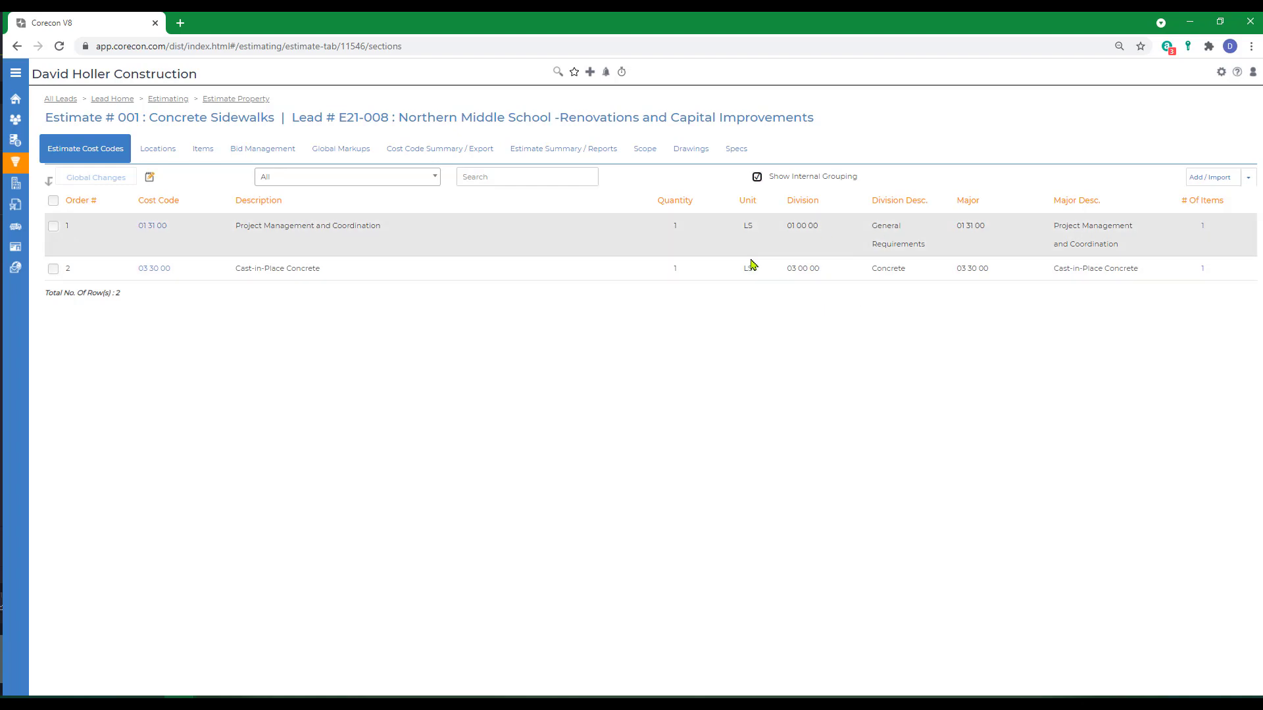
mouse_move(863, 276)
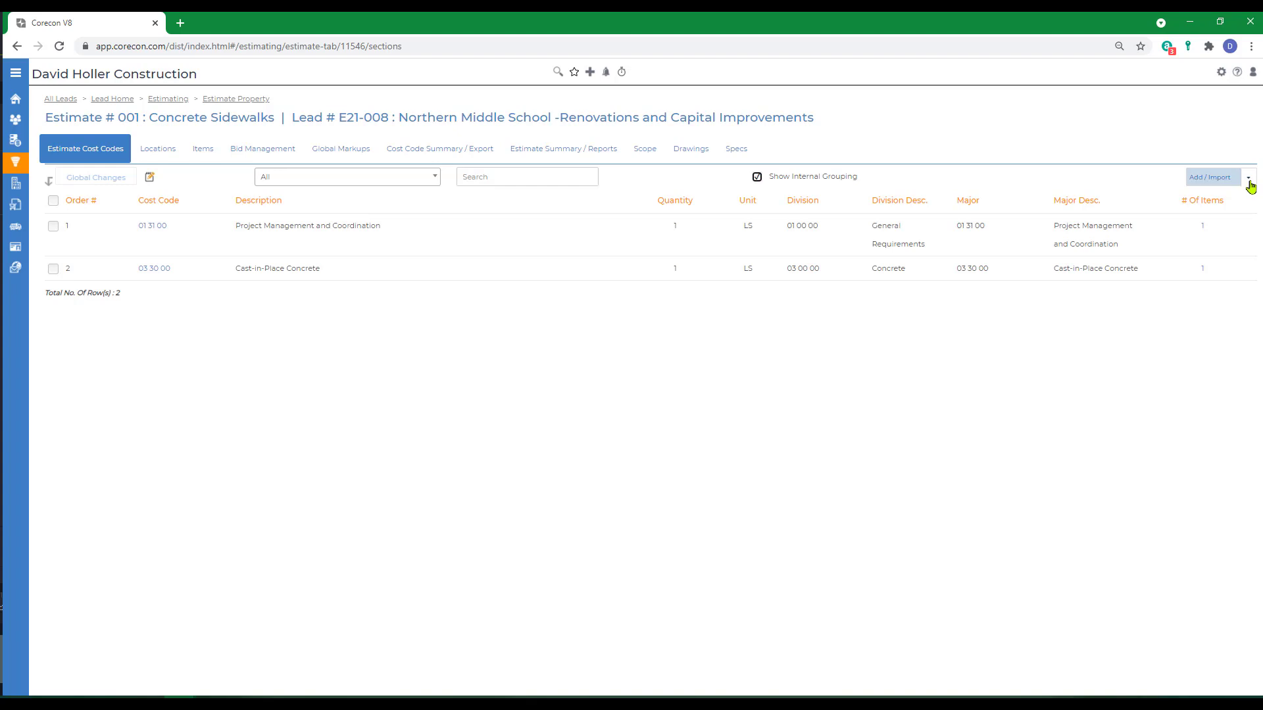
Manually add cost code 02 41 00 with description Demolition.
click(1249, 178)
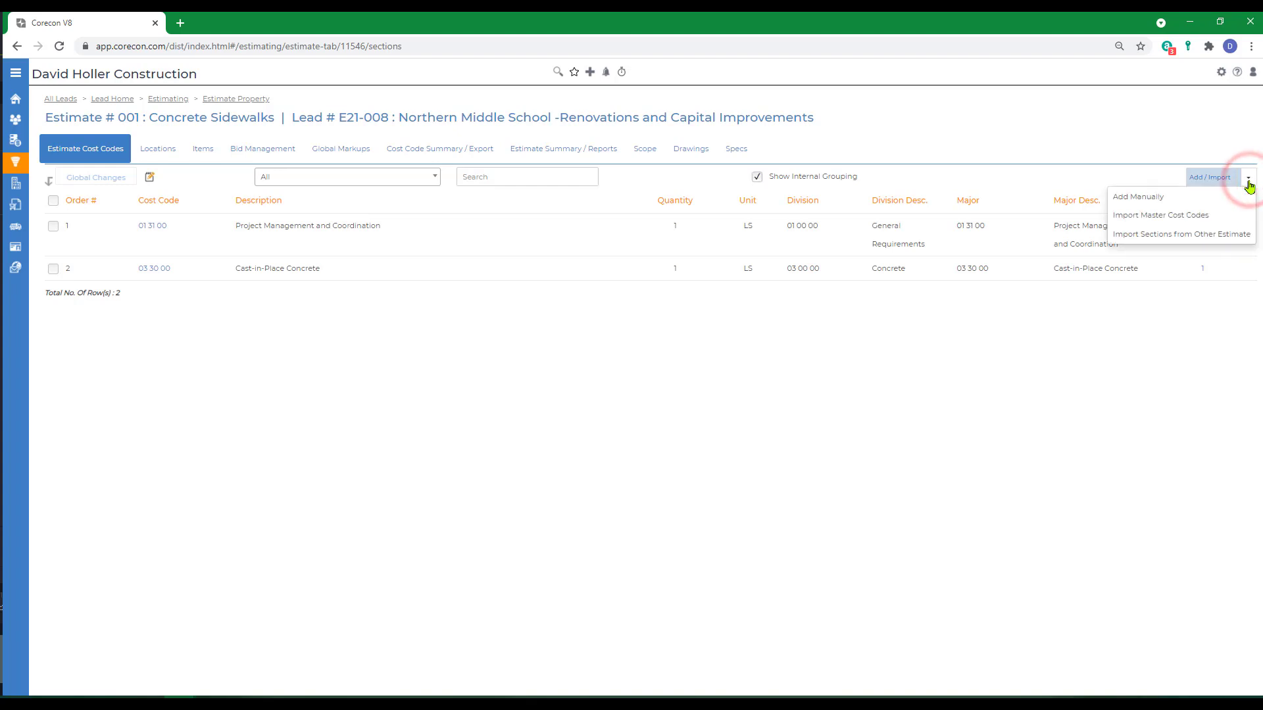
click(1136, 196)
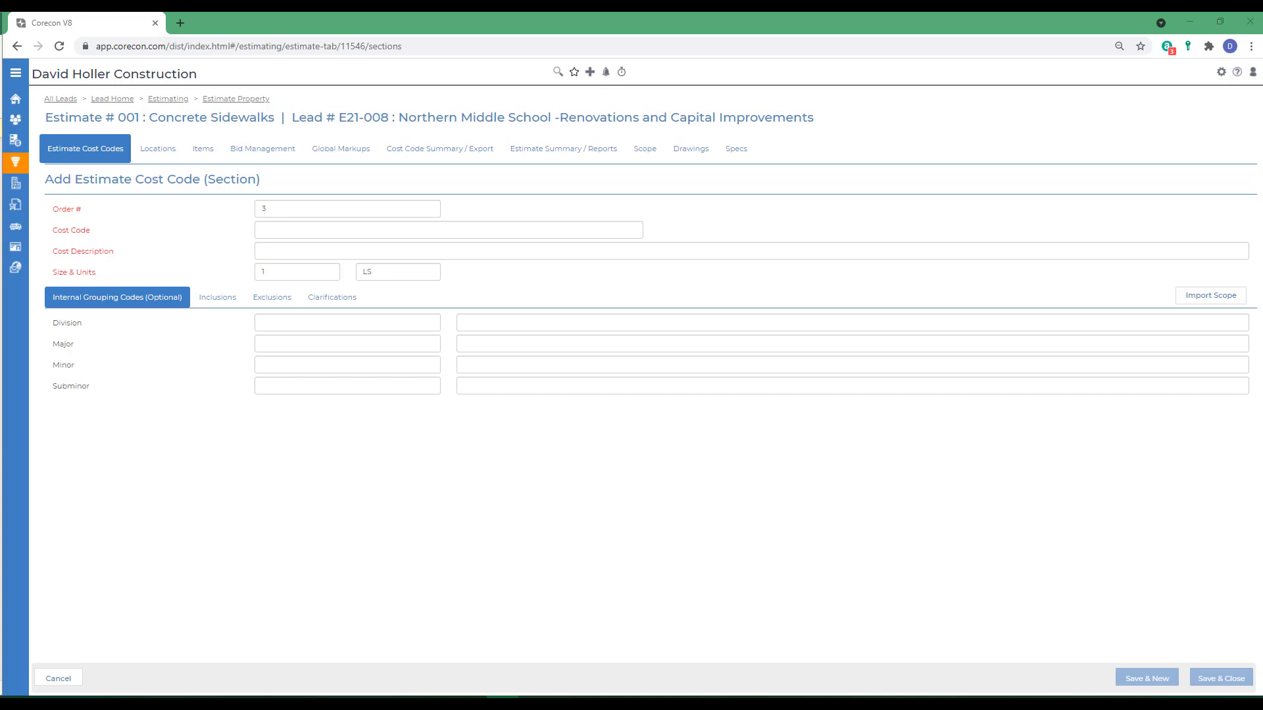
mouse_move(304, 244)
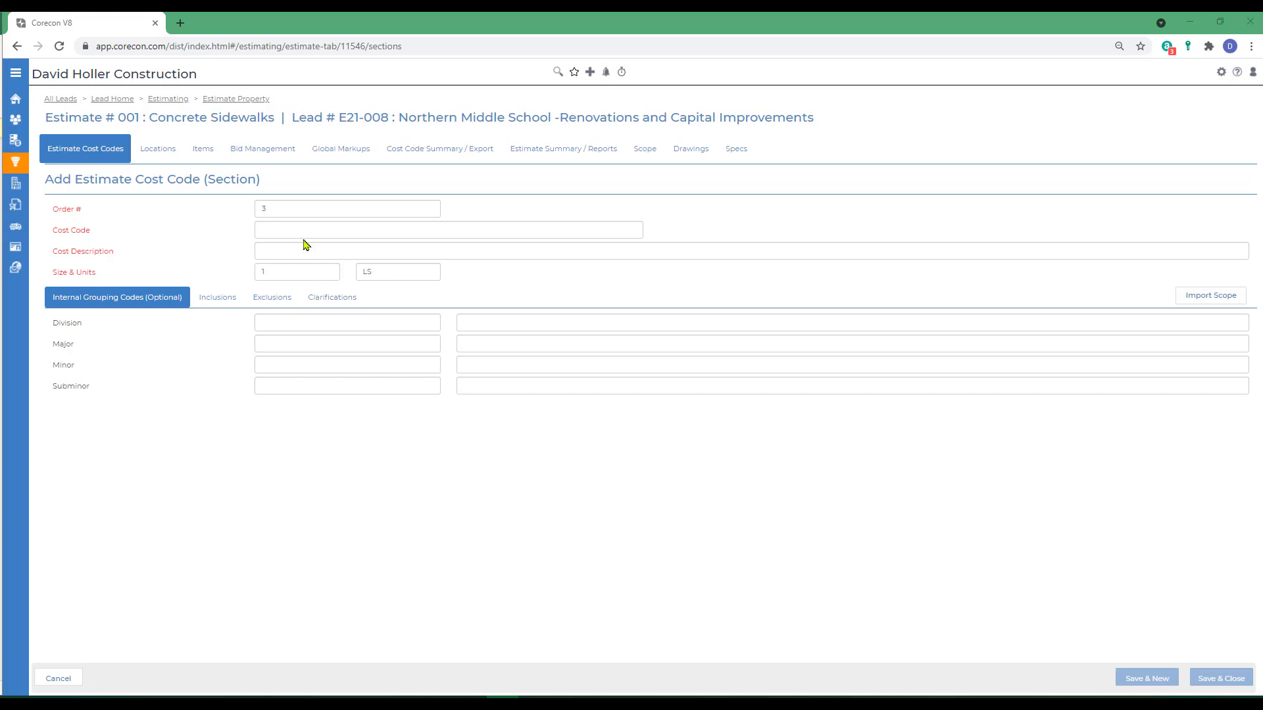
click(447, 229)
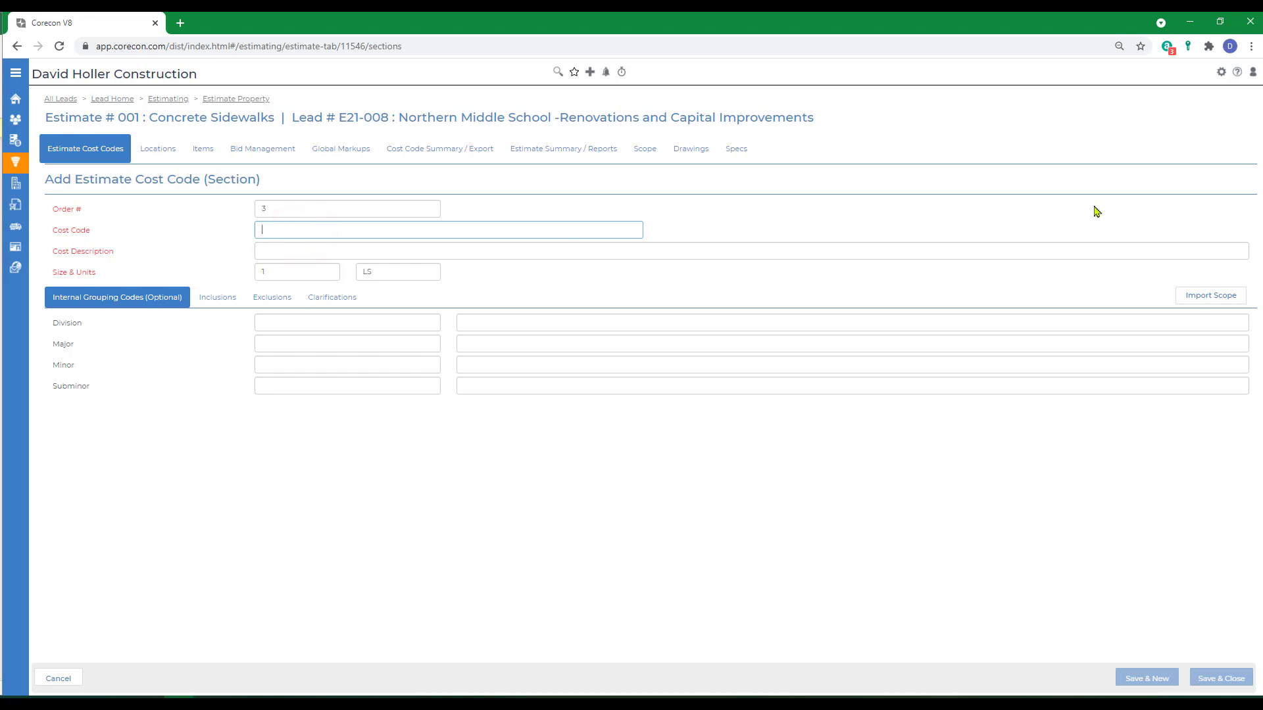
text(02 41 00)
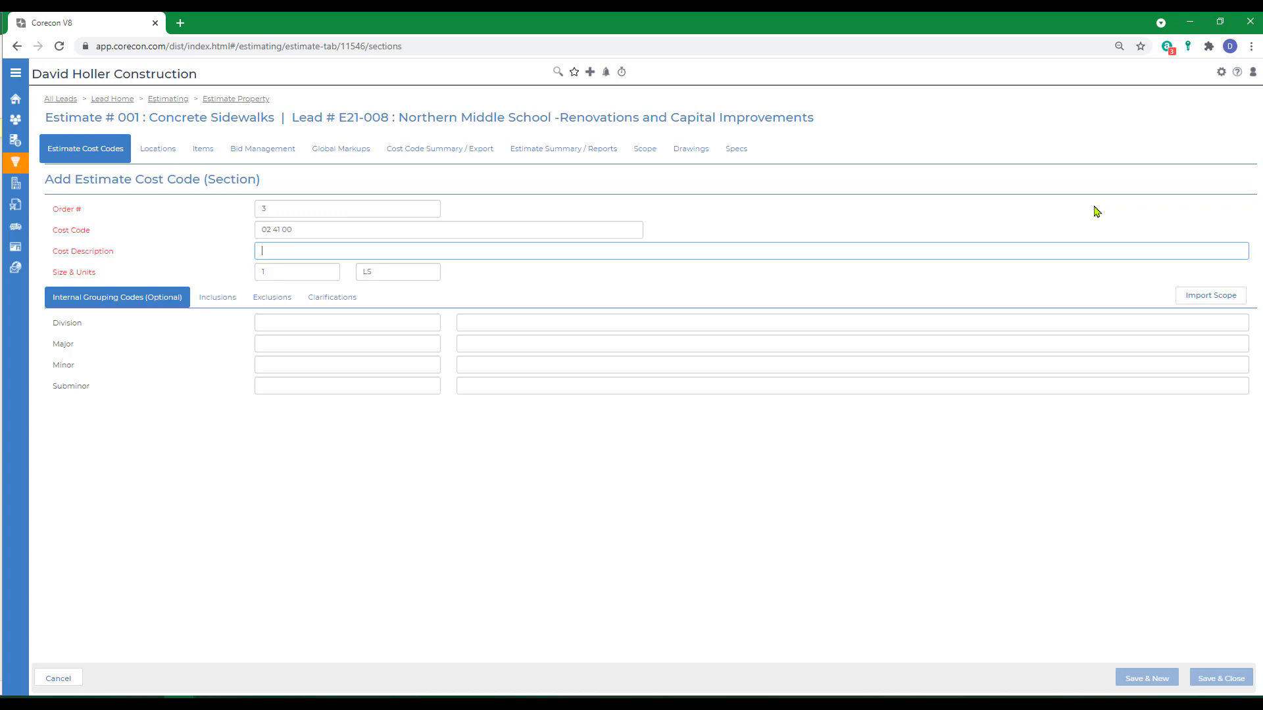
text(Demolition)
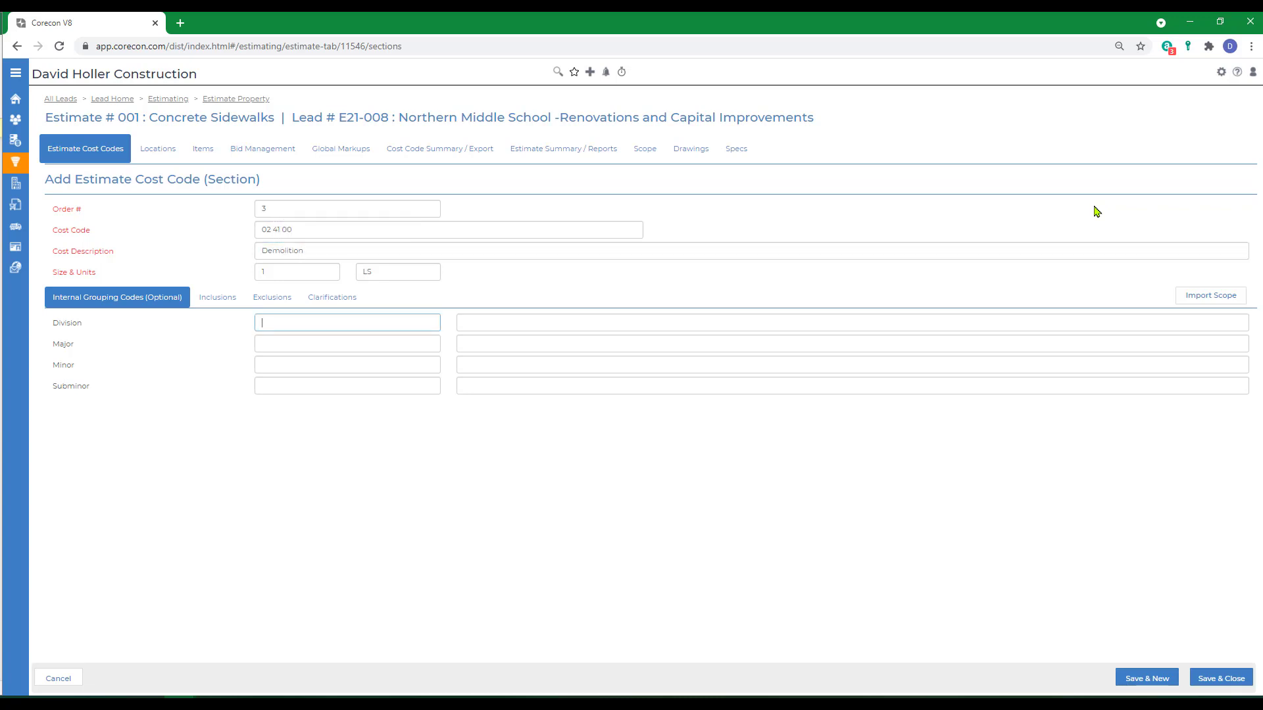
Set division 02 Existing Conditions and major 02 Demolition, describing it as Demo Existing Concrete Sidewalk.
text(02)
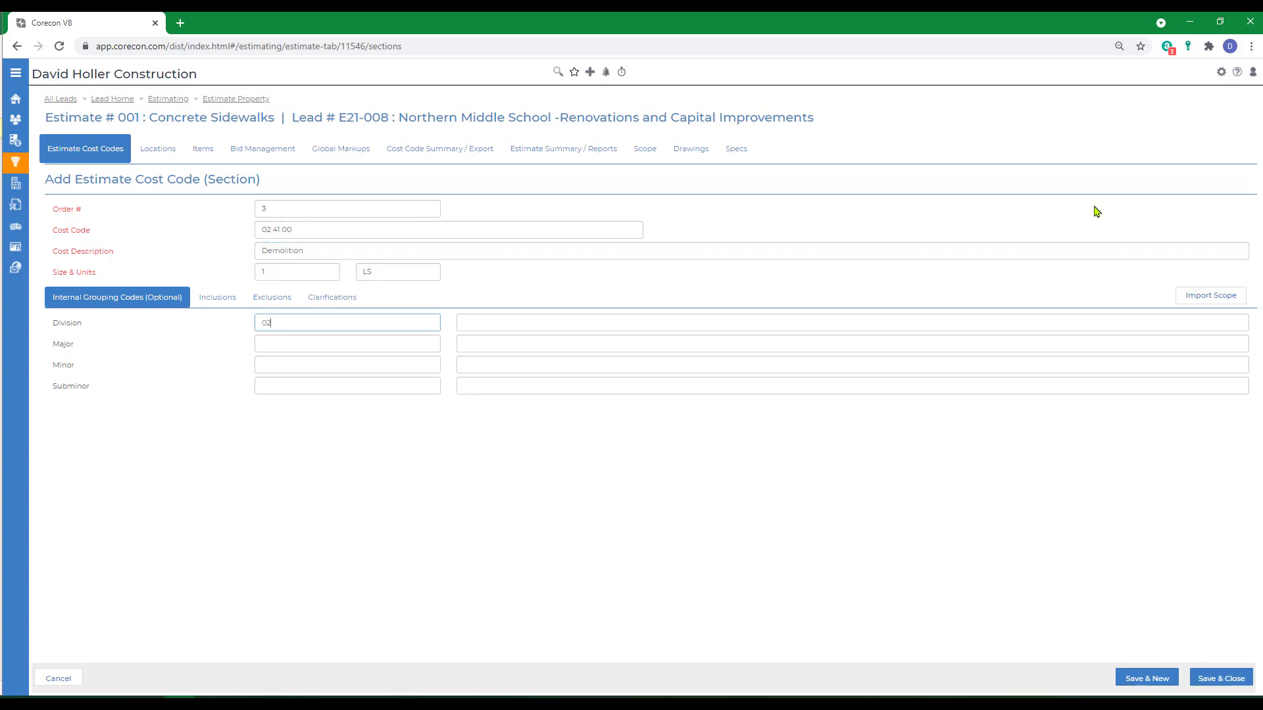
text(Exis)
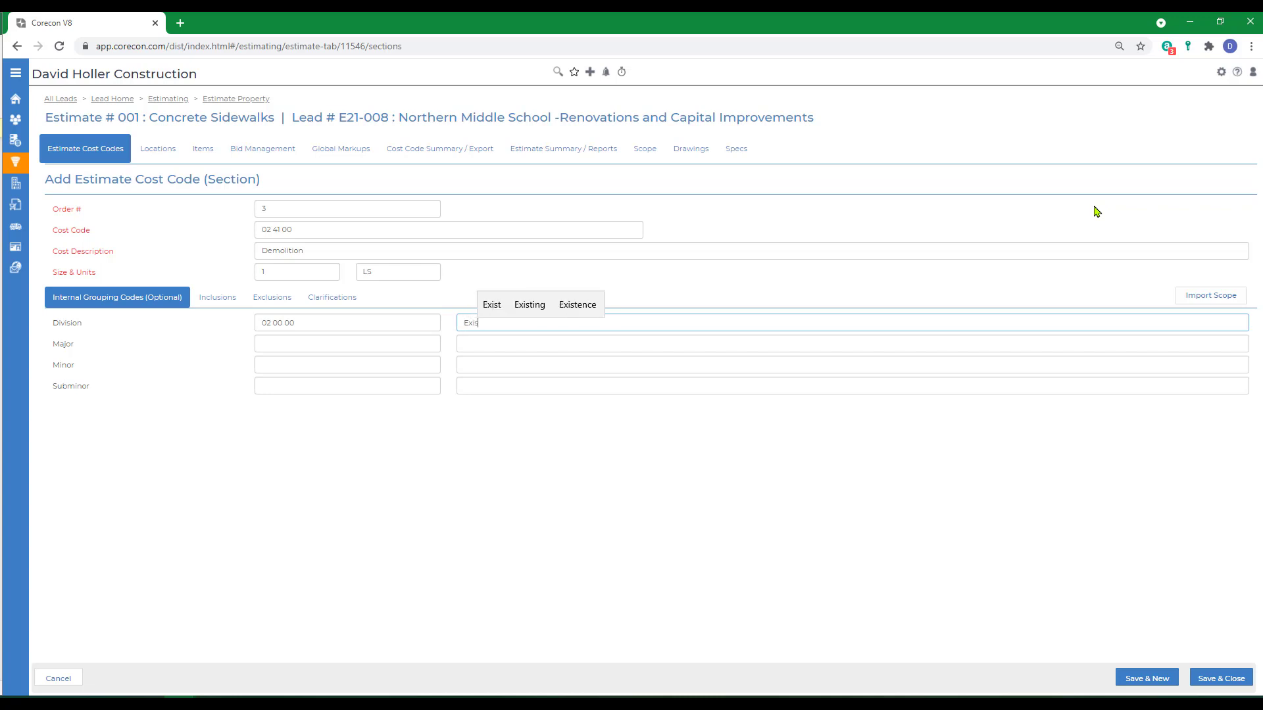
text(Existing Conditions)
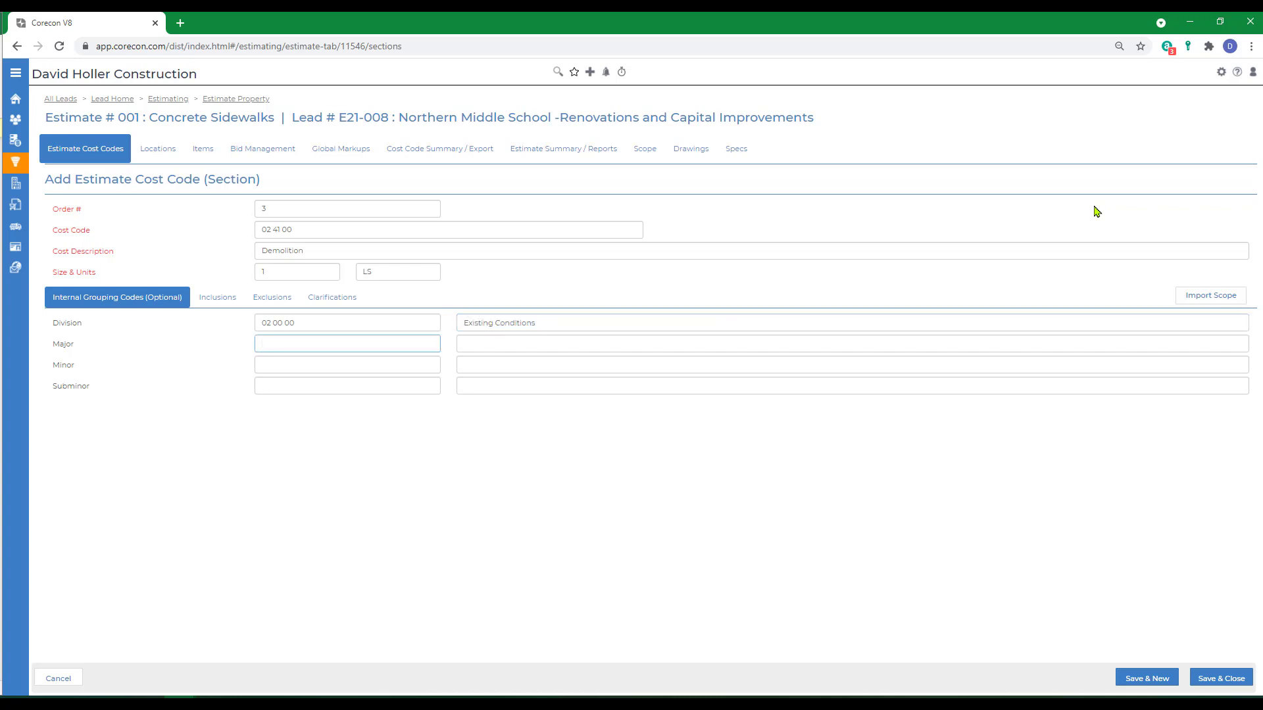
text(02)
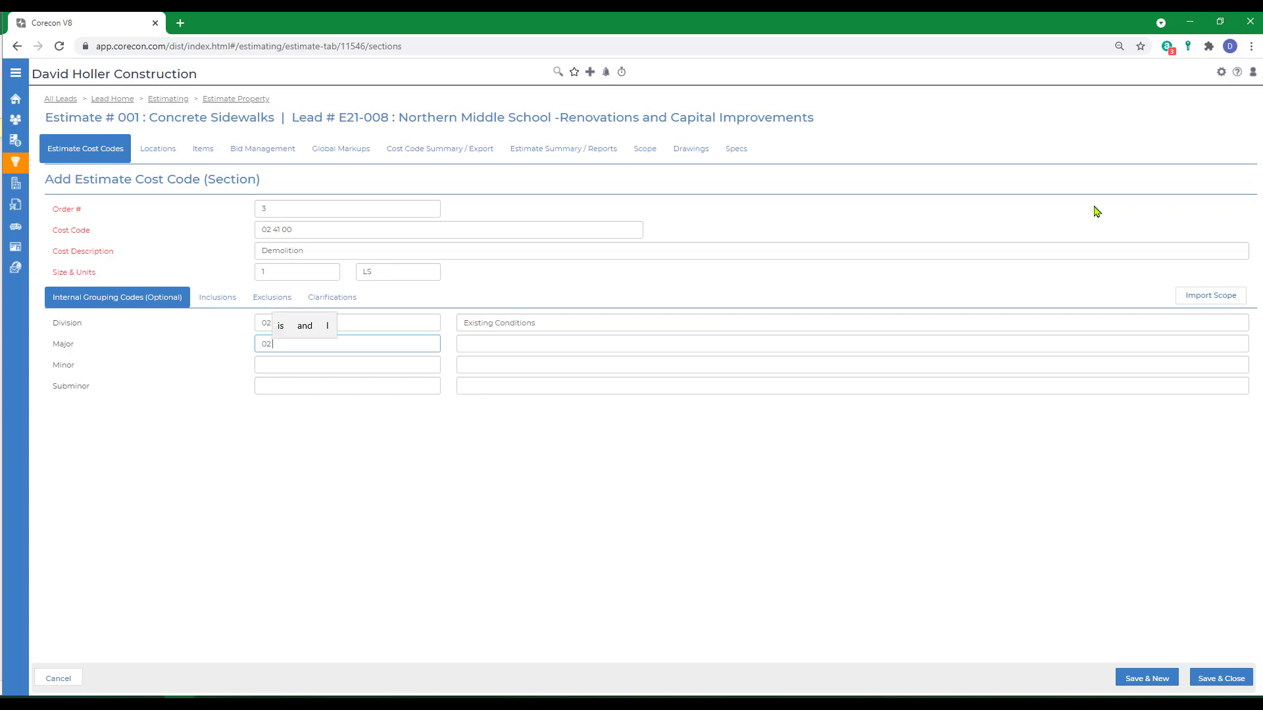
text(Demo)
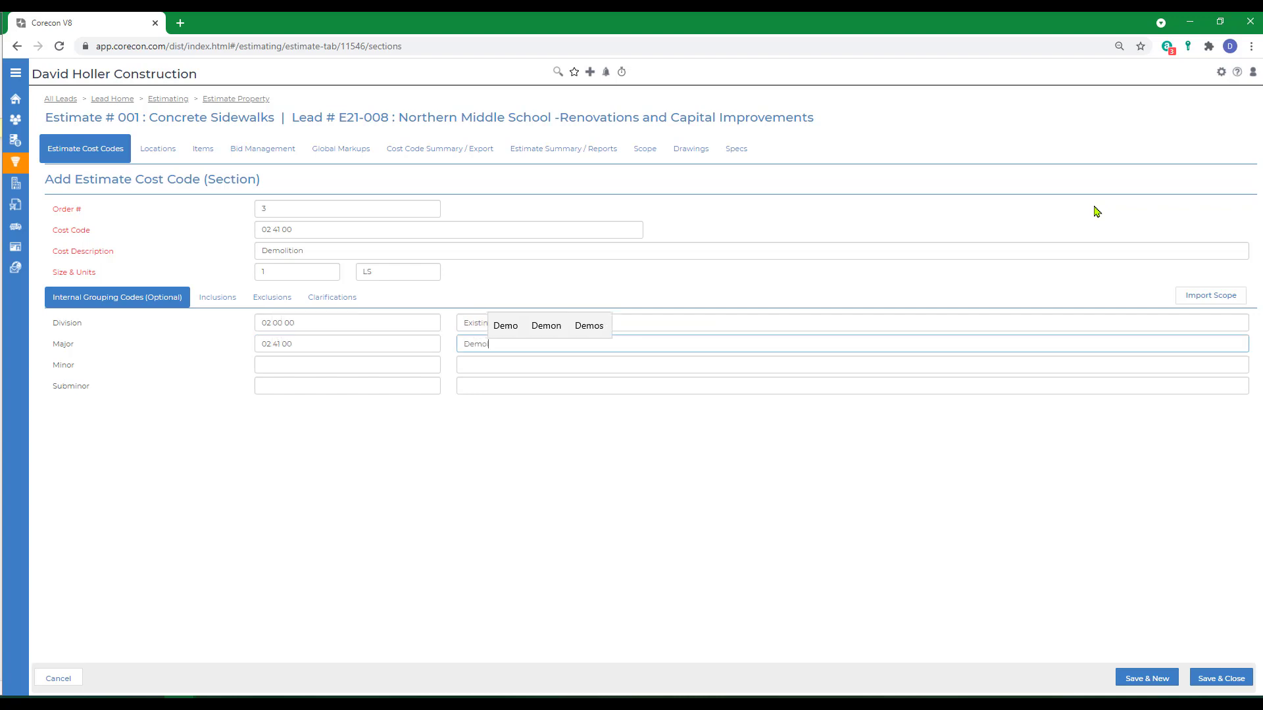
click(505, 325)
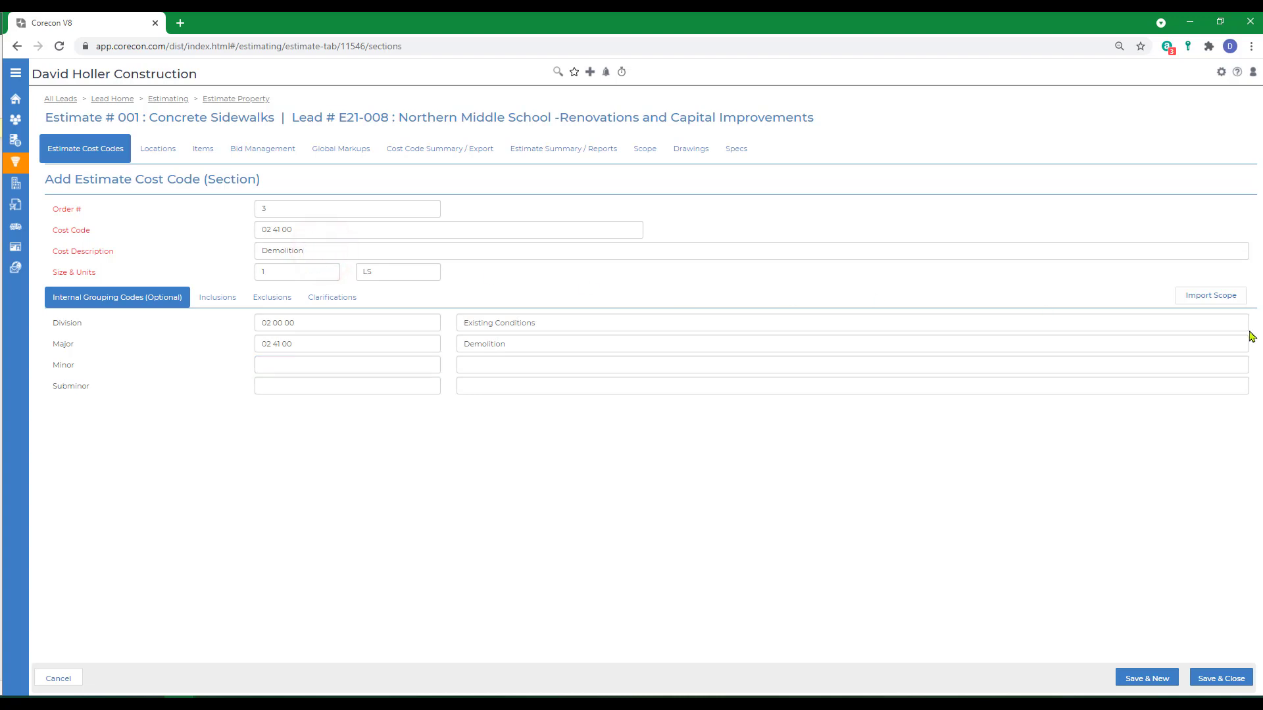
text(Demo)
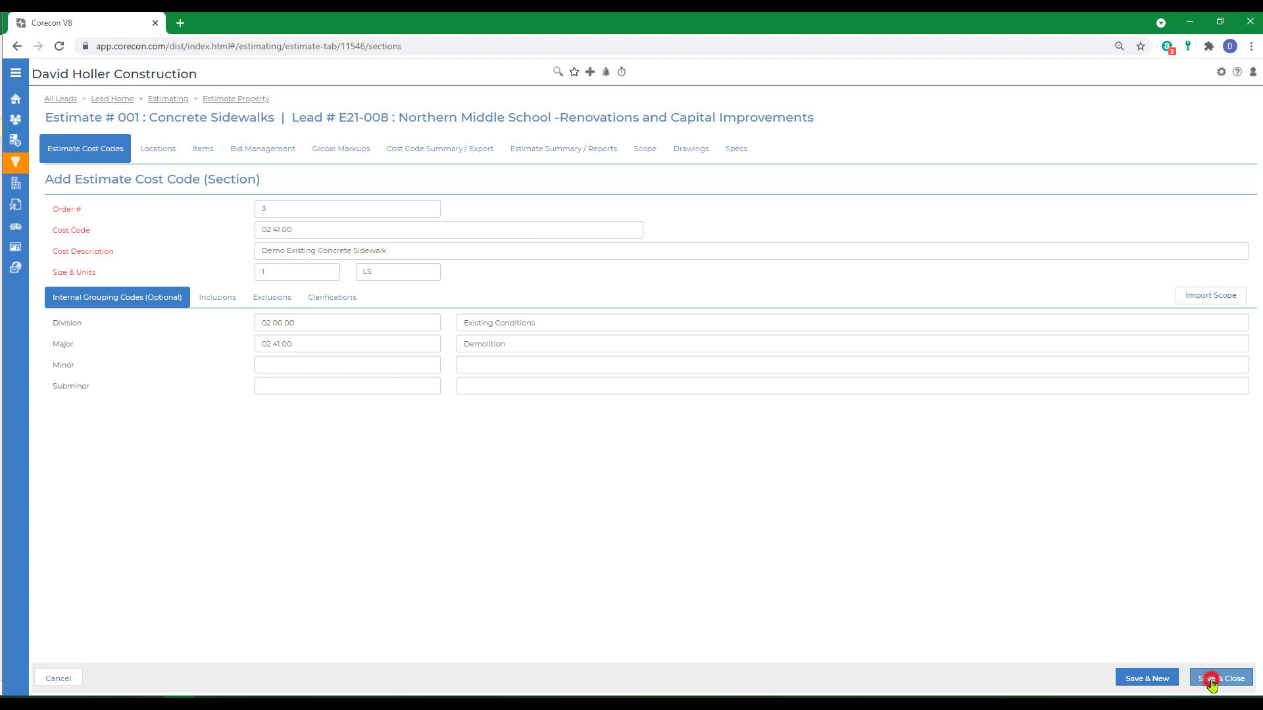
Save the new cost code and start importing cost codes from the master list.
click(1222, 677)
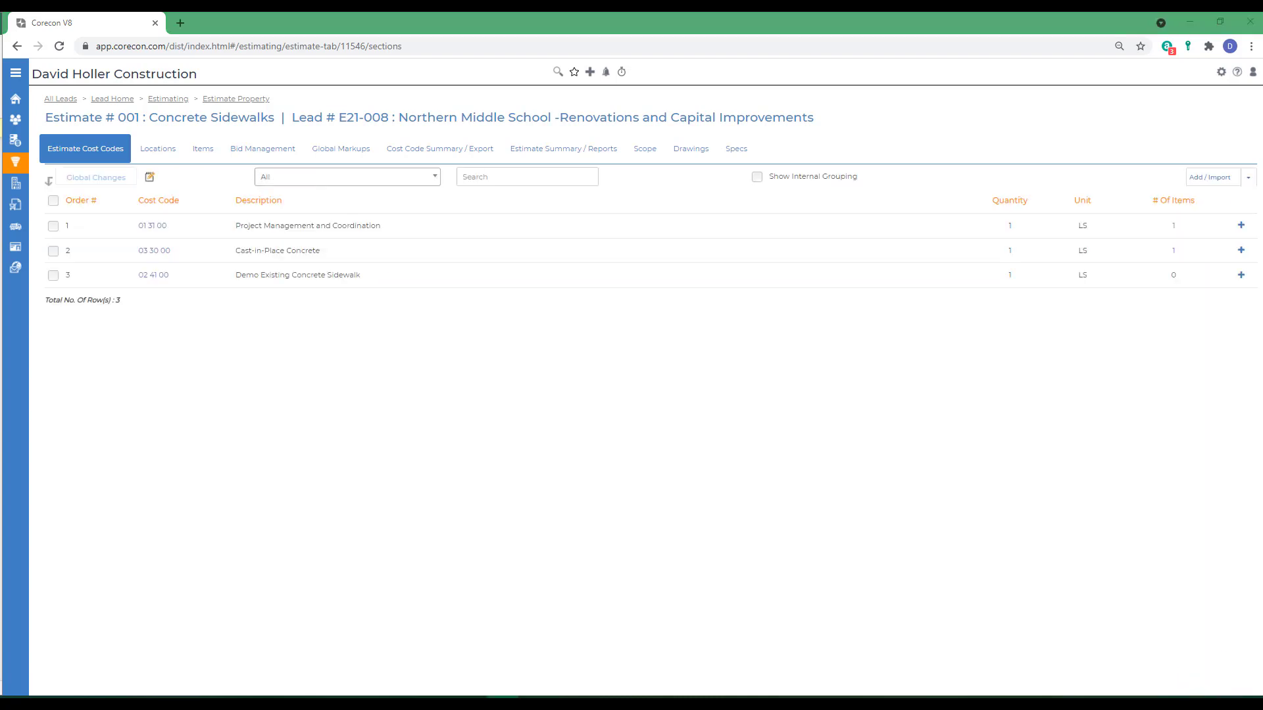
click(1248, 177)
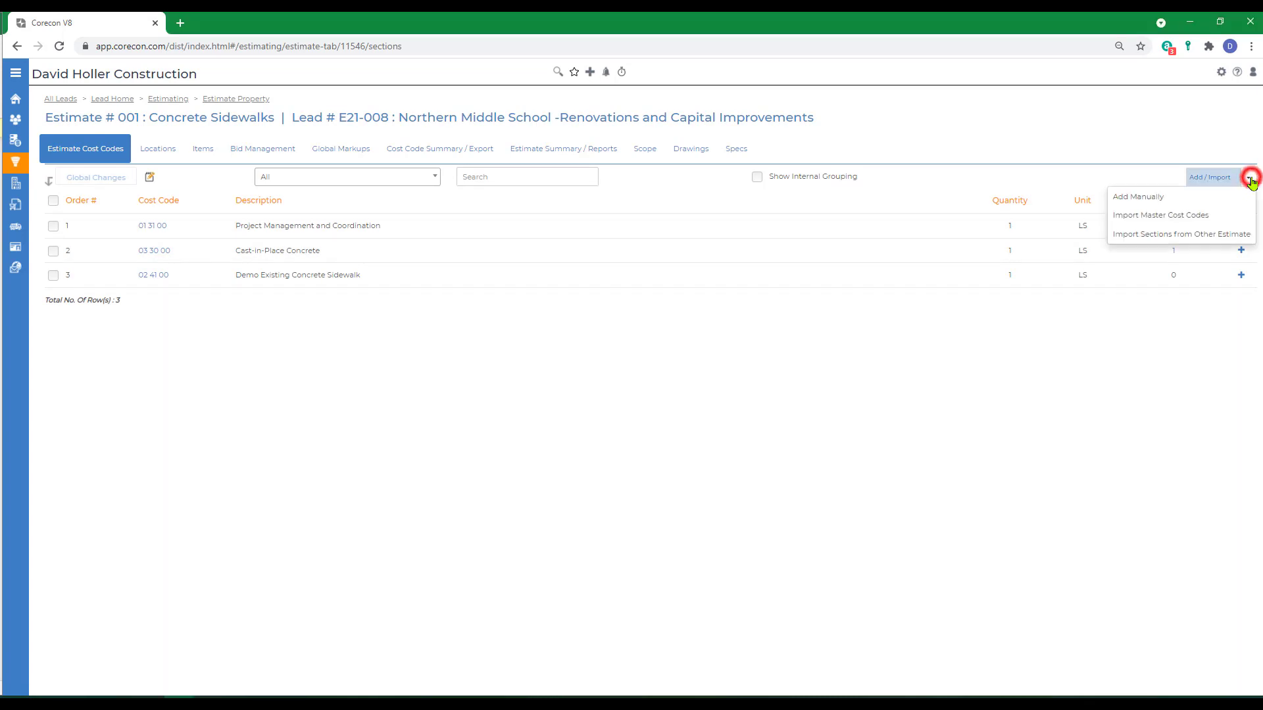
click(1249, 178)
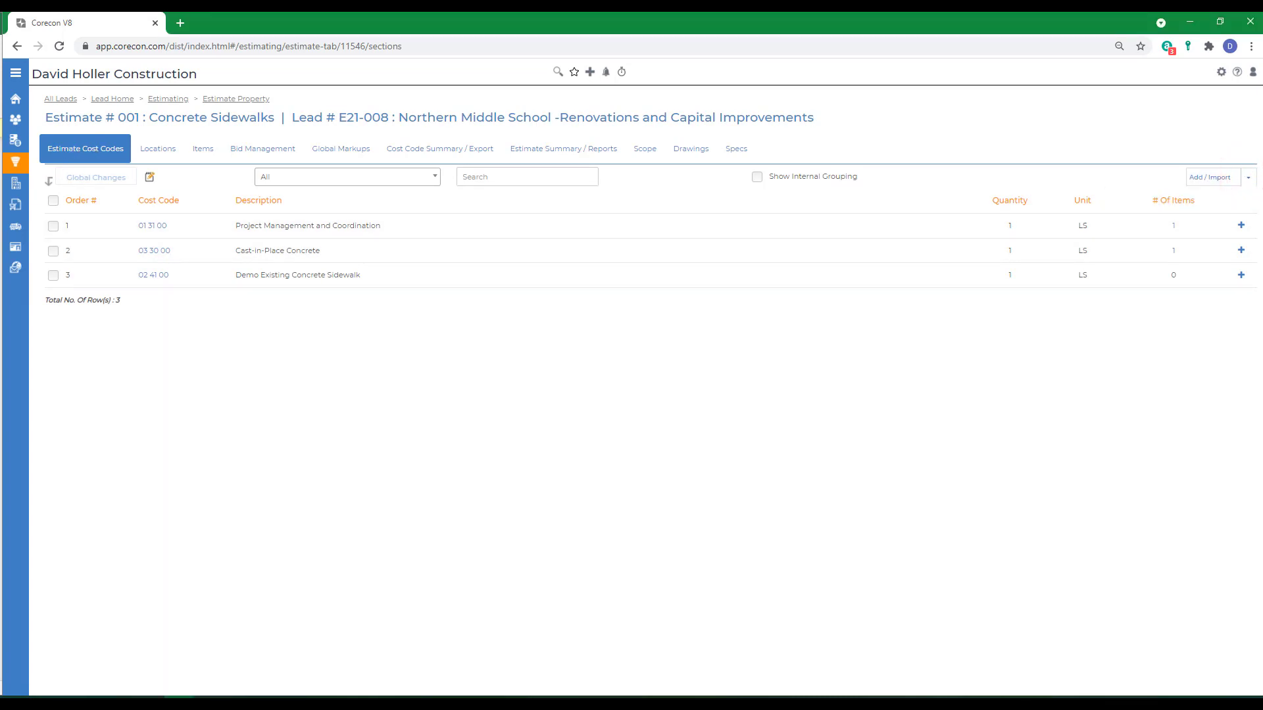
click(1249, 178)
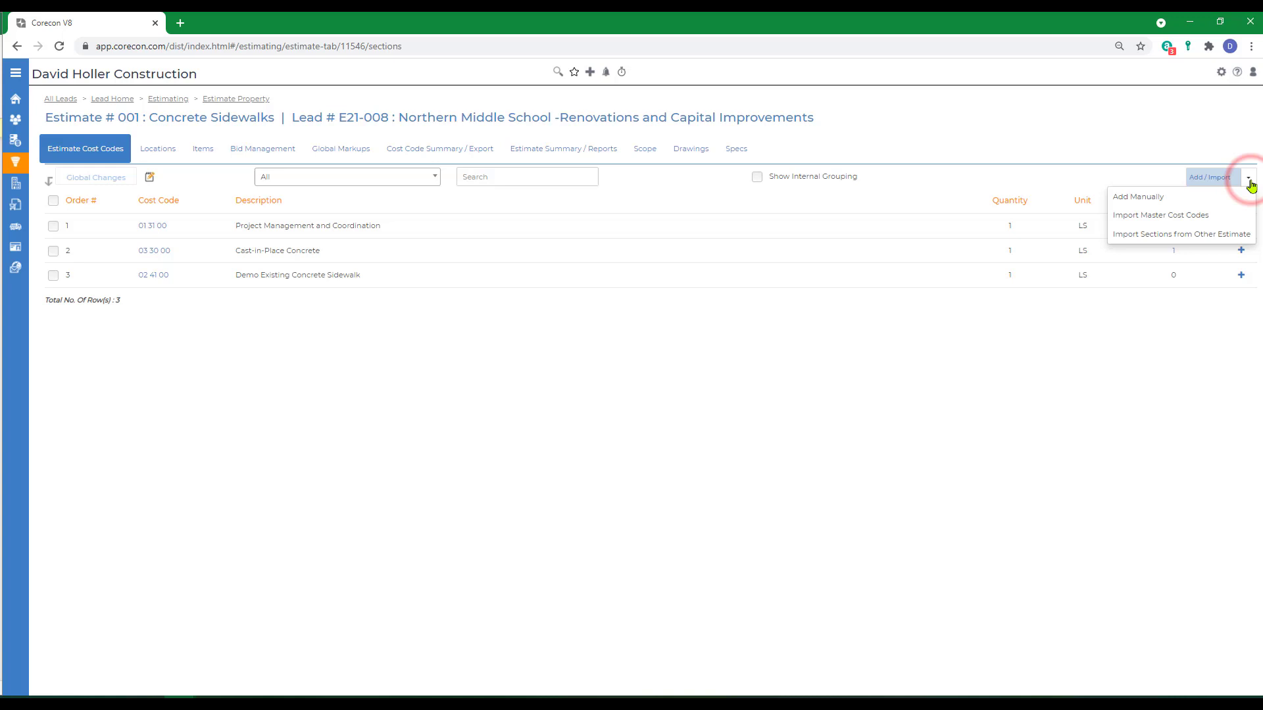
click(1160, 214)
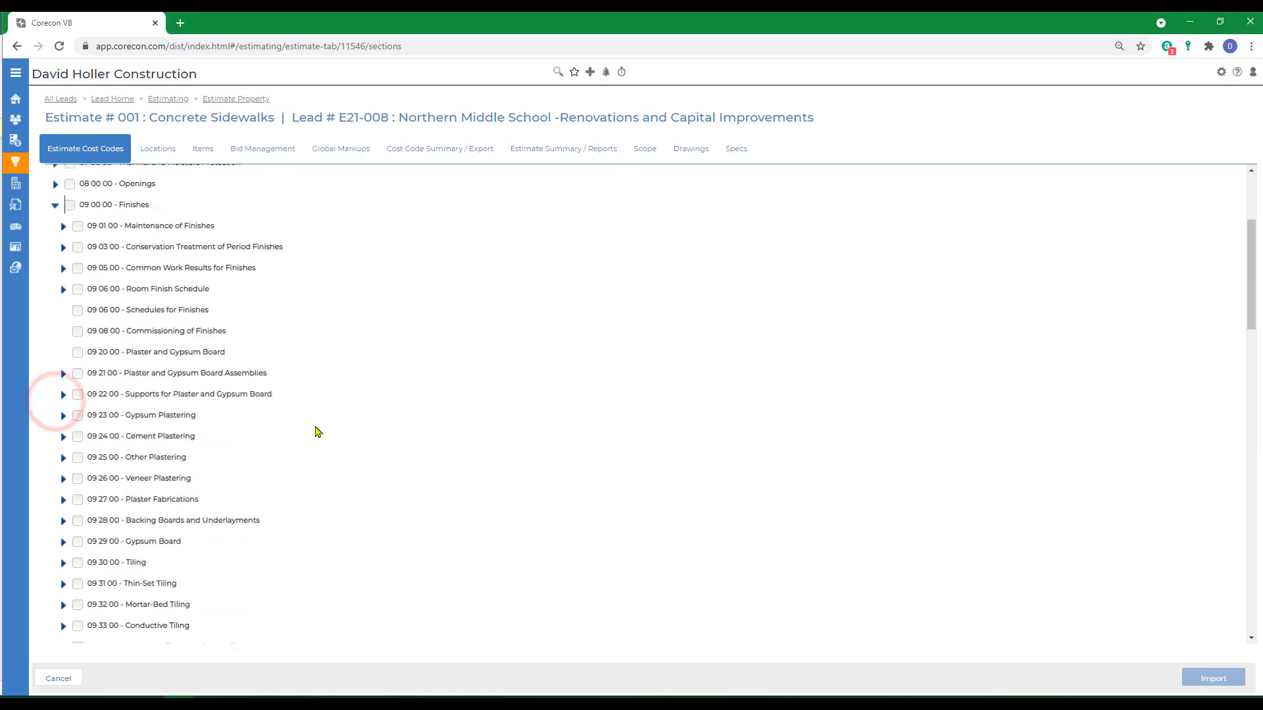
Import 09 97 23 Concrete and Masonry Coatings and 10 14 53 Traffic Signage into the estimate.
scroll(down, 3)
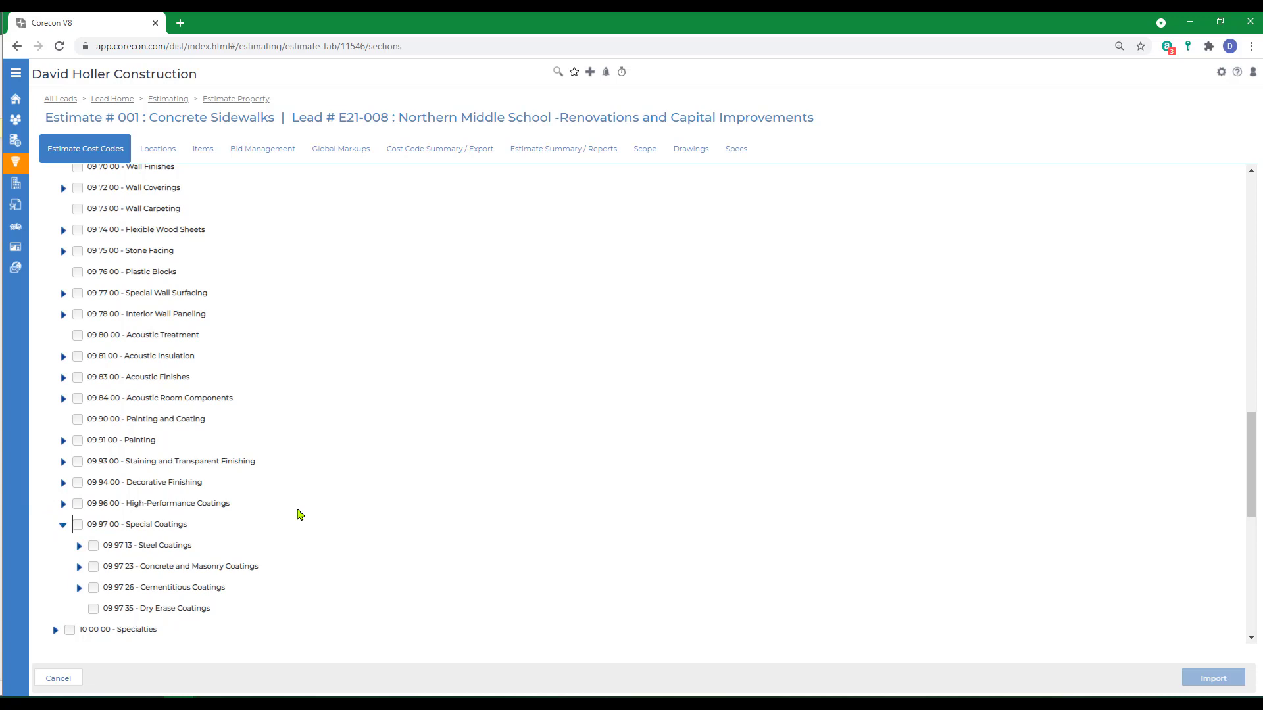
scroll(down, 3)
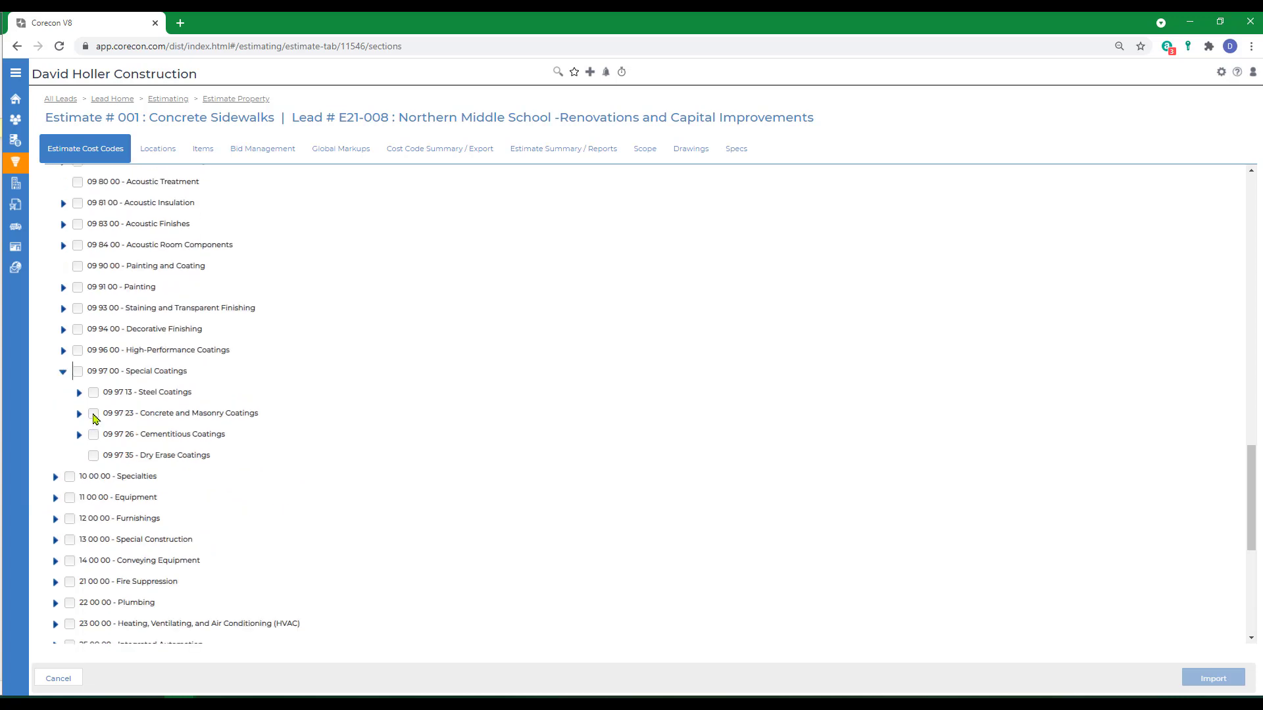
click(93, 413)
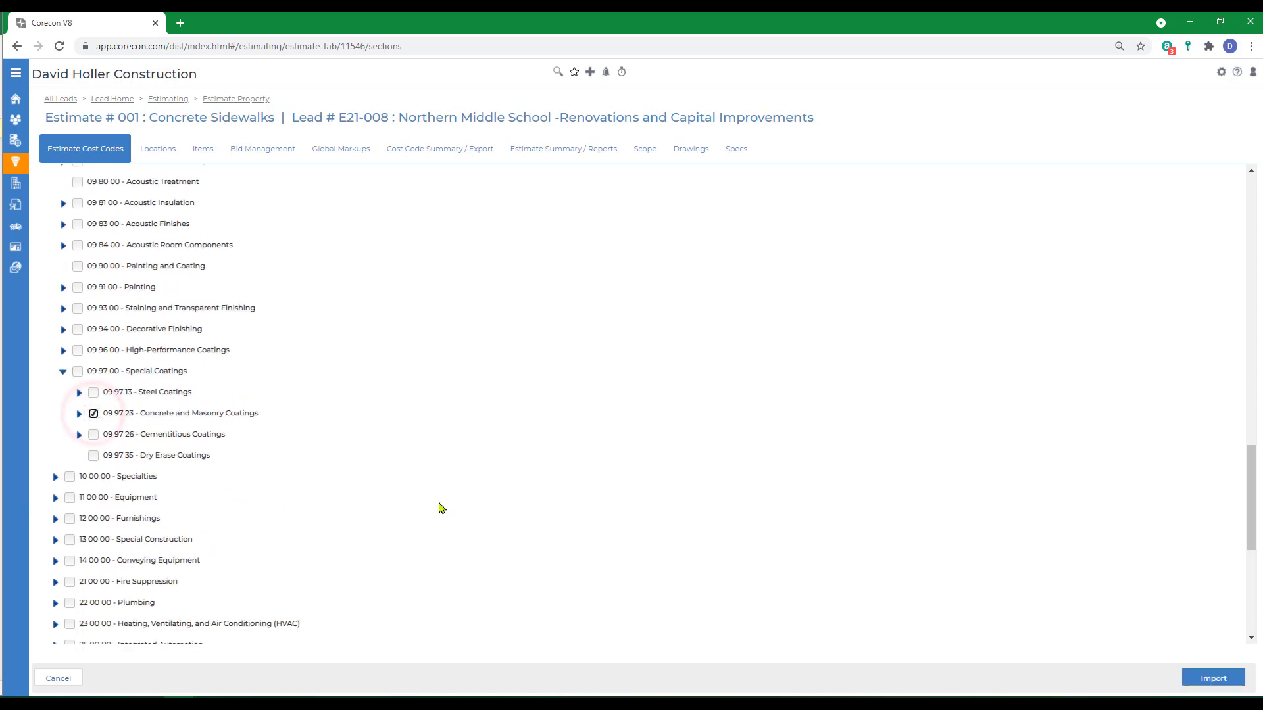
mouse_move(293, 539)
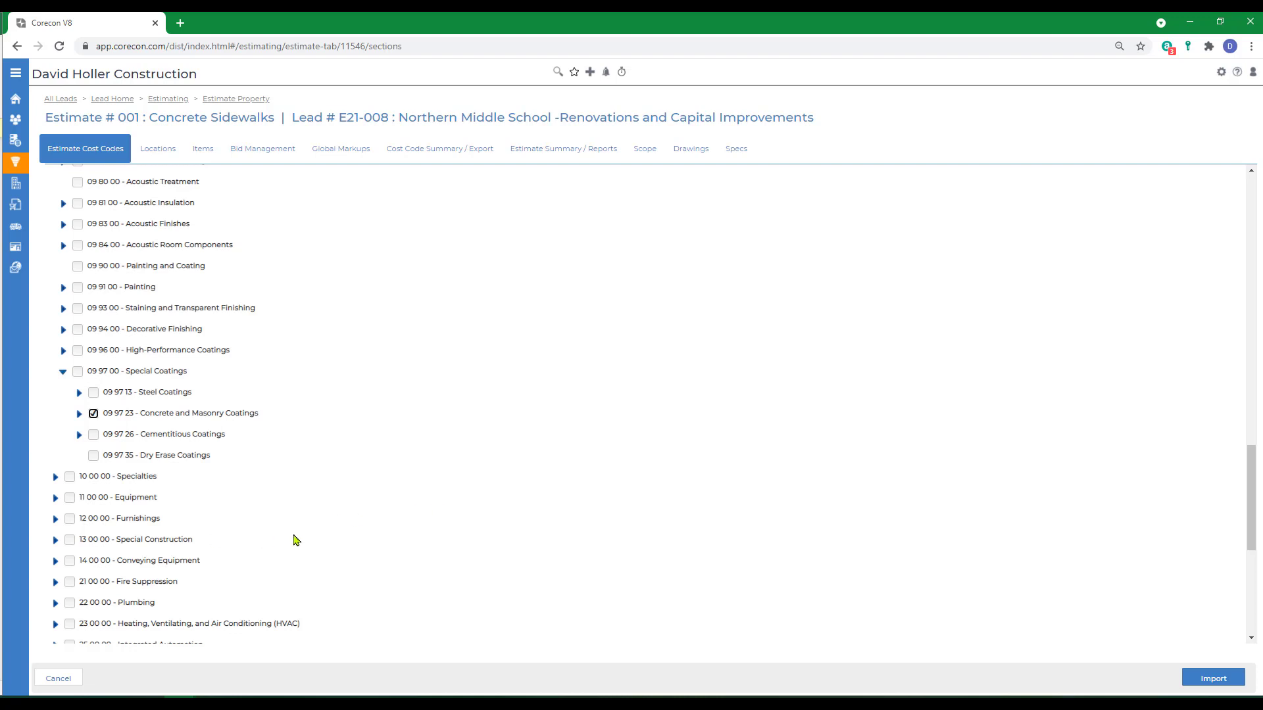
mouse_move(259, 550)
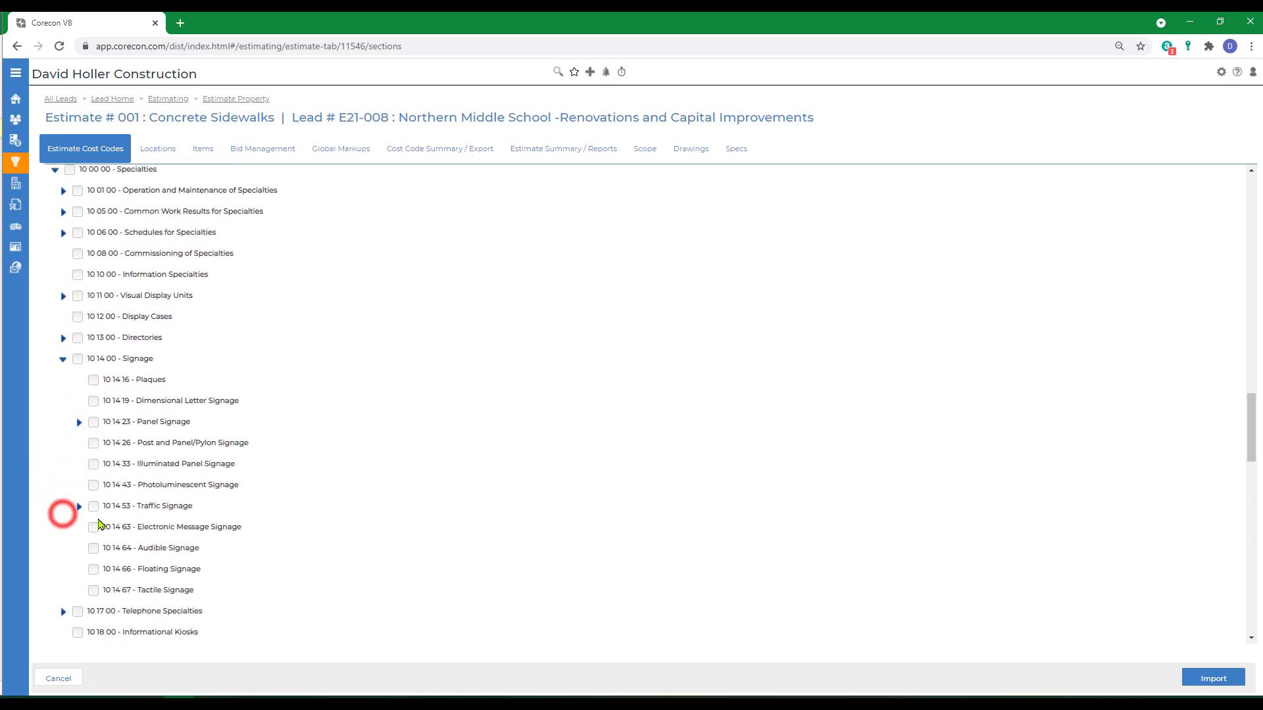
click(92, 505)
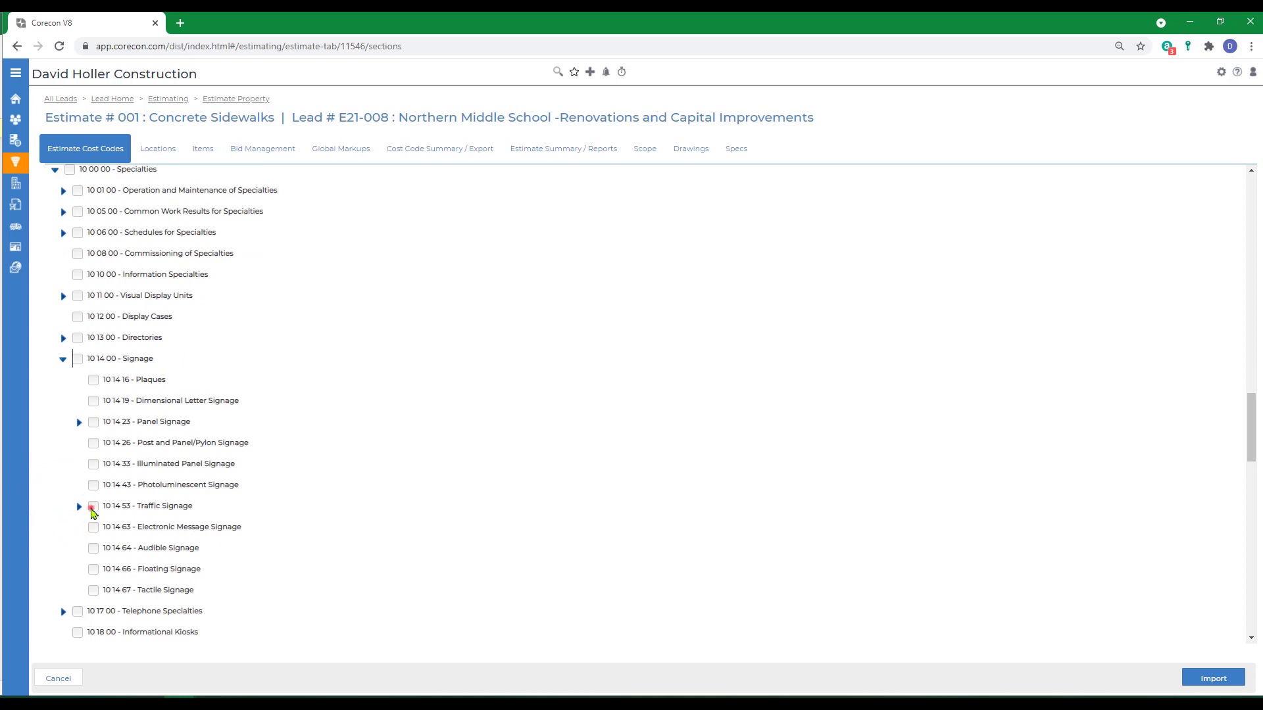
click(1212, 677)
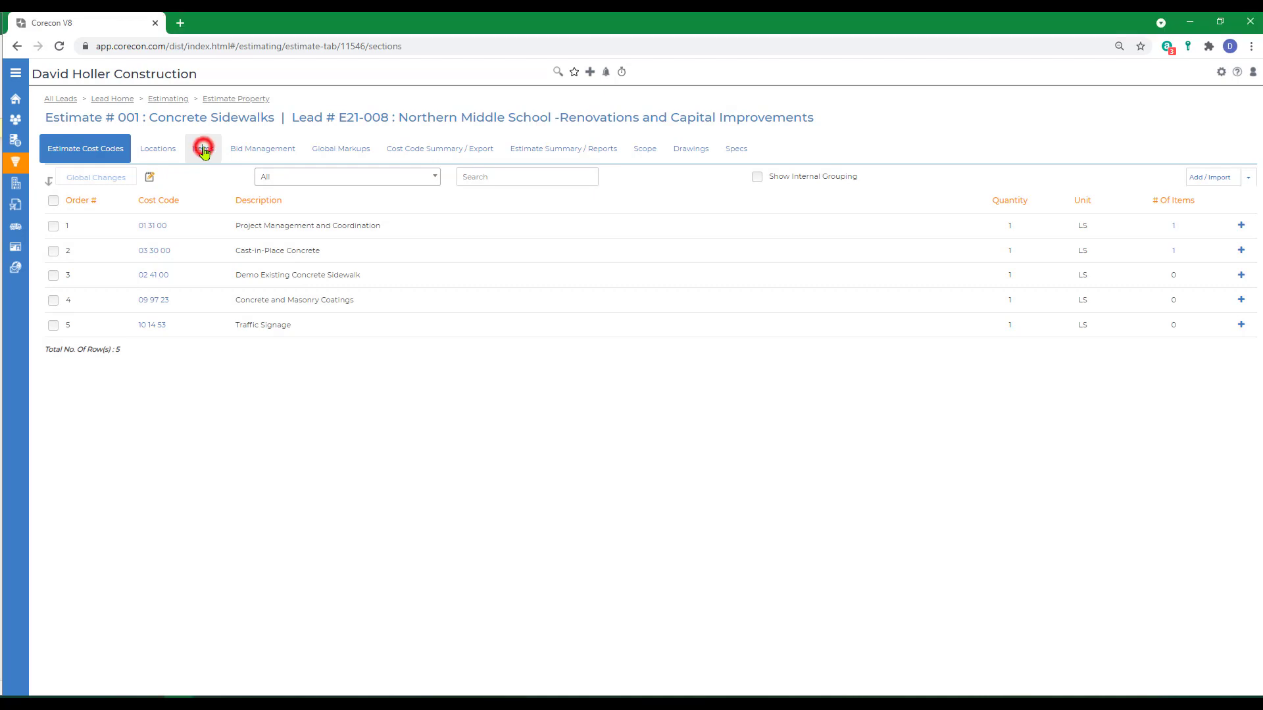
Check the estimate's Items list, then go to the Cost Database overview.
click(202, 148)
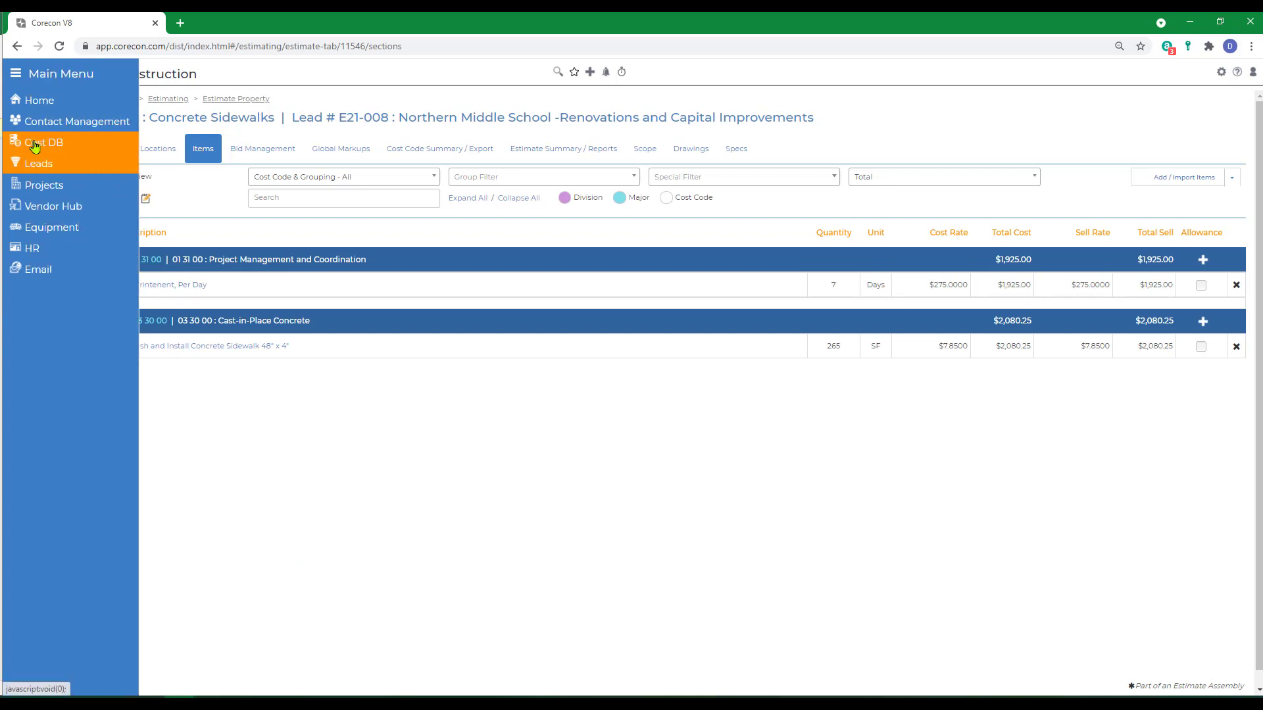
click(42, 142)
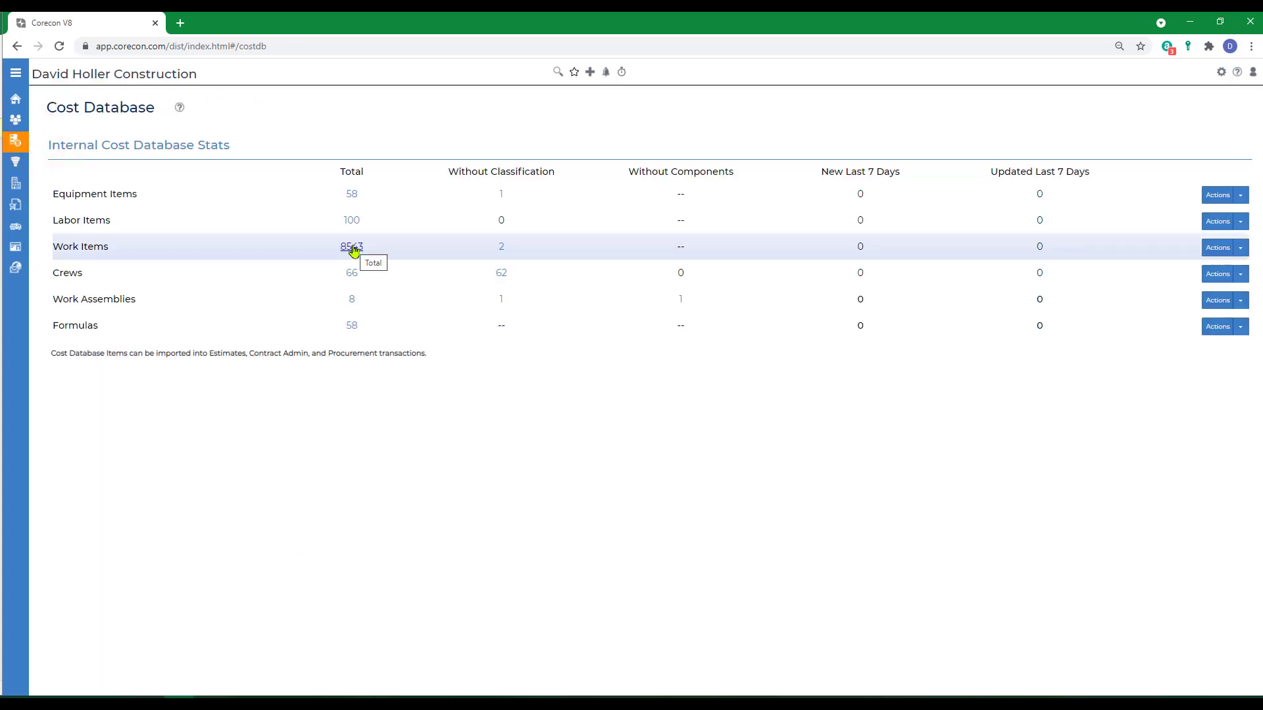
Search work items for 05 and open Pipe And Tube Railings to review its CSI 2016 classifications.
click(352, 246)
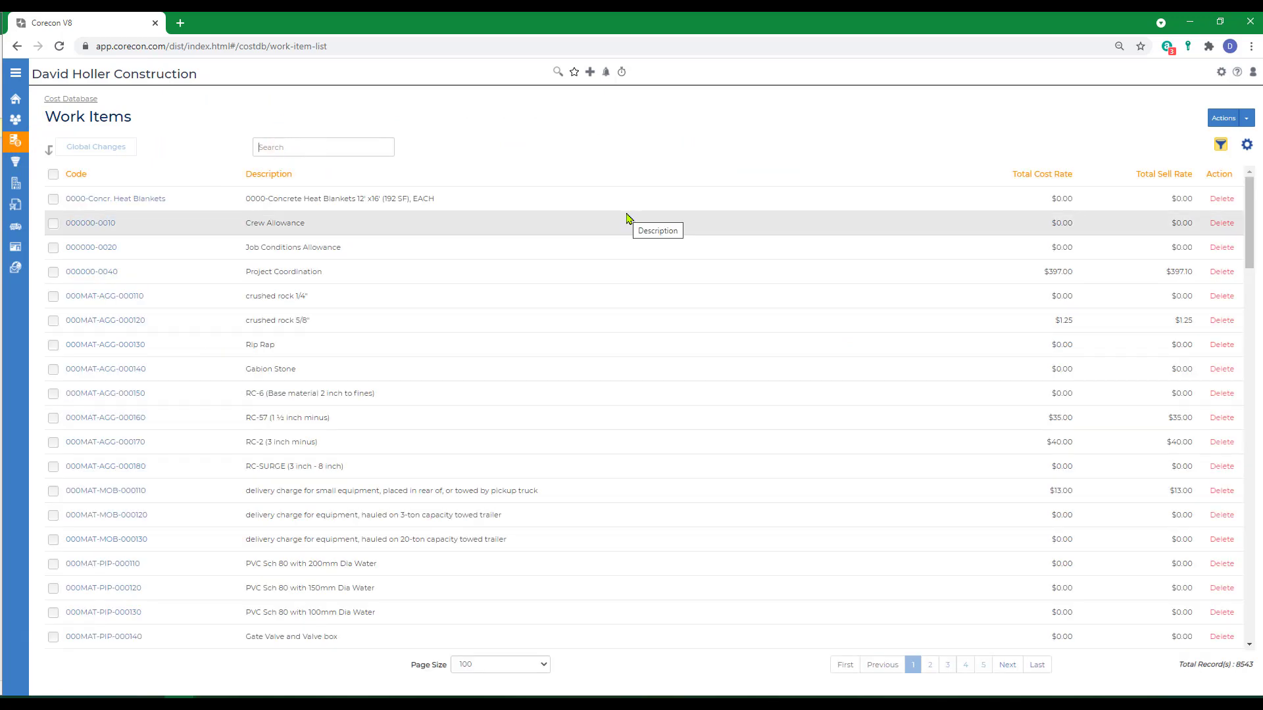
text(05 52 1)
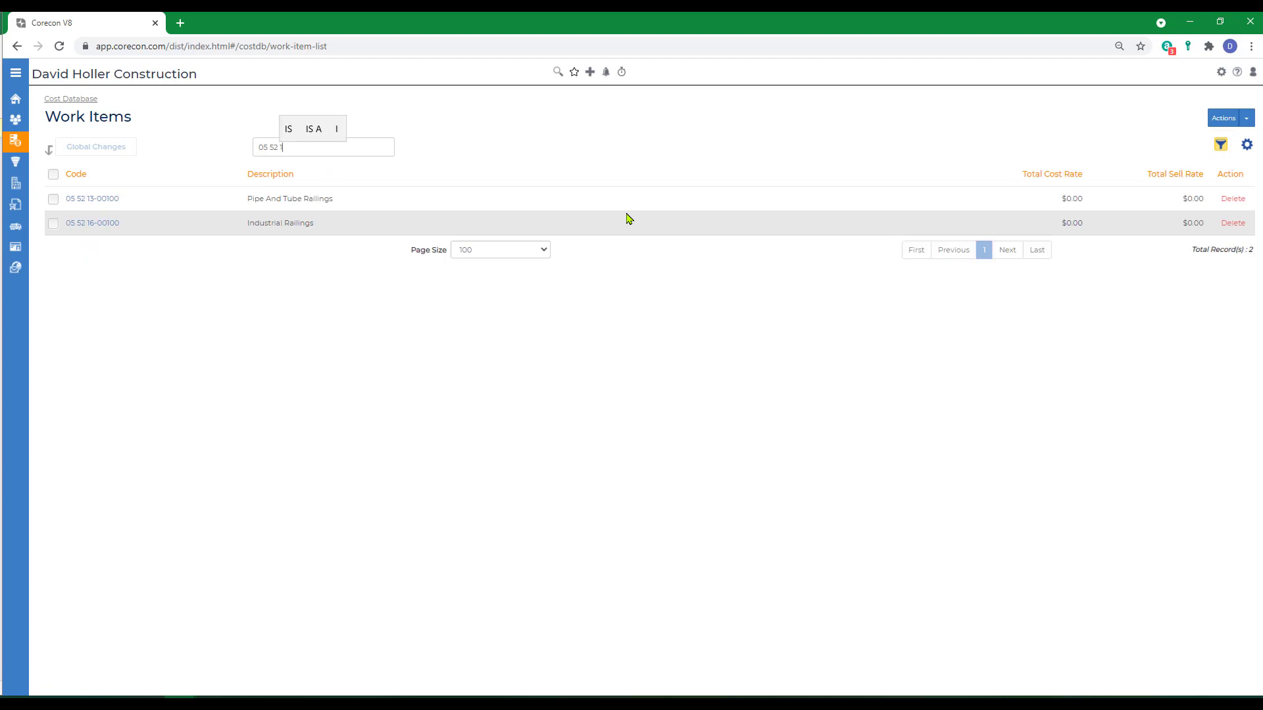
click(93, 198)
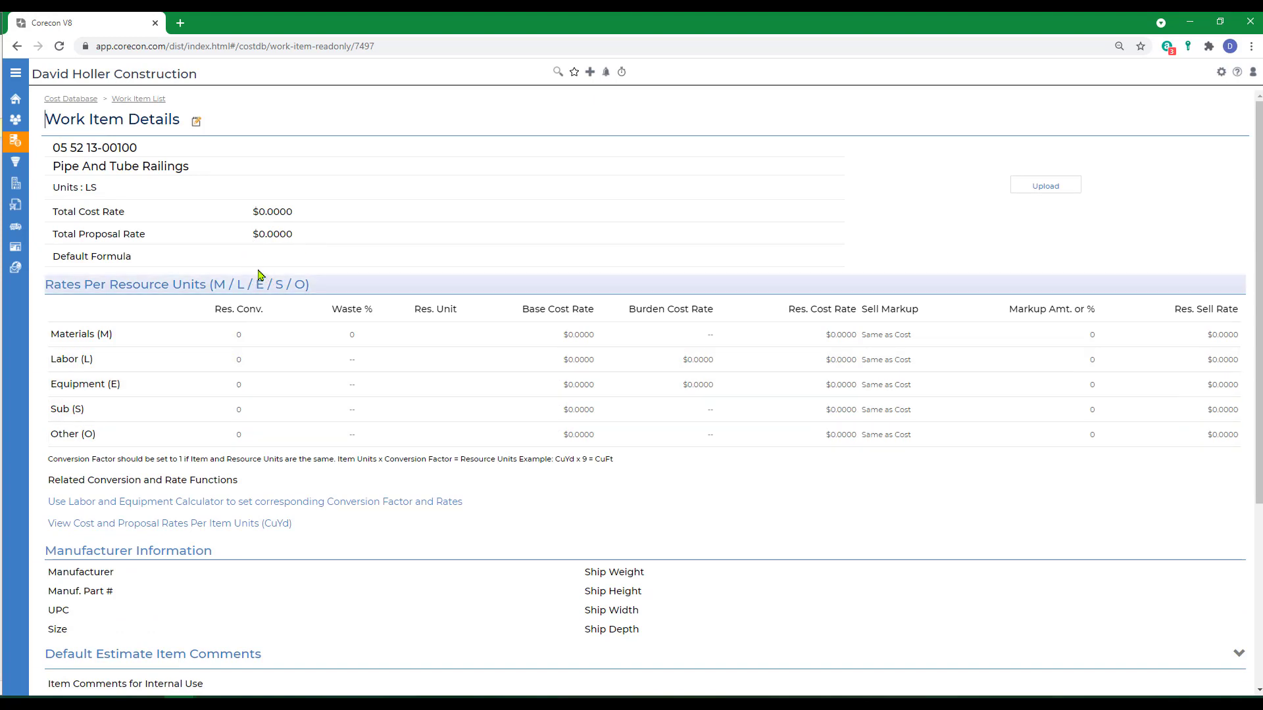
scroll(down, 3)
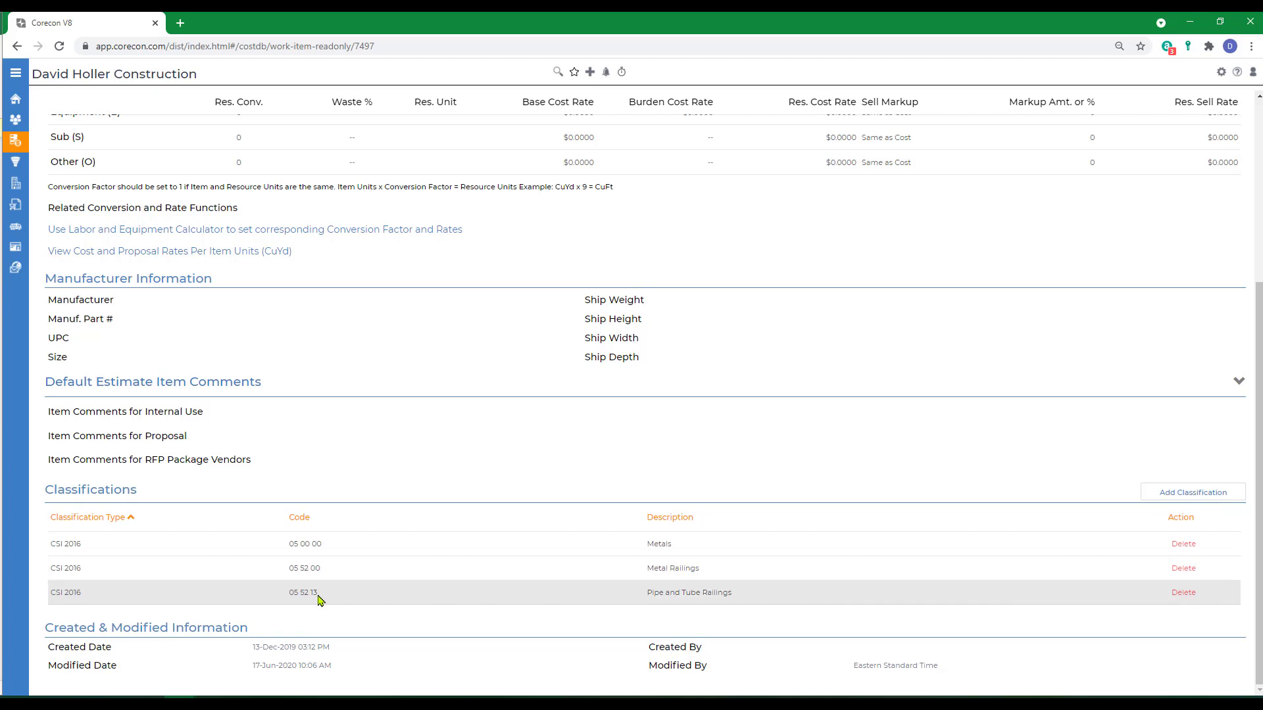
click(15, 74)
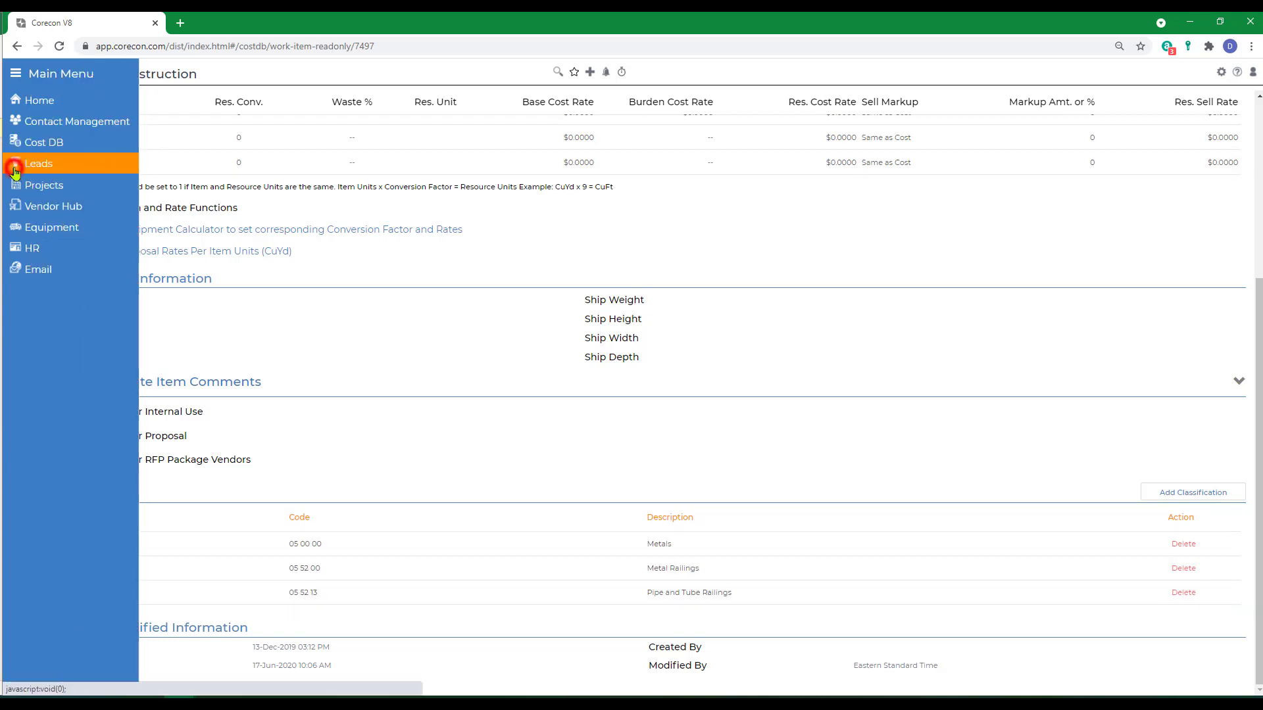
Return via Leads to Estimate 001's items and bring up the Add / Import Items choices.
click(39, 163)
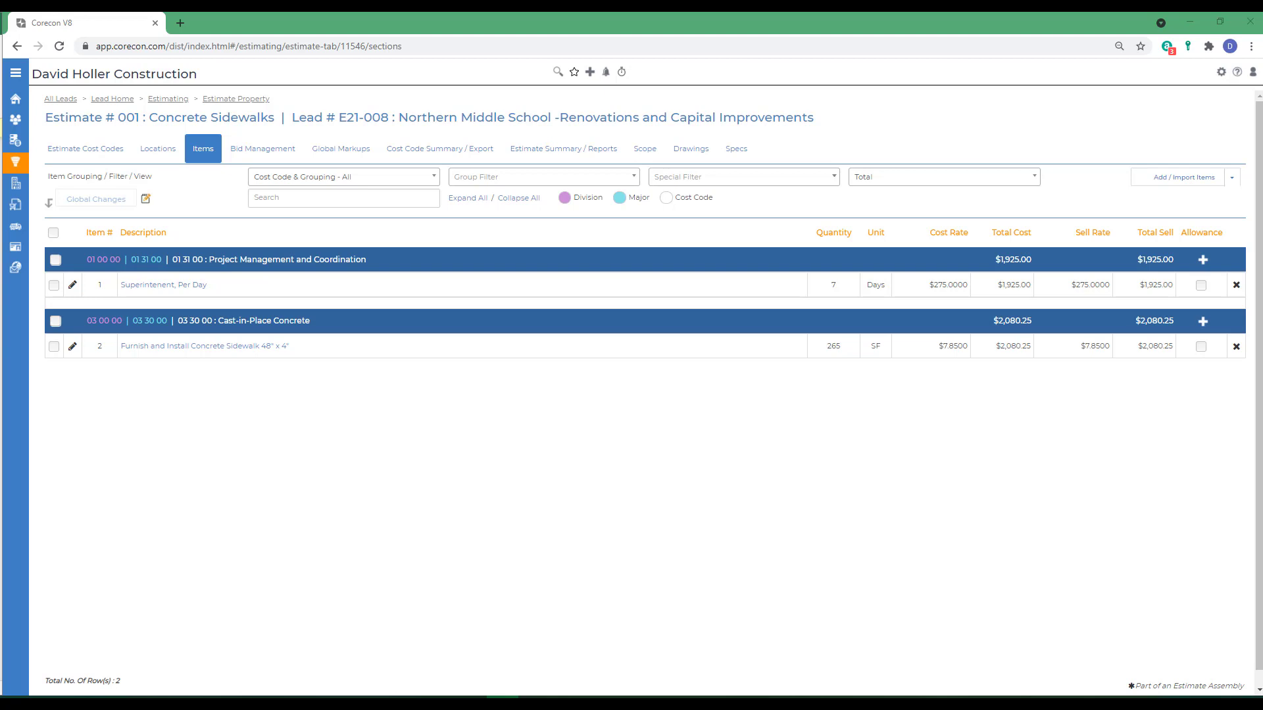
mouse_move(85, 148)
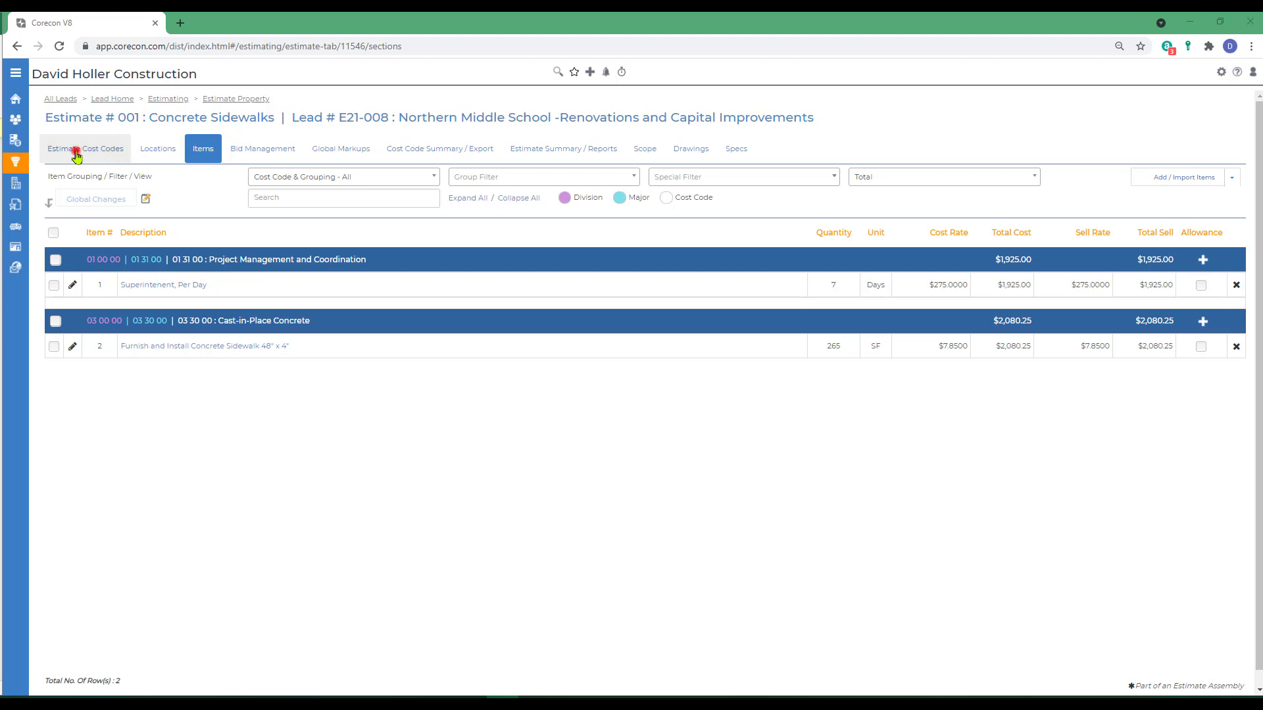
click(84, 149)
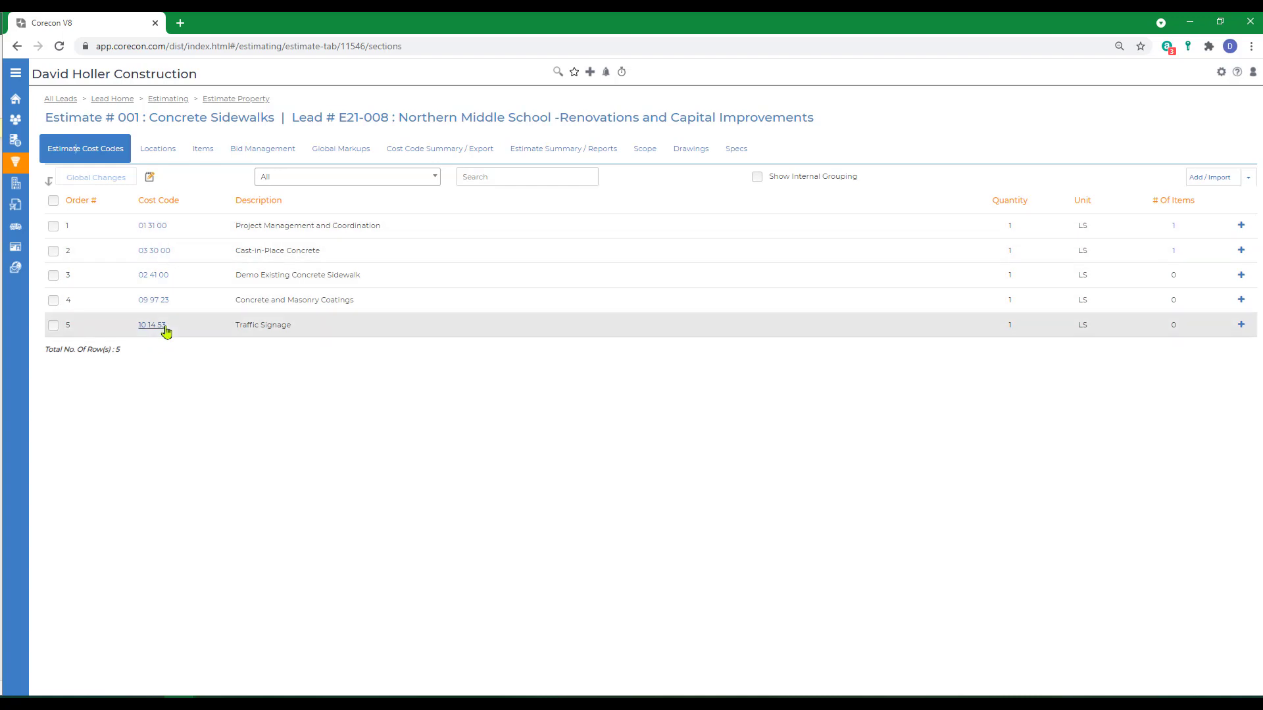
click(203, 149)
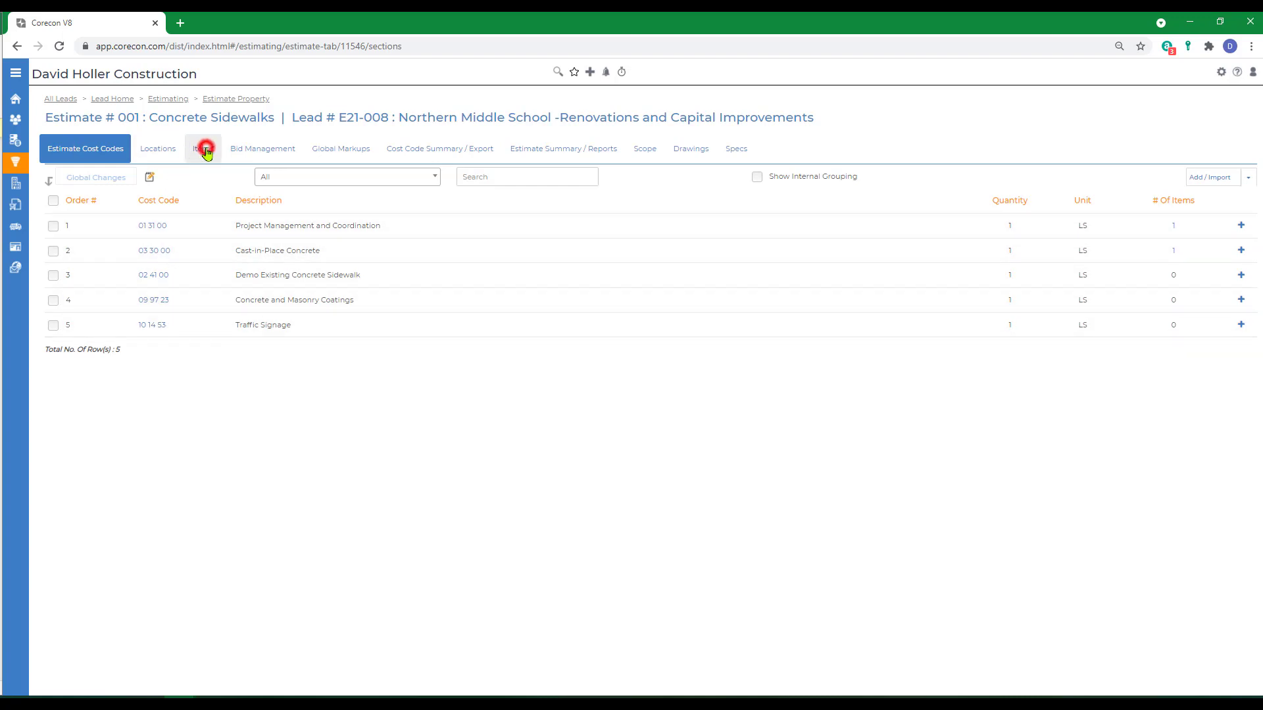
click(203, 149)
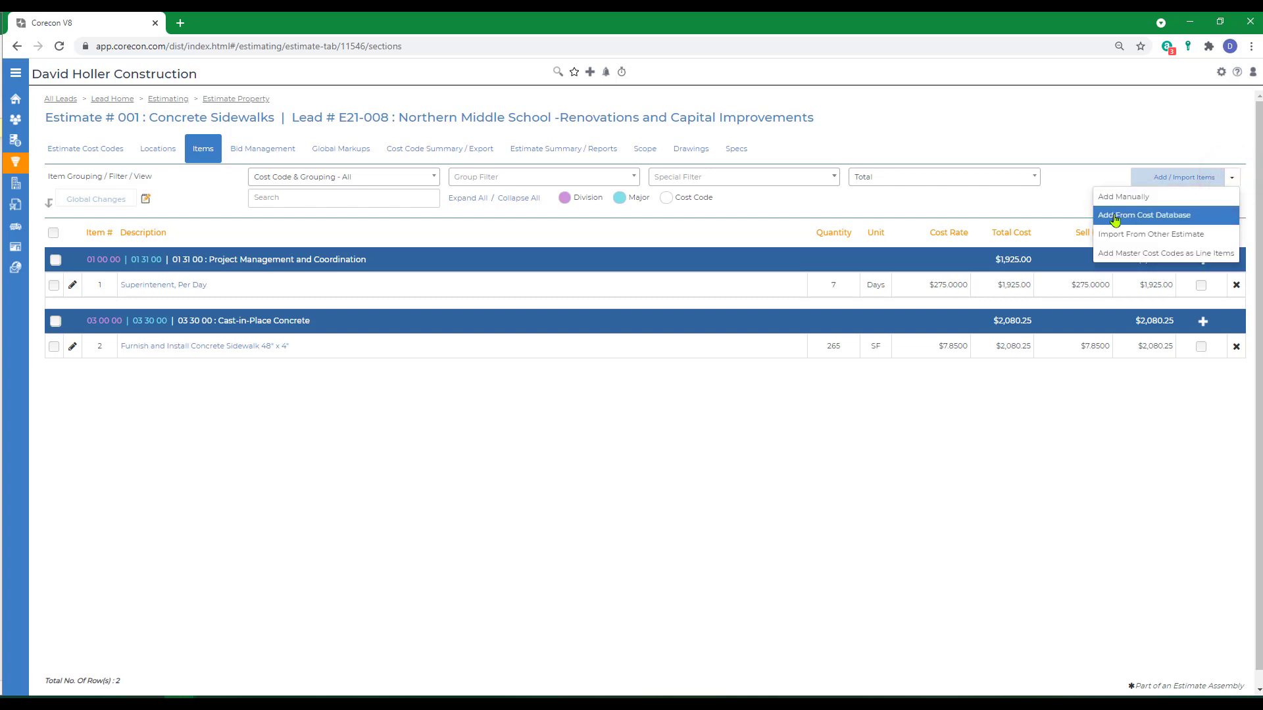
Add from cost database with cost codes auto-populated from classification, filtered to 05 00 00 Metals, and get items.
click(1144, 215)
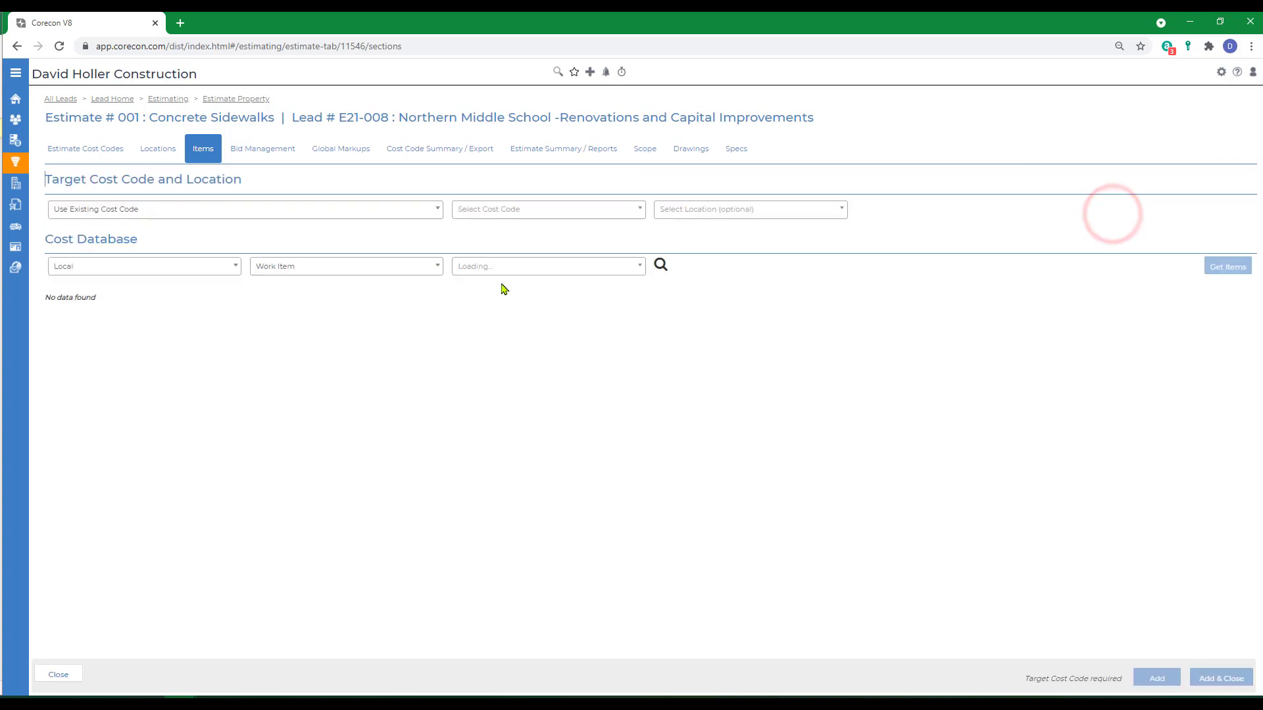
click(245, 209)
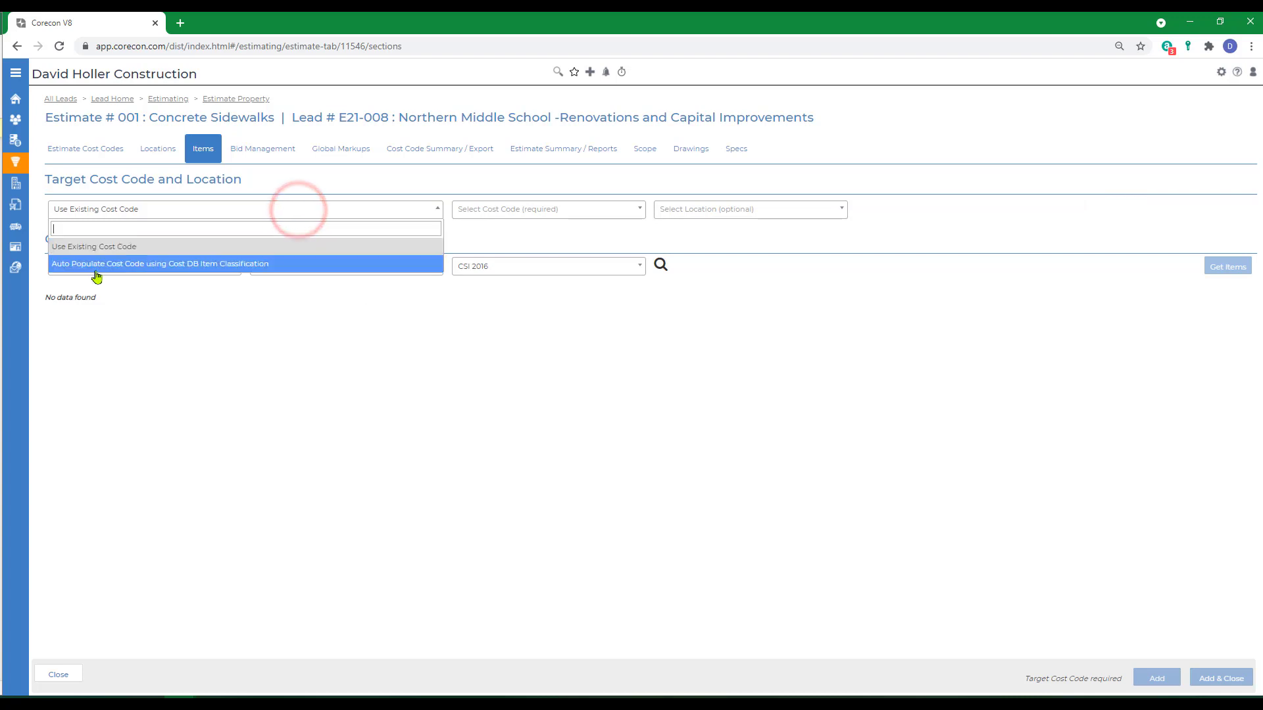
click(159, 263)
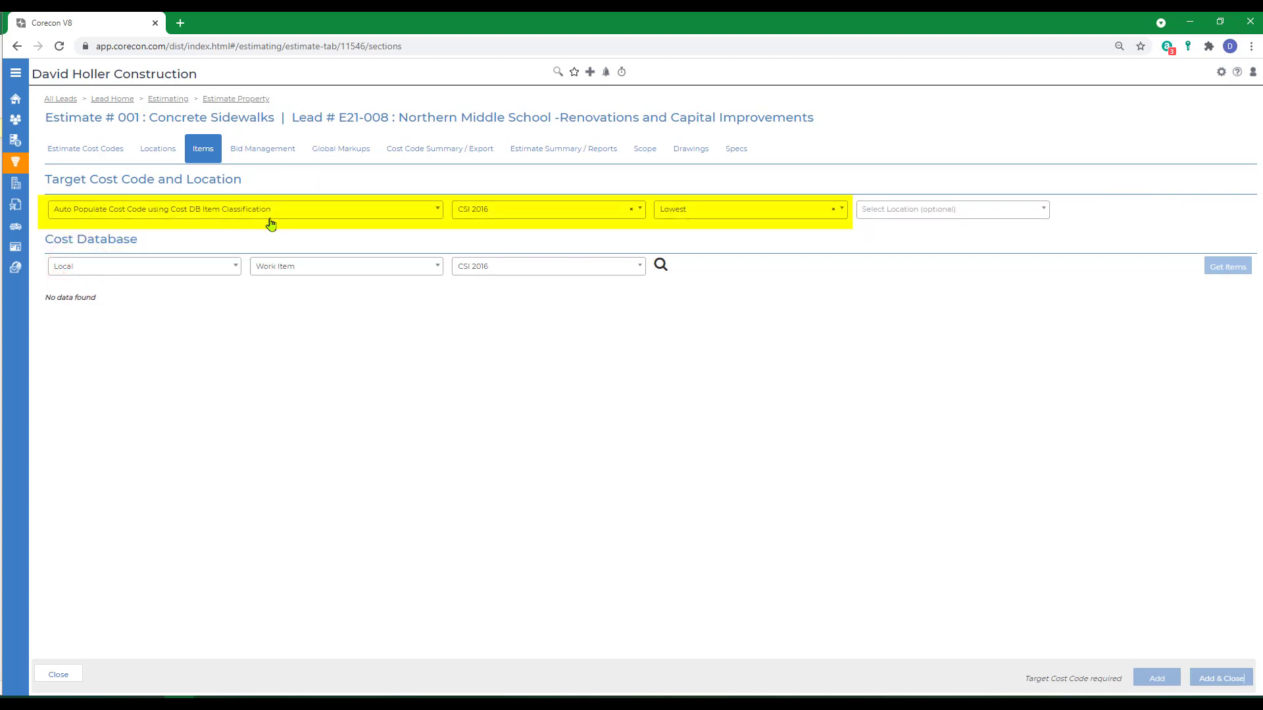
mouse_move(477, 224)
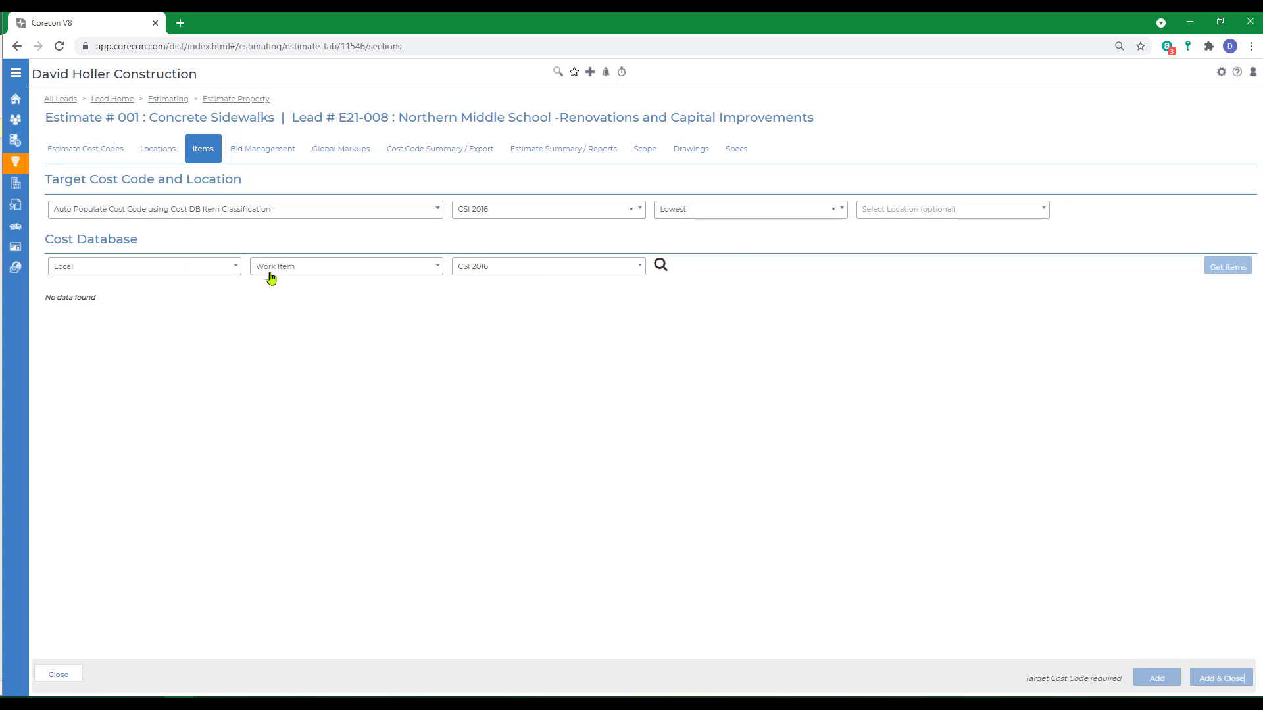
mouse_move(660, 266)
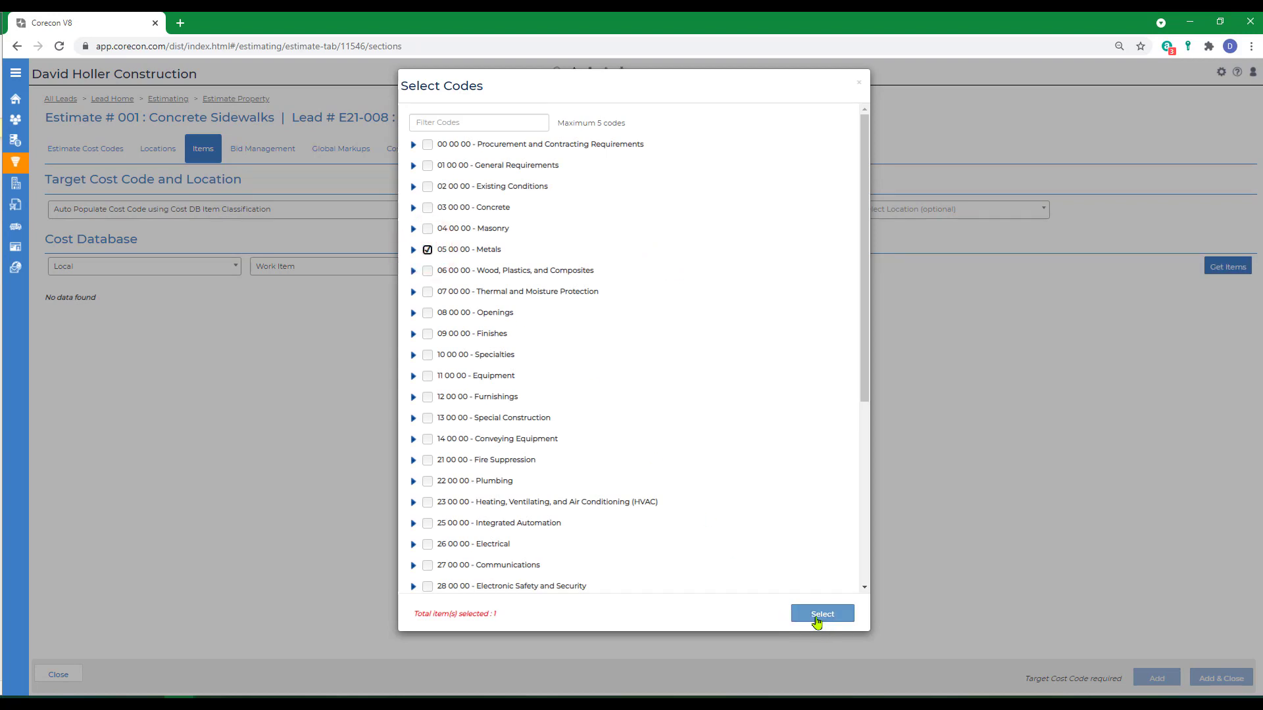
click(821, 614)
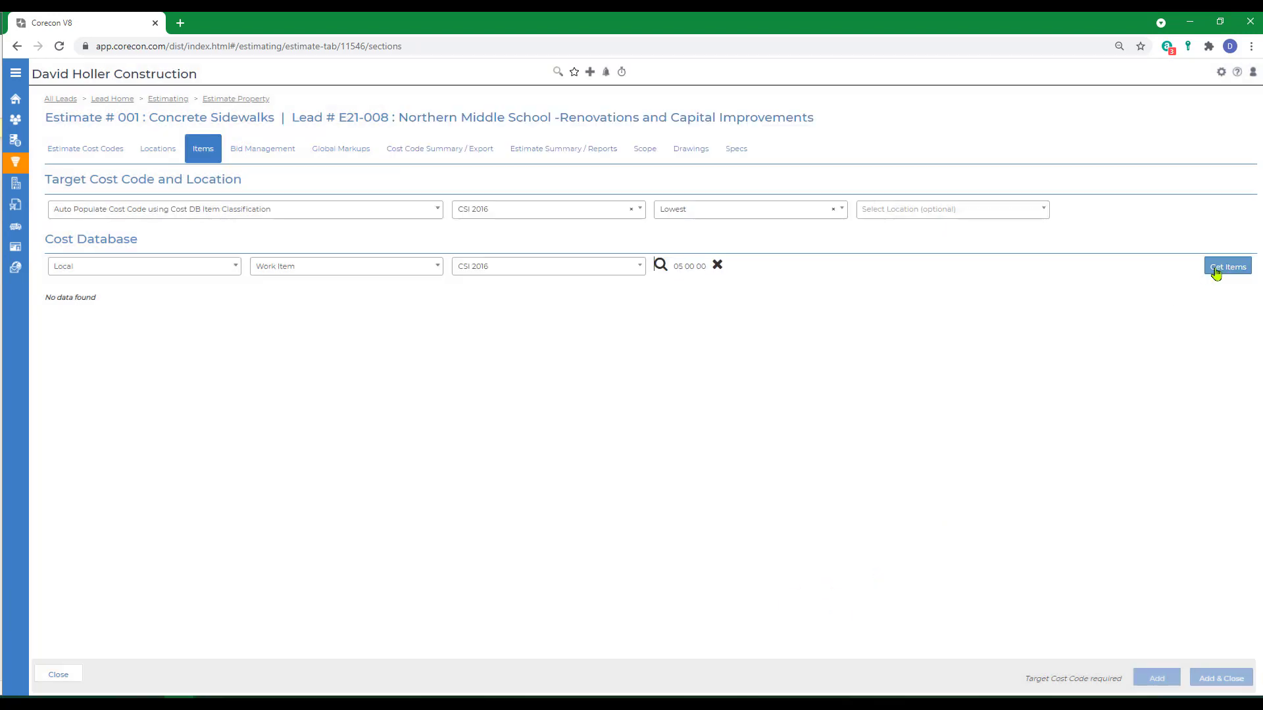
click(1227, 267)
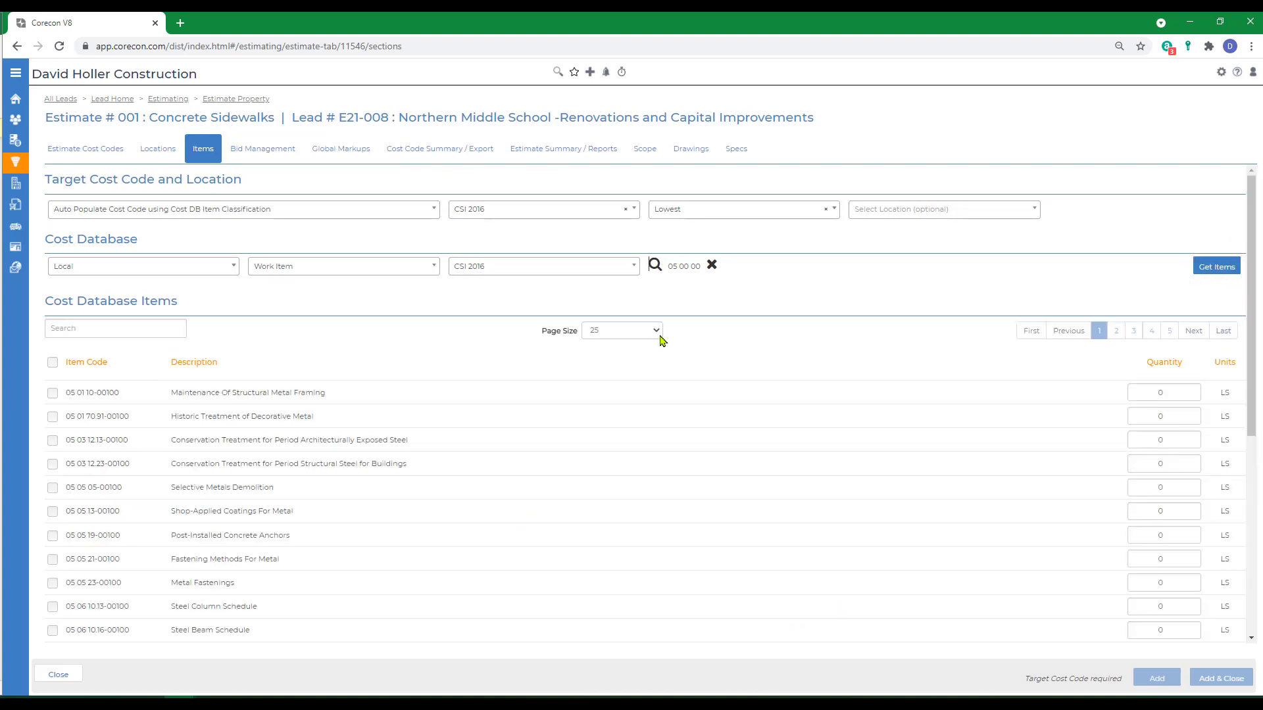
Show 400 items per page, select Pipe And Tube Railings with its quantity, and add it to the estimate.
click(621, 330)
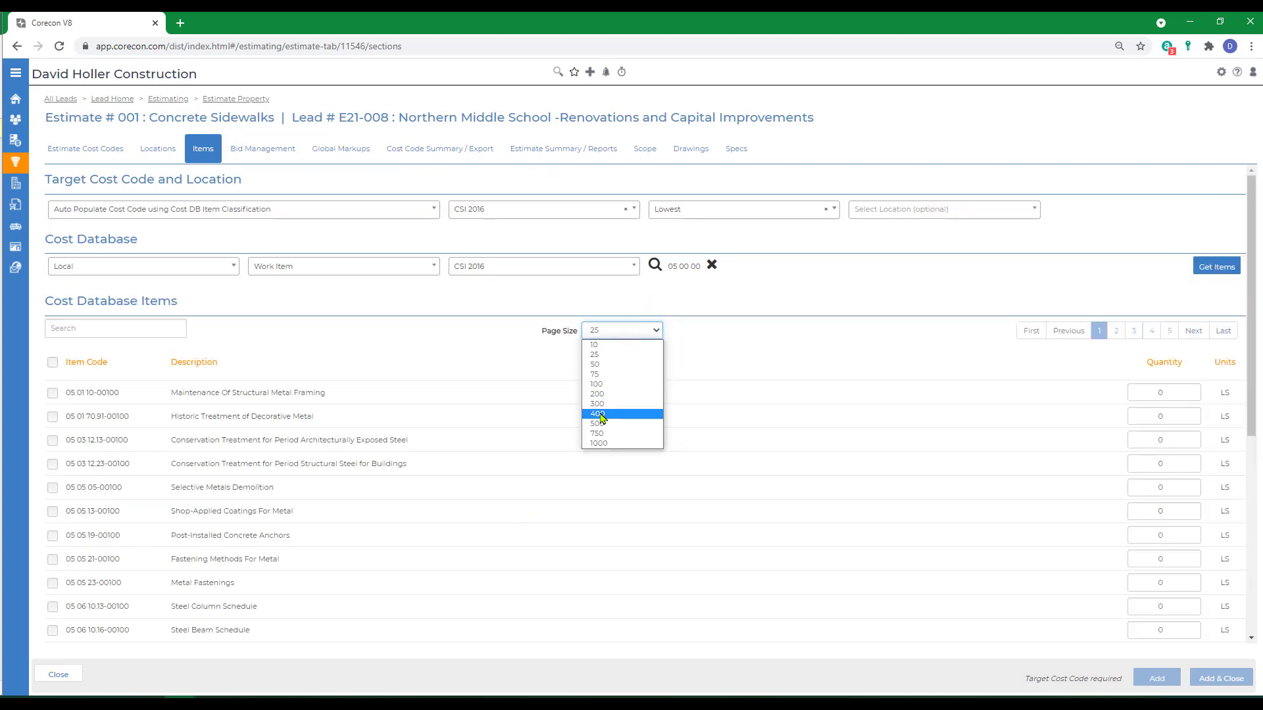
click(597, 414)
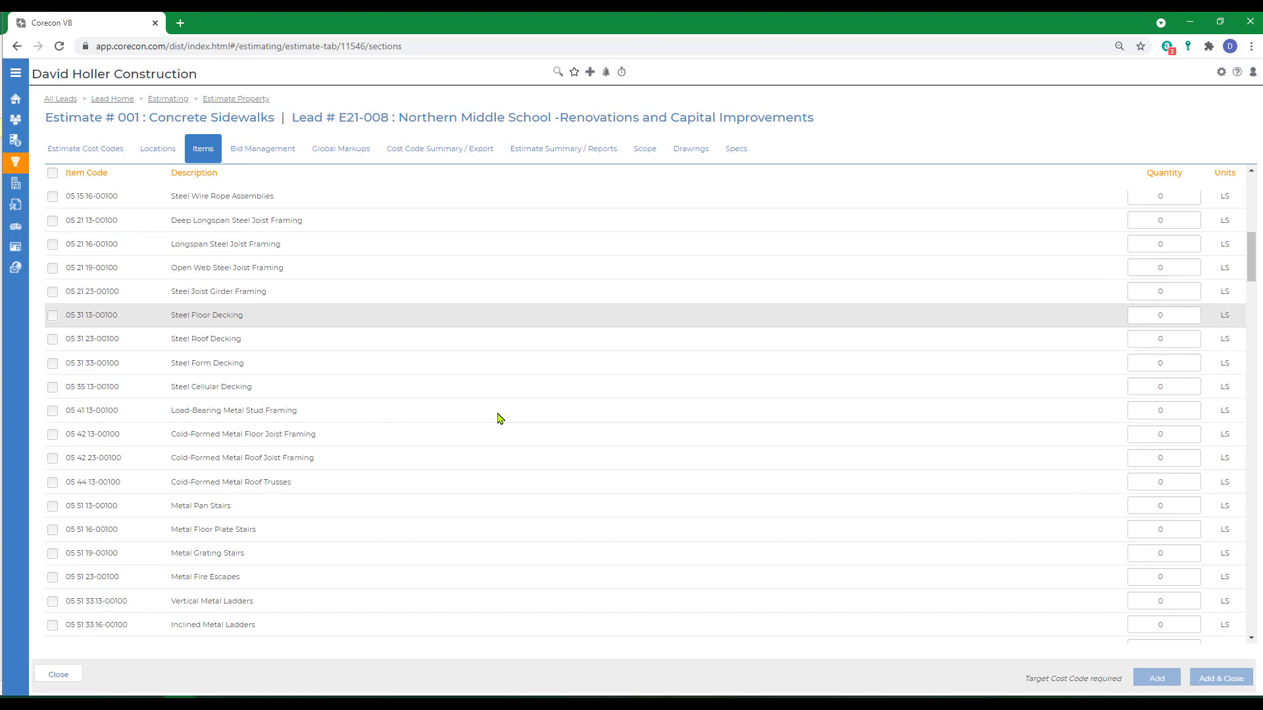
scroll(down, 3)
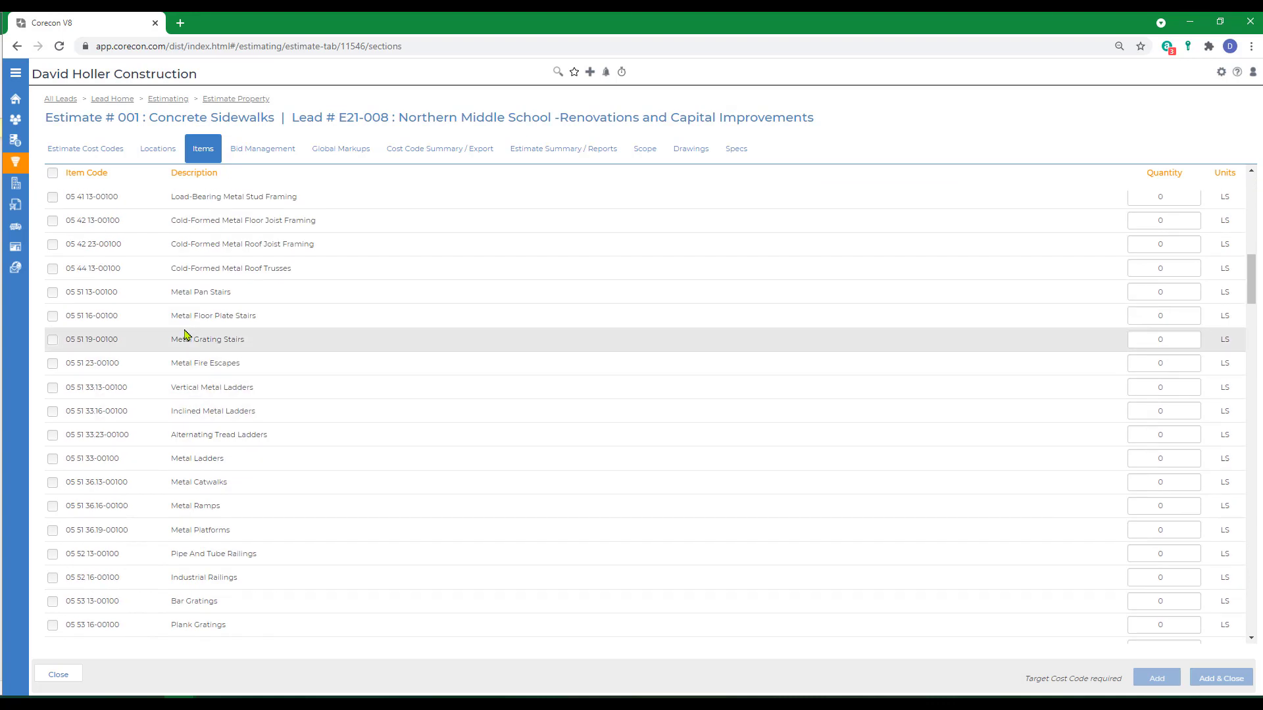
mouse_move(170, 558)
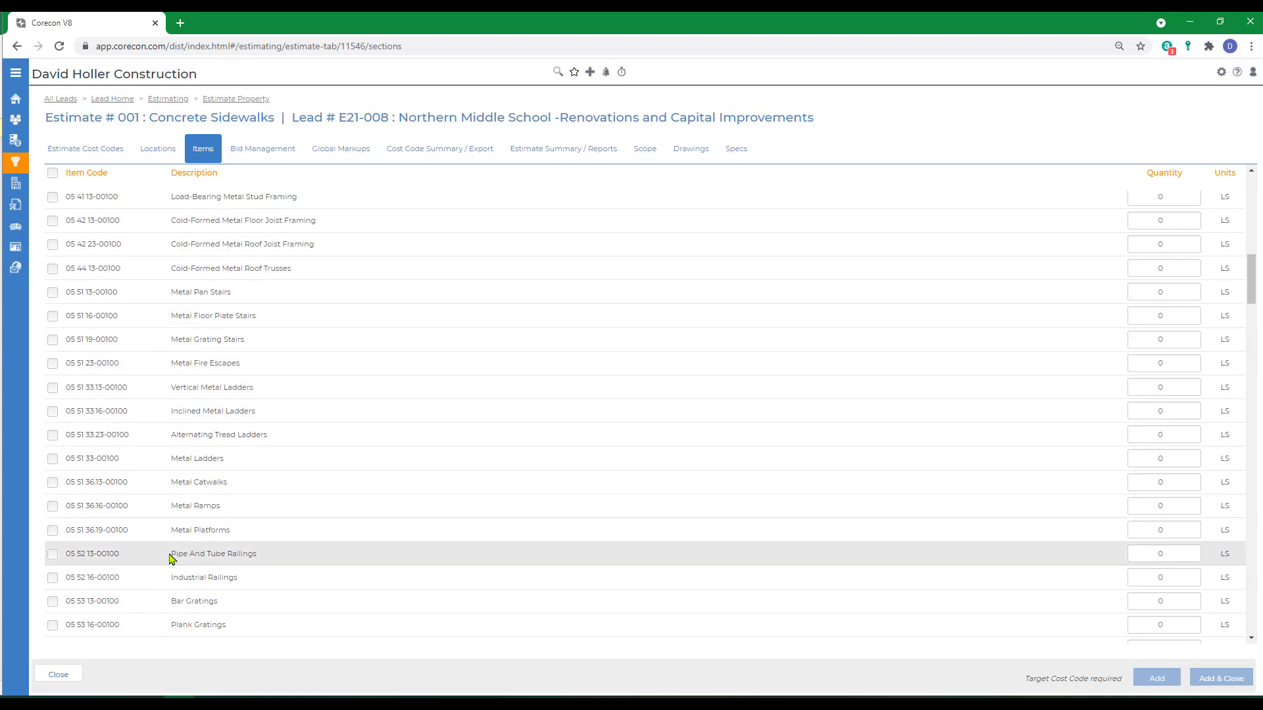
click(53, 555)
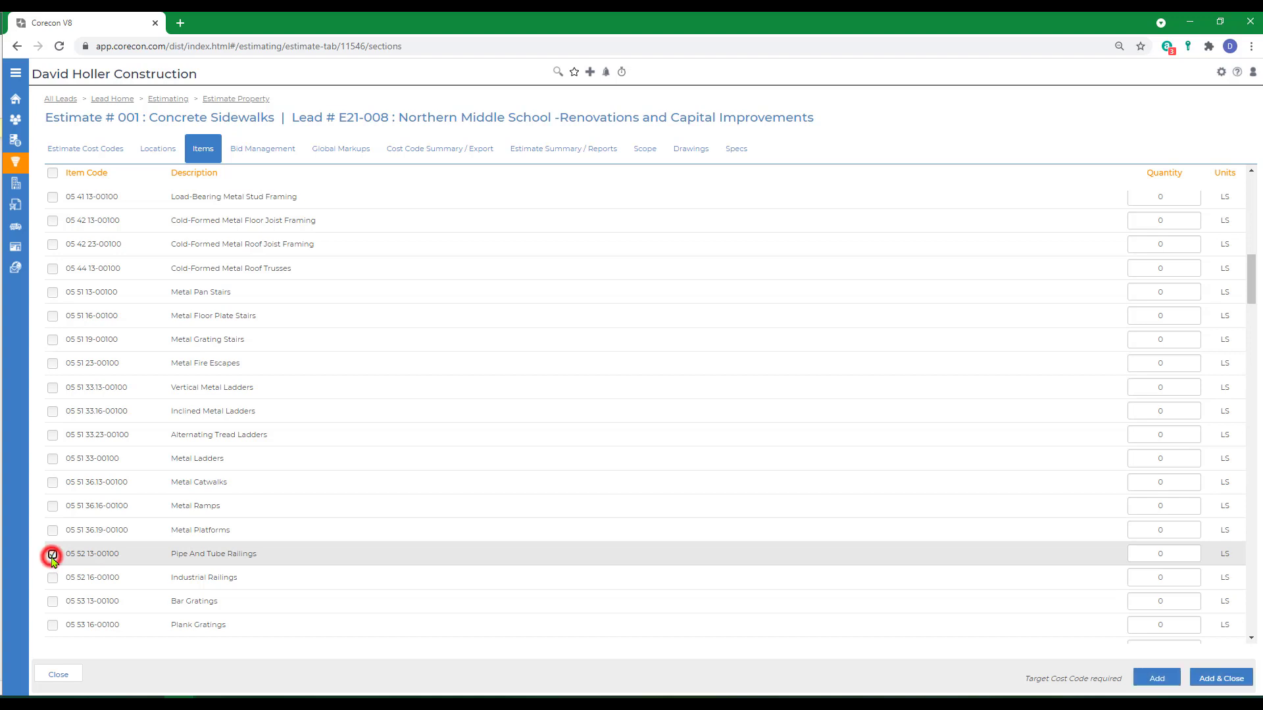
text(55)
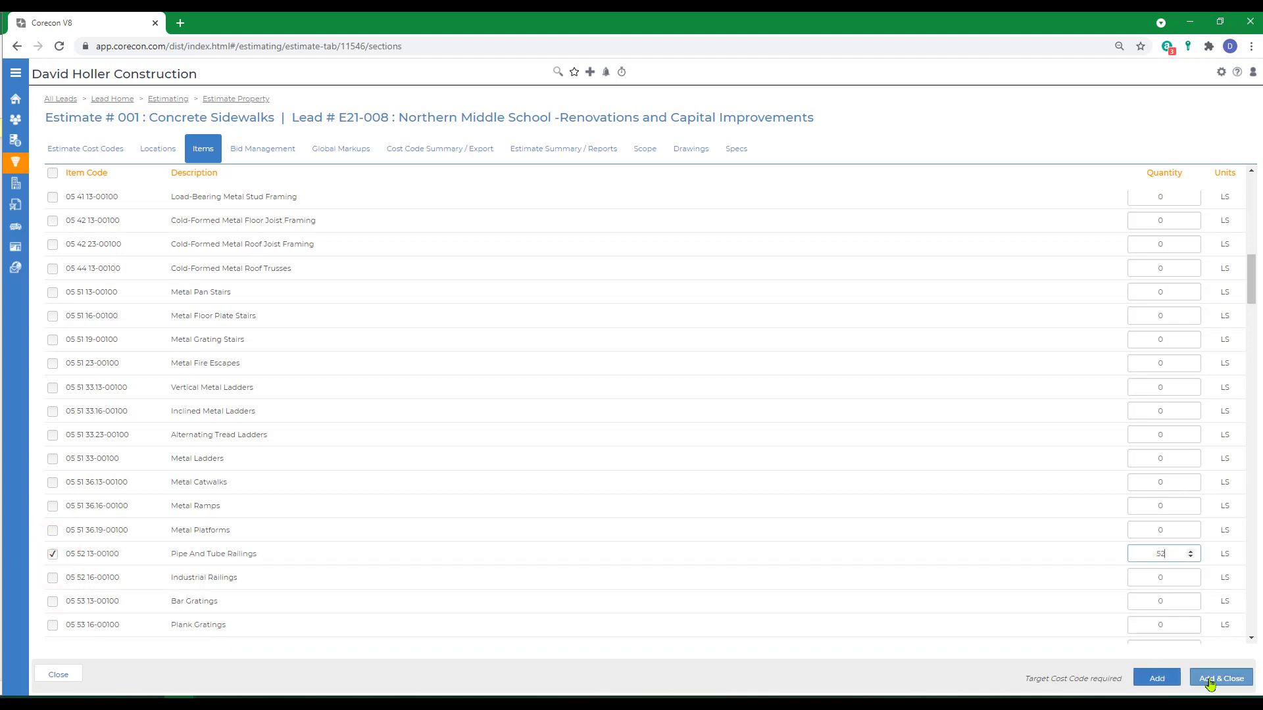
click(1220, 678)
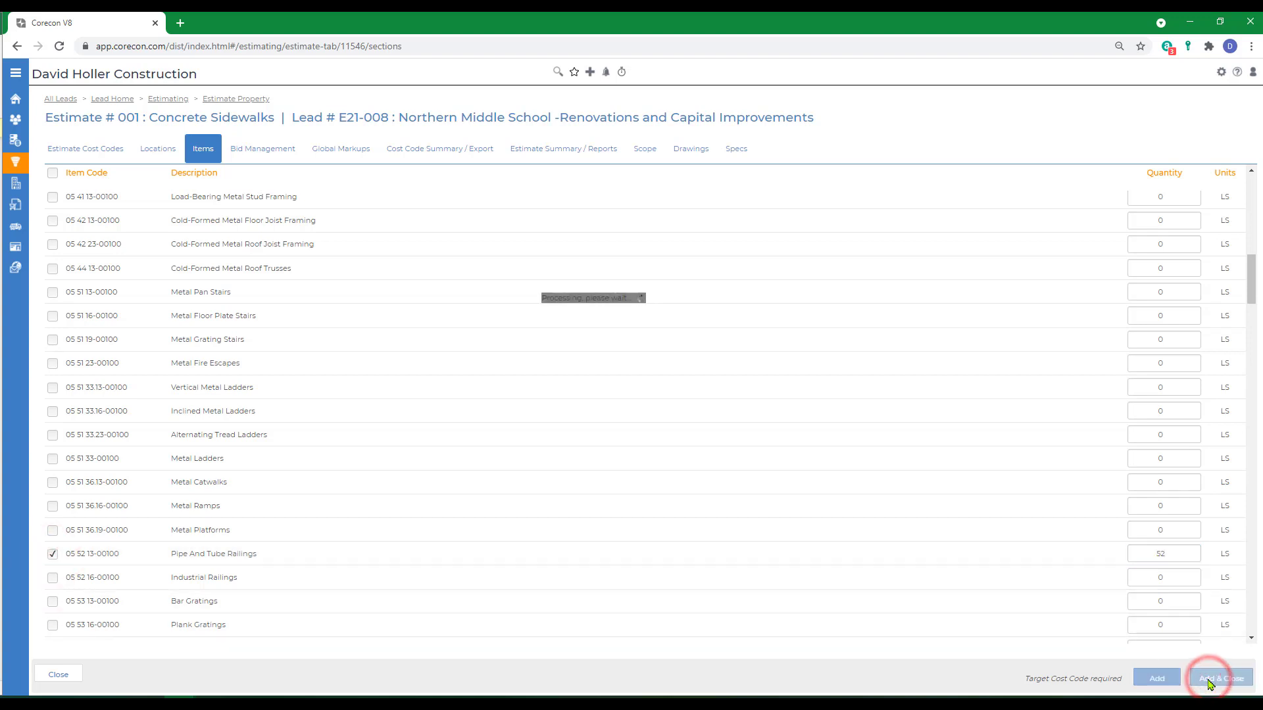
click(1220, 679)
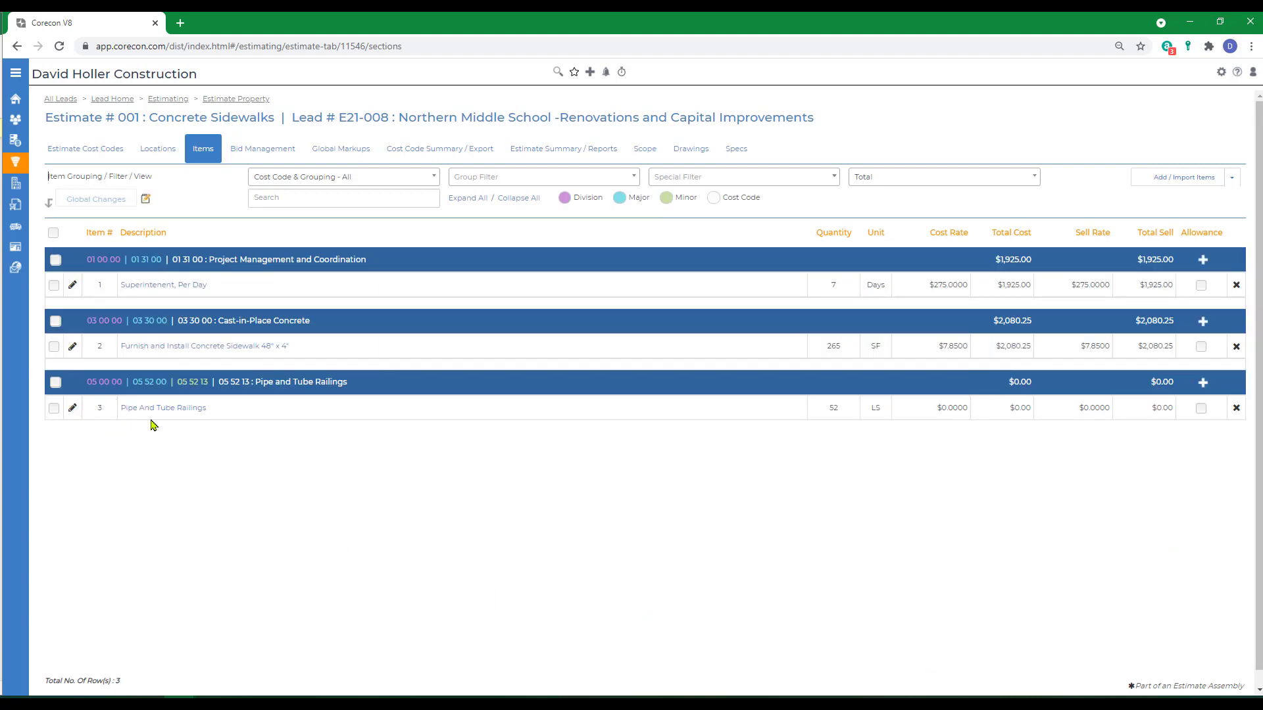
mouse_move(234, 395)
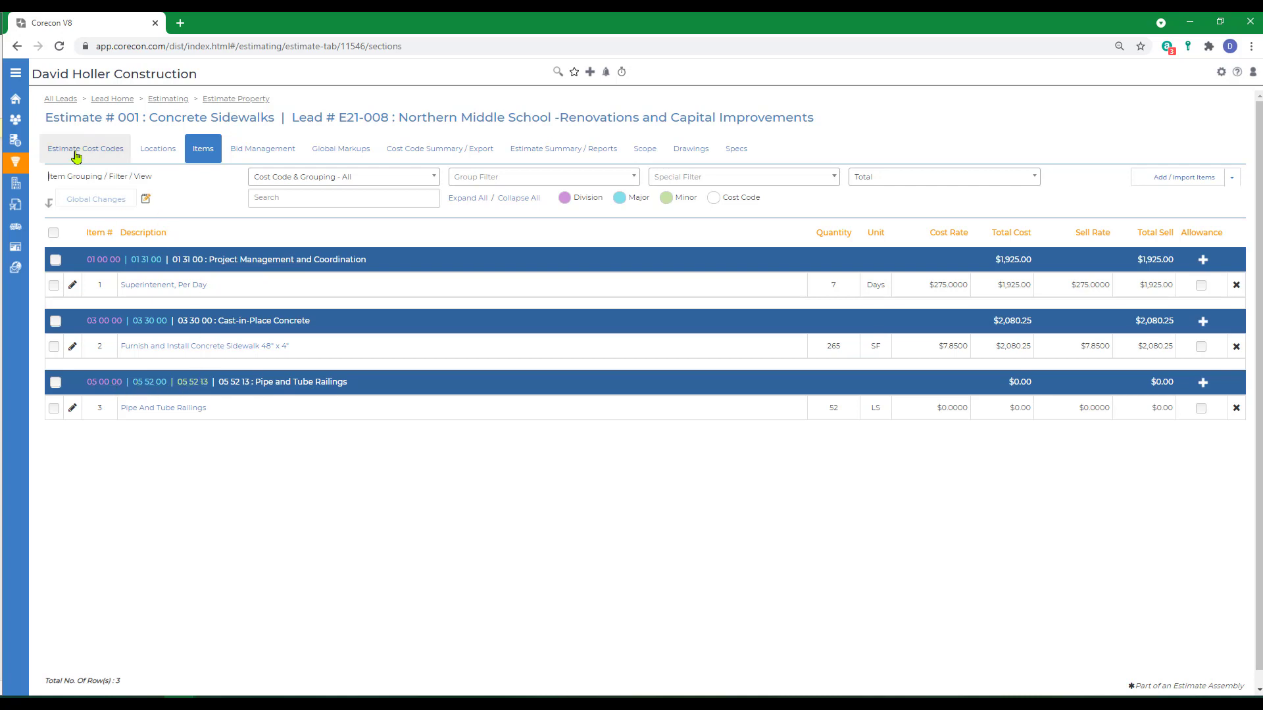
Switch to the Estimate Cost Codes list, now including 05 52 13 Pipe and Tube Railings.
click(84, 148)
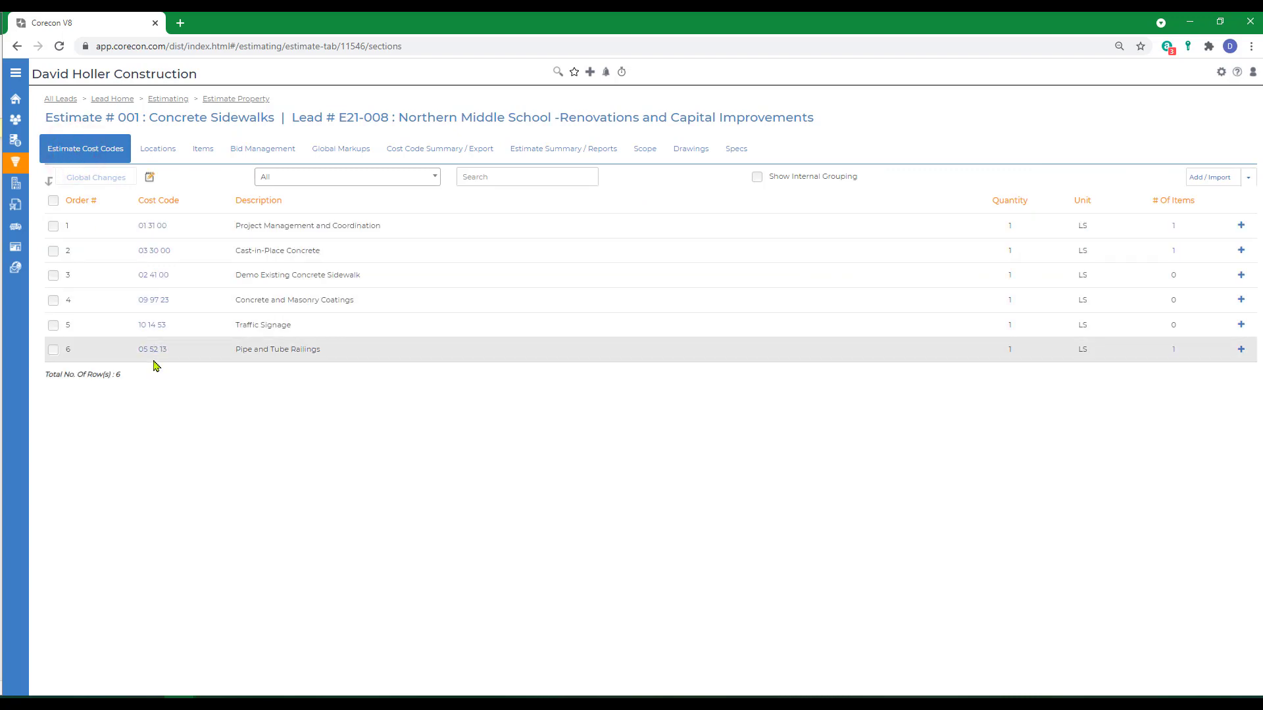
mouse_move(326, 366)
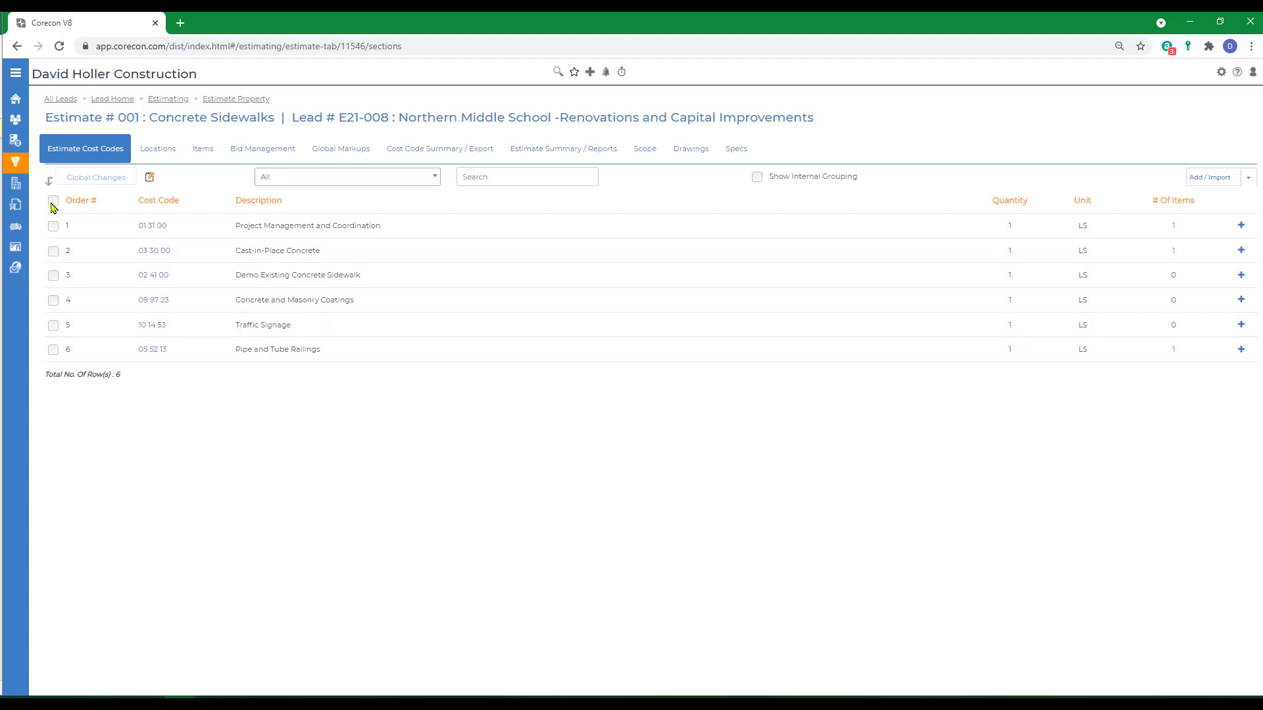
Select all six cost codes and reset their order numbers from the internal grouping codes via Global Changes.
click(95, 177)
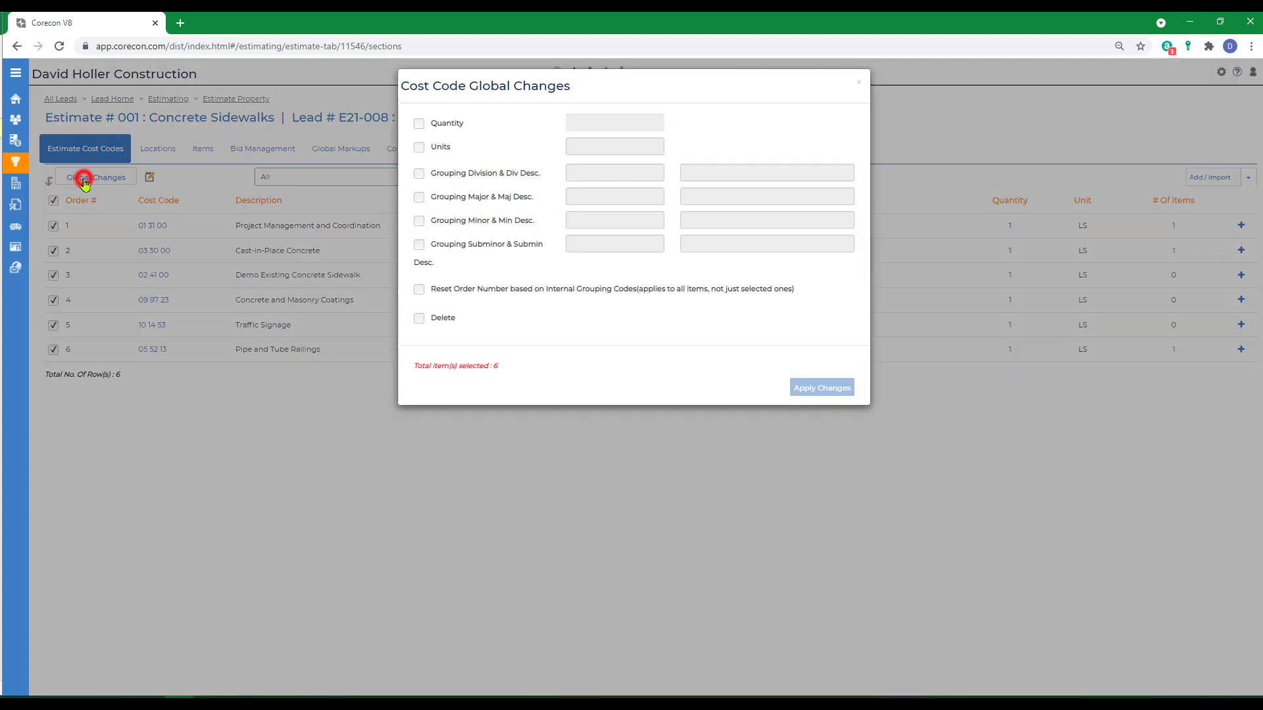
click(418, 289)
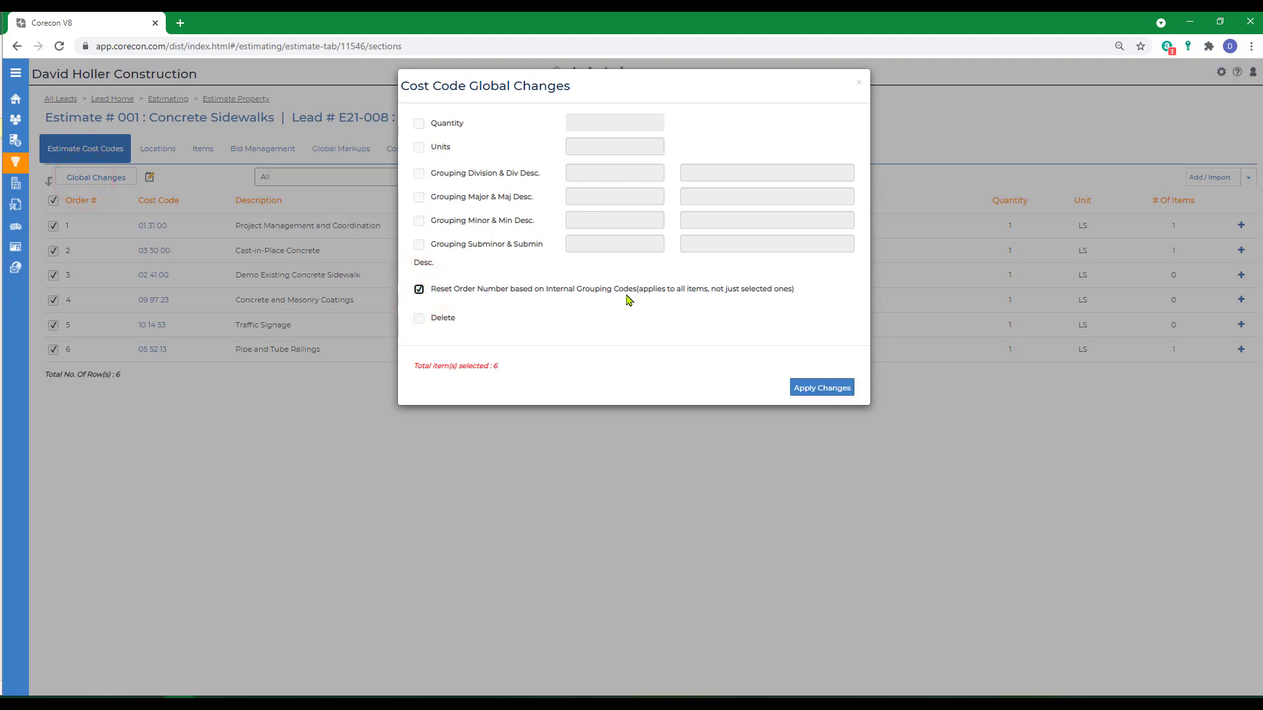
click(821, 387)
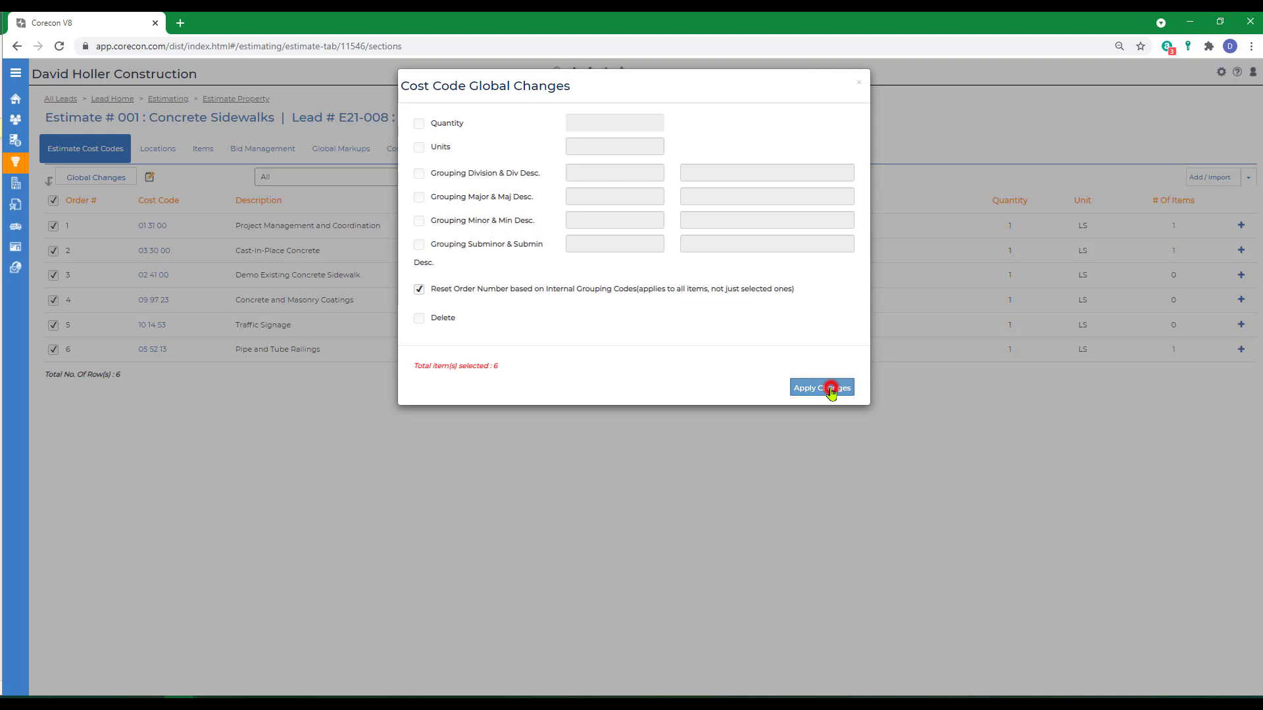
click(820, 387)
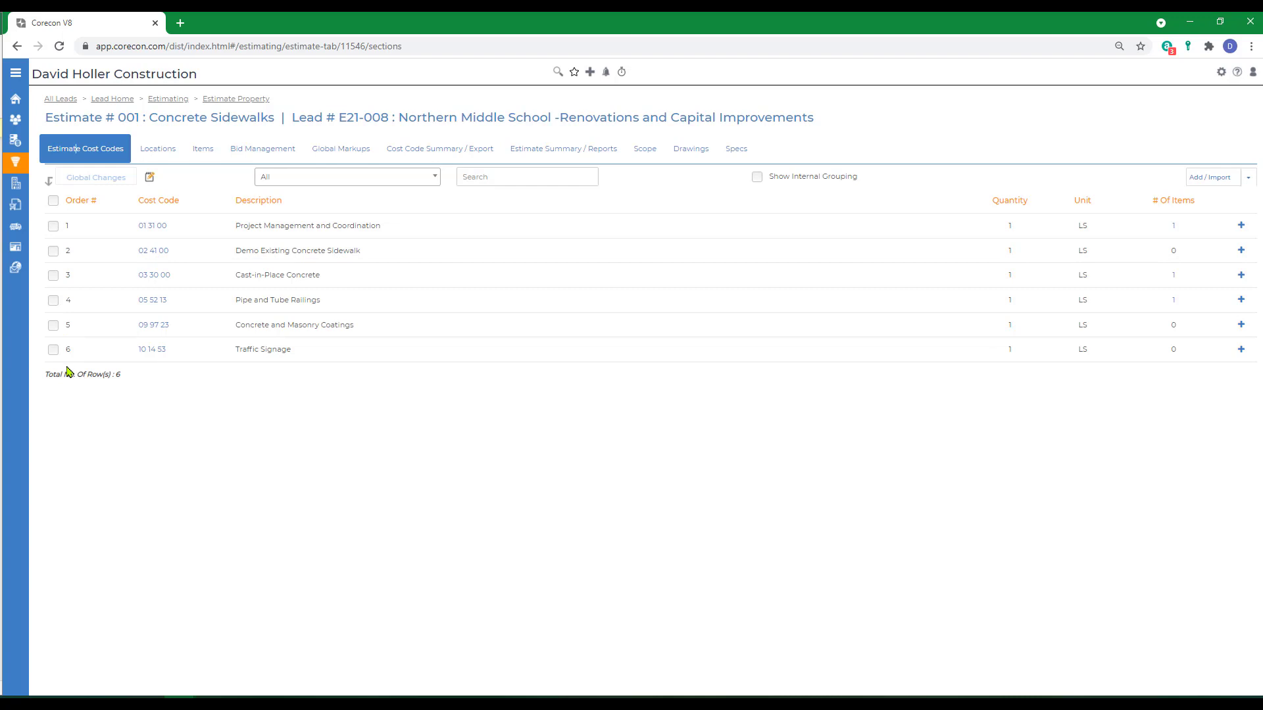
mouse_move(47, 376)
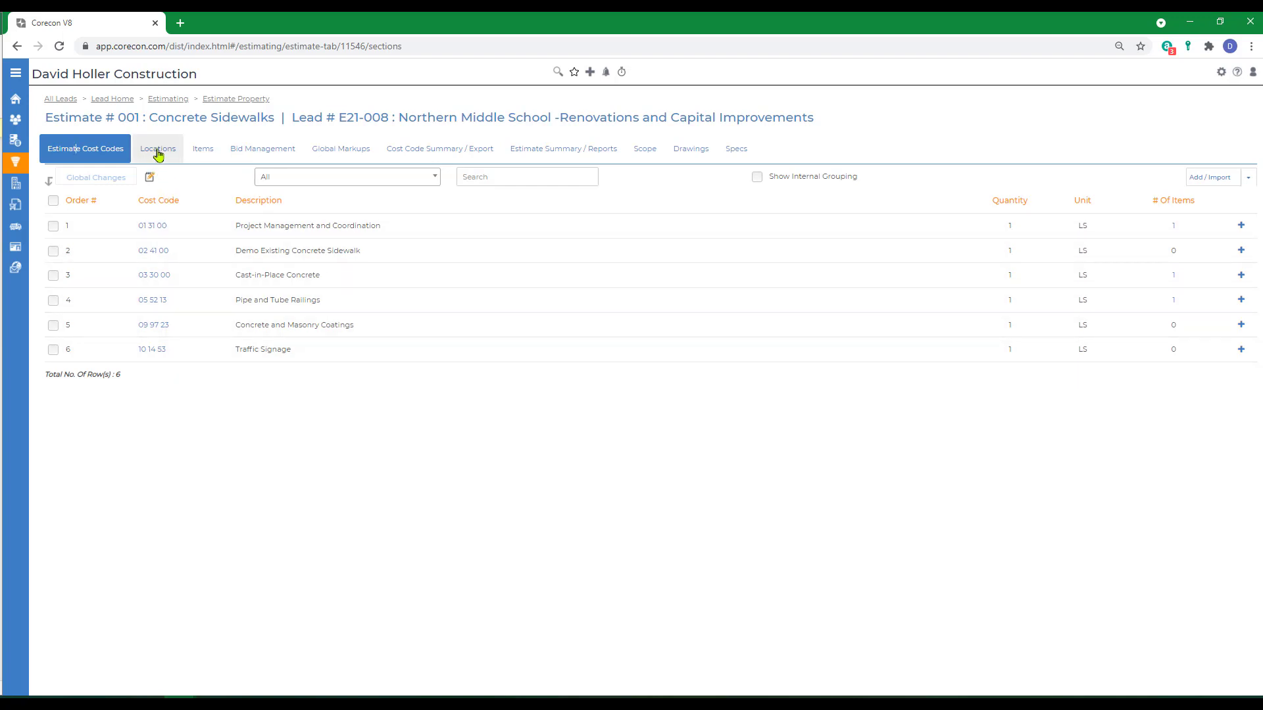
Read through the Estimate Locations Overview help article, then return to the estimate's empty Locations list.
click(156, 148)
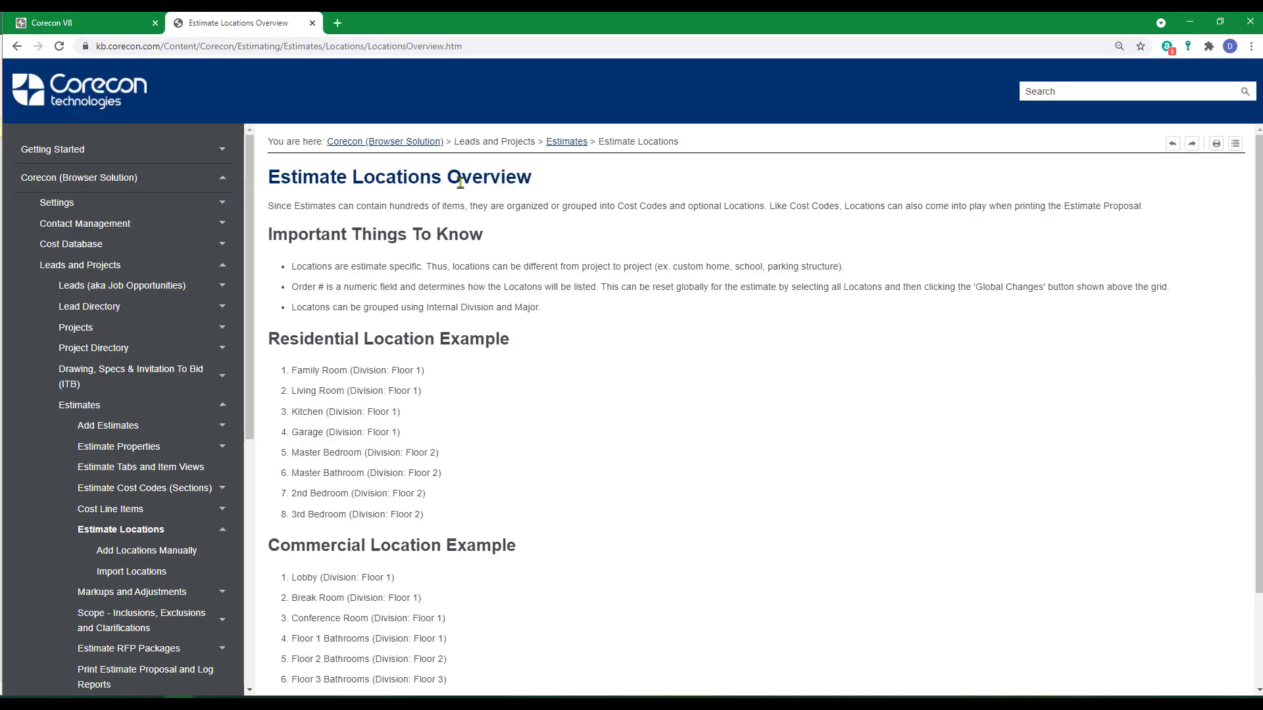
mouse_move(667, 505)
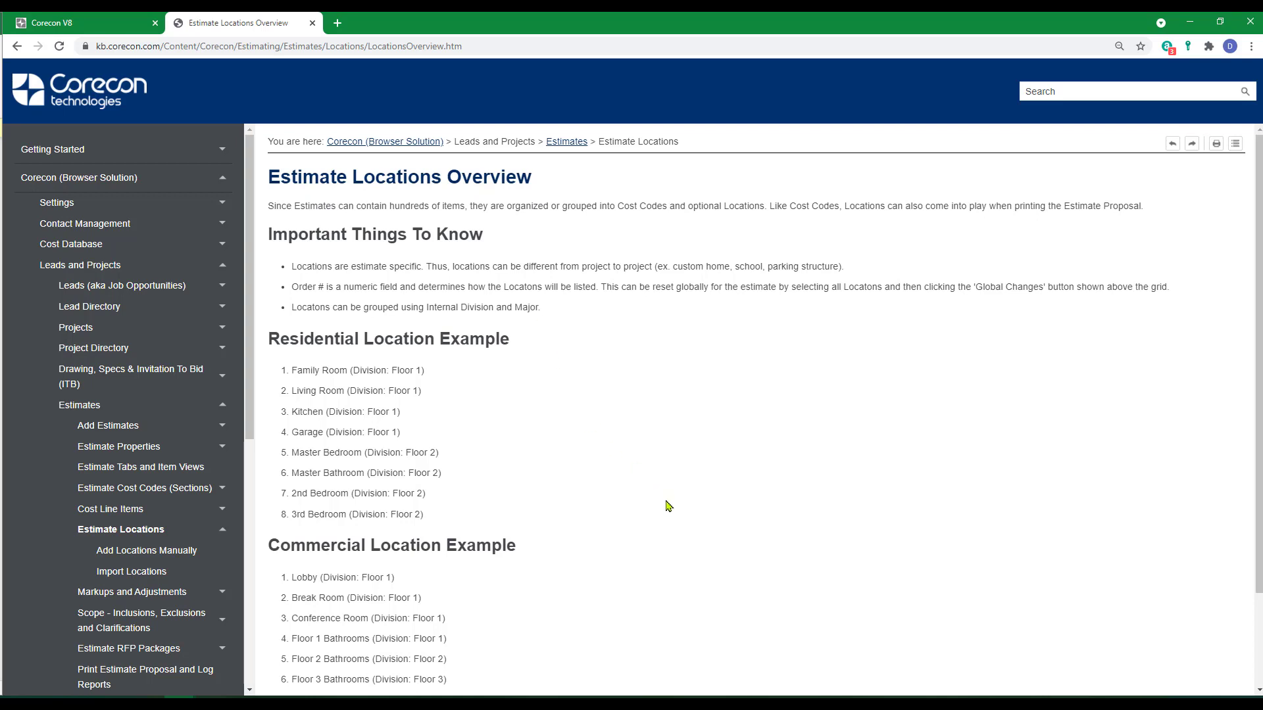
scroll(down, 3)
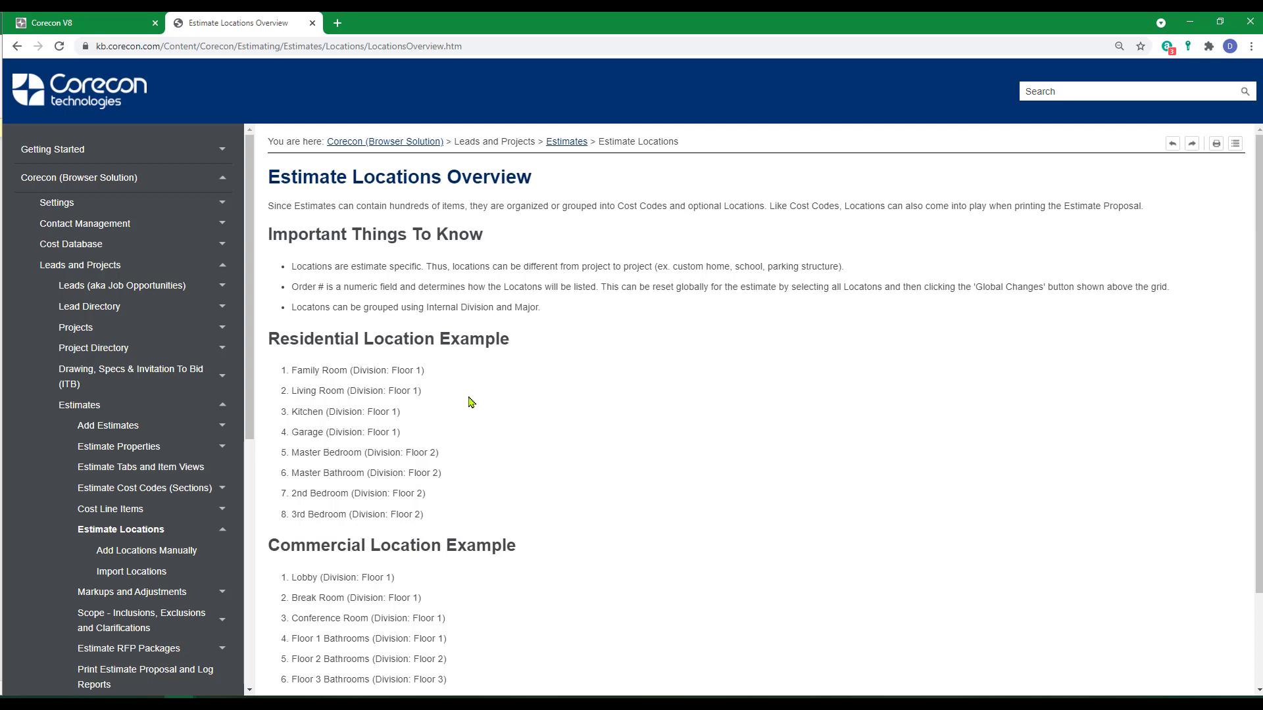
scroll(down, 3)
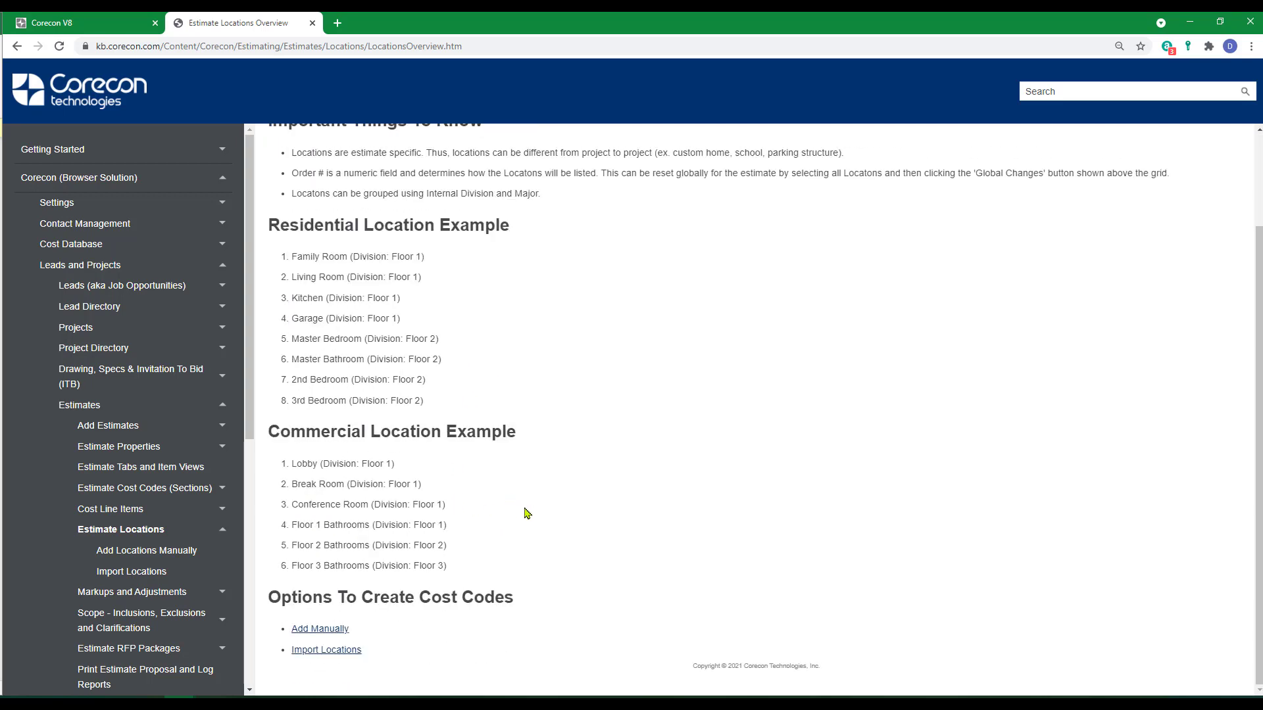
mouse_move(508, 493)
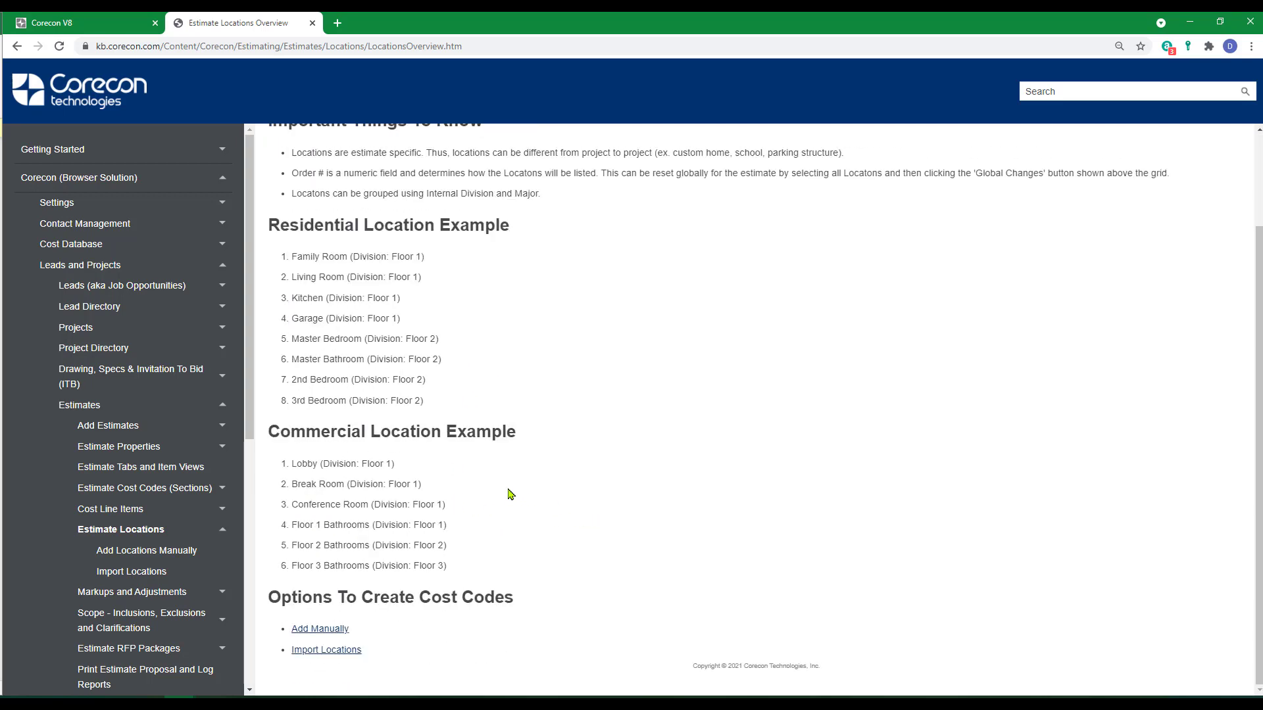
mouse_move(529, 315)
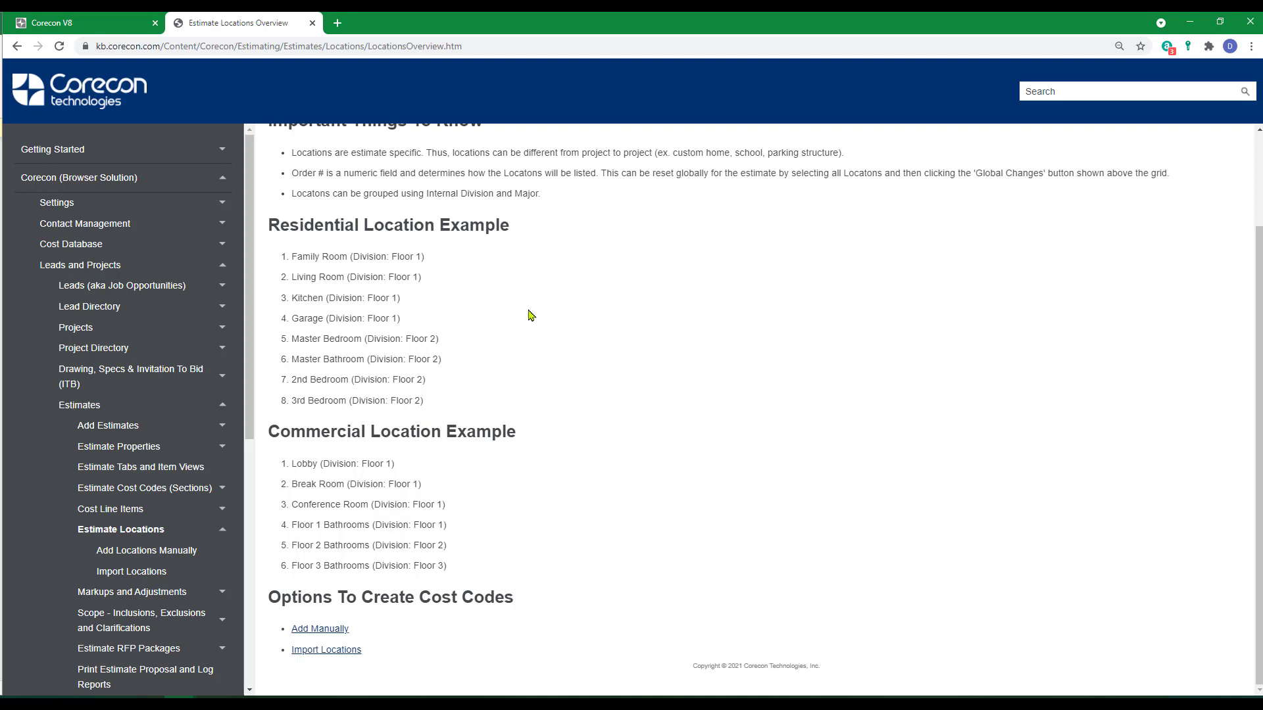
mouse_move(597, 341)
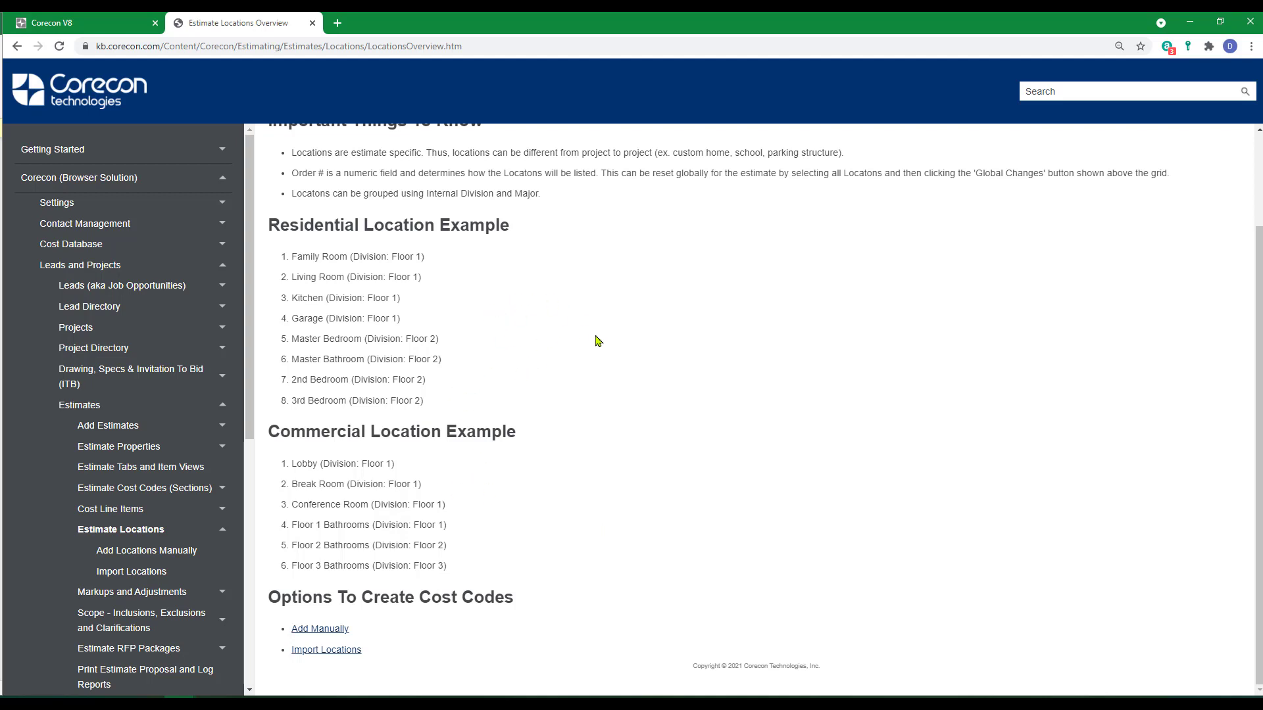
click(80, 22)
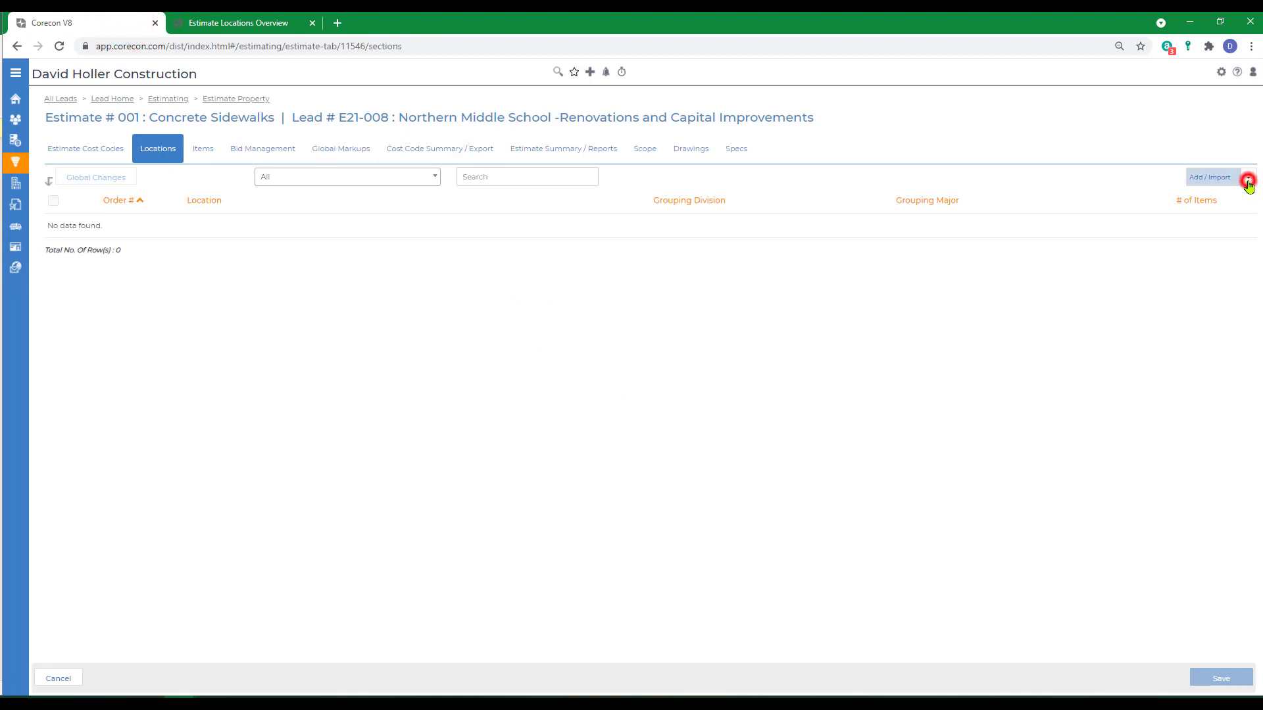
Manually add location Sidewalks Building Entrance with grouping division 01 and save it.
click(1247, 177)
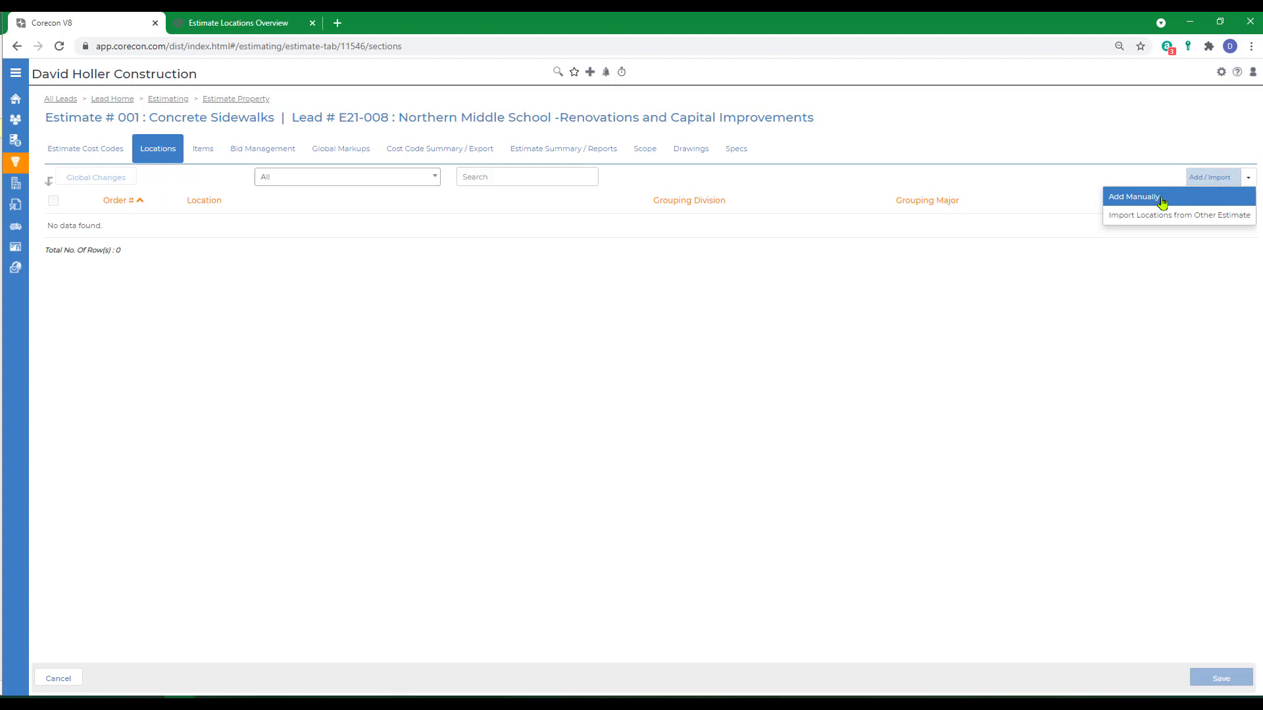
click(1132, 196)
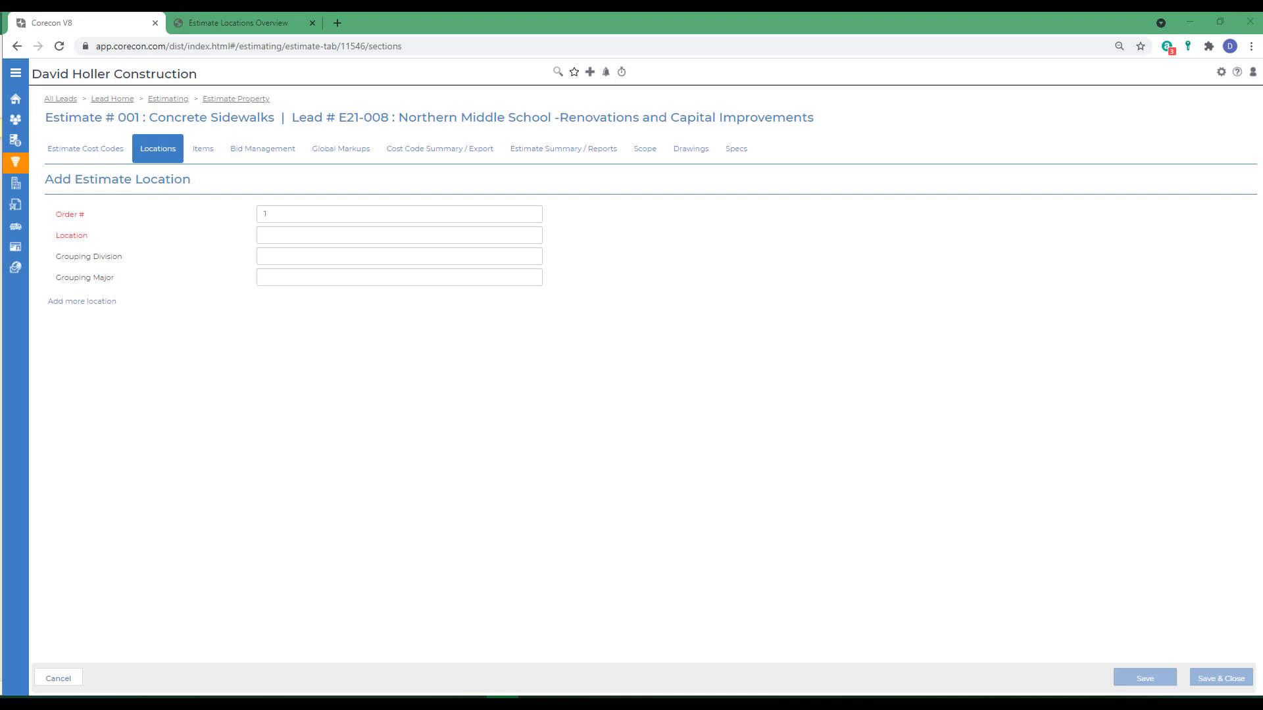
text(01)
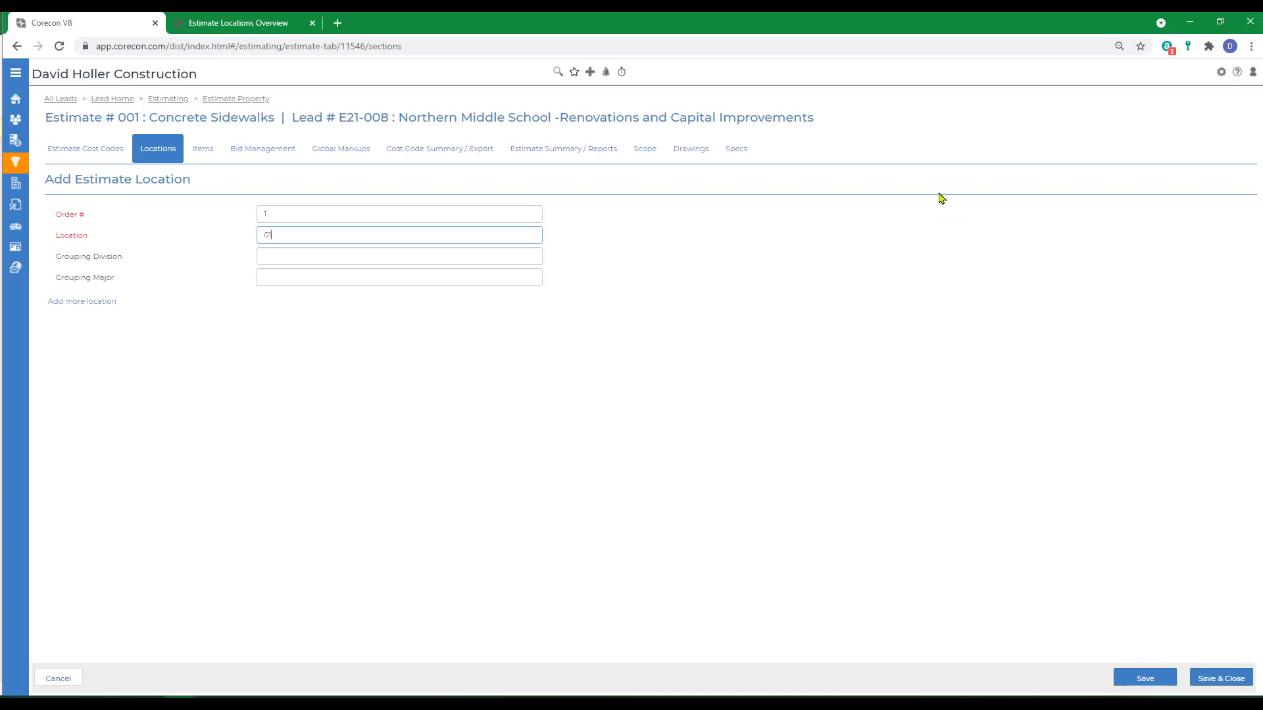
text(Sidewalks Building Entrance)
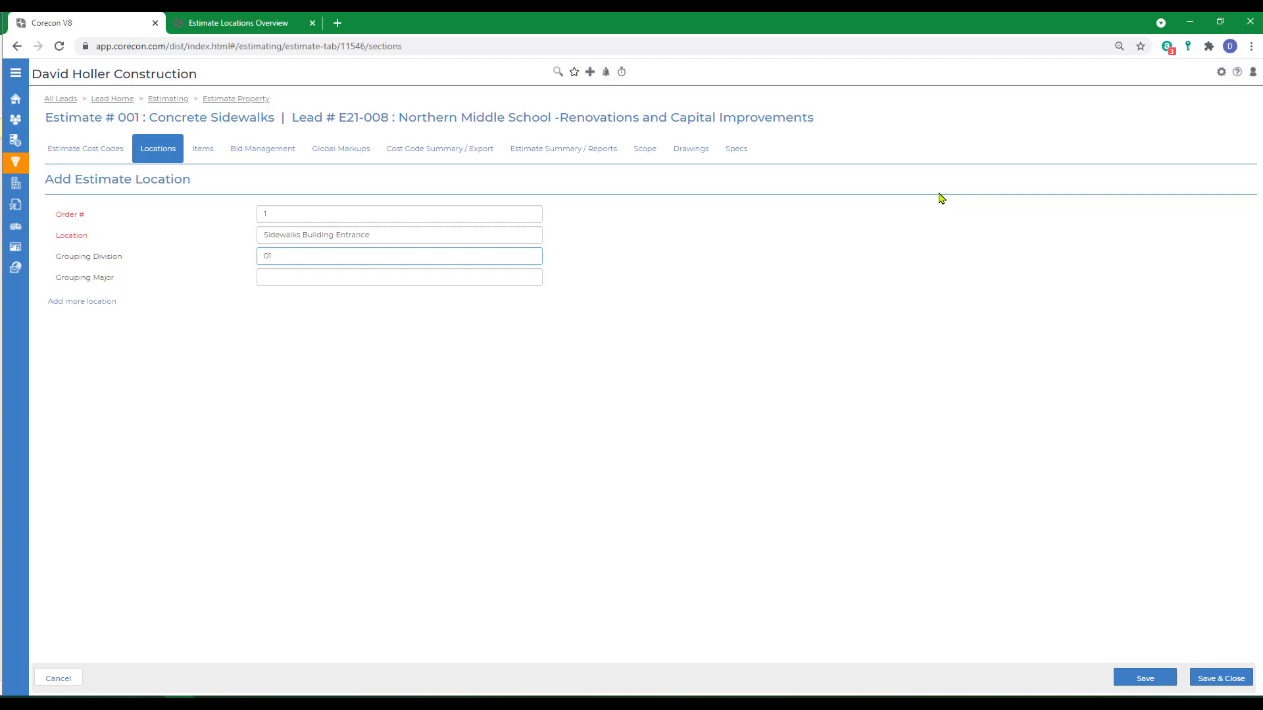
click(397, 277)
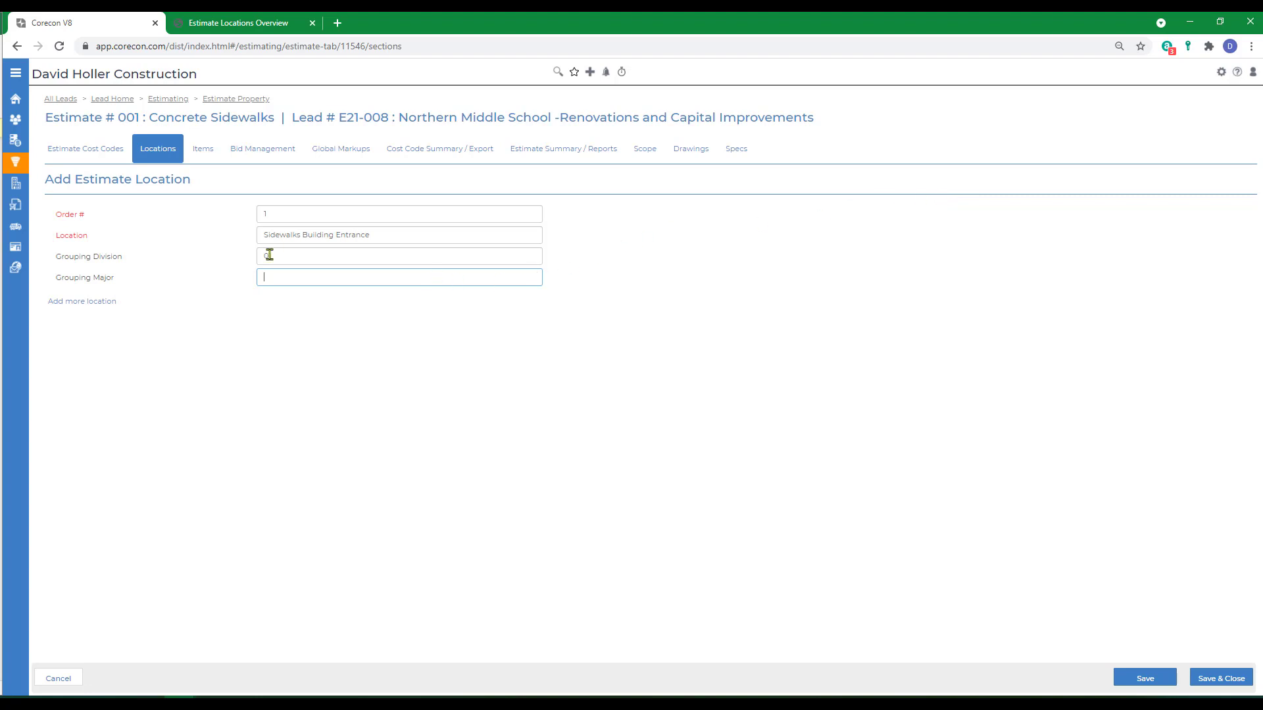
text(01)
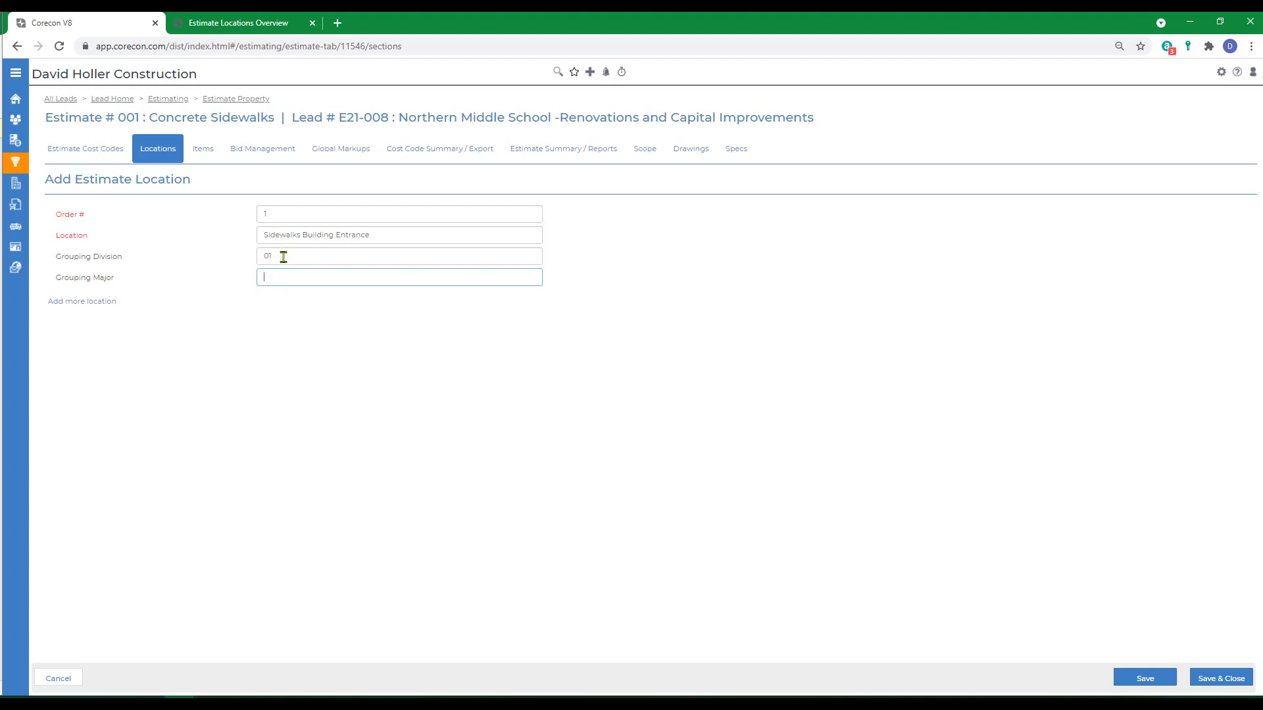
mouse_move(284, 270)
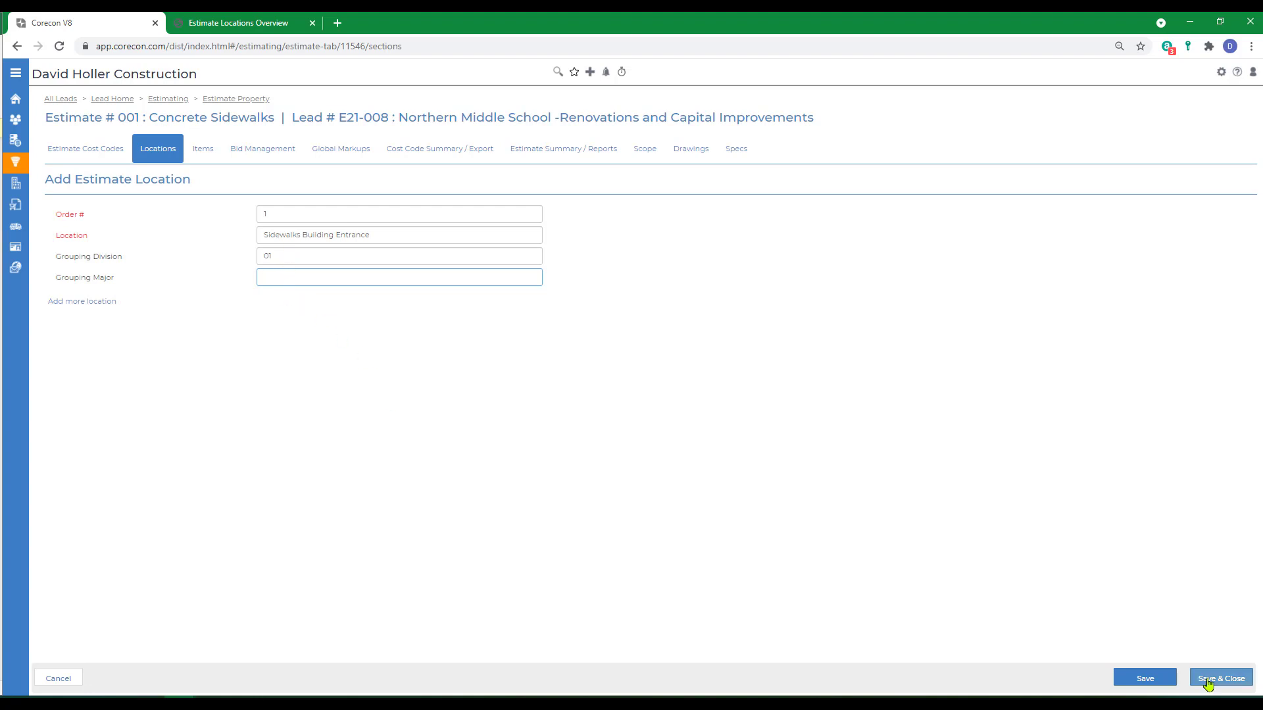
click(1220, 678)
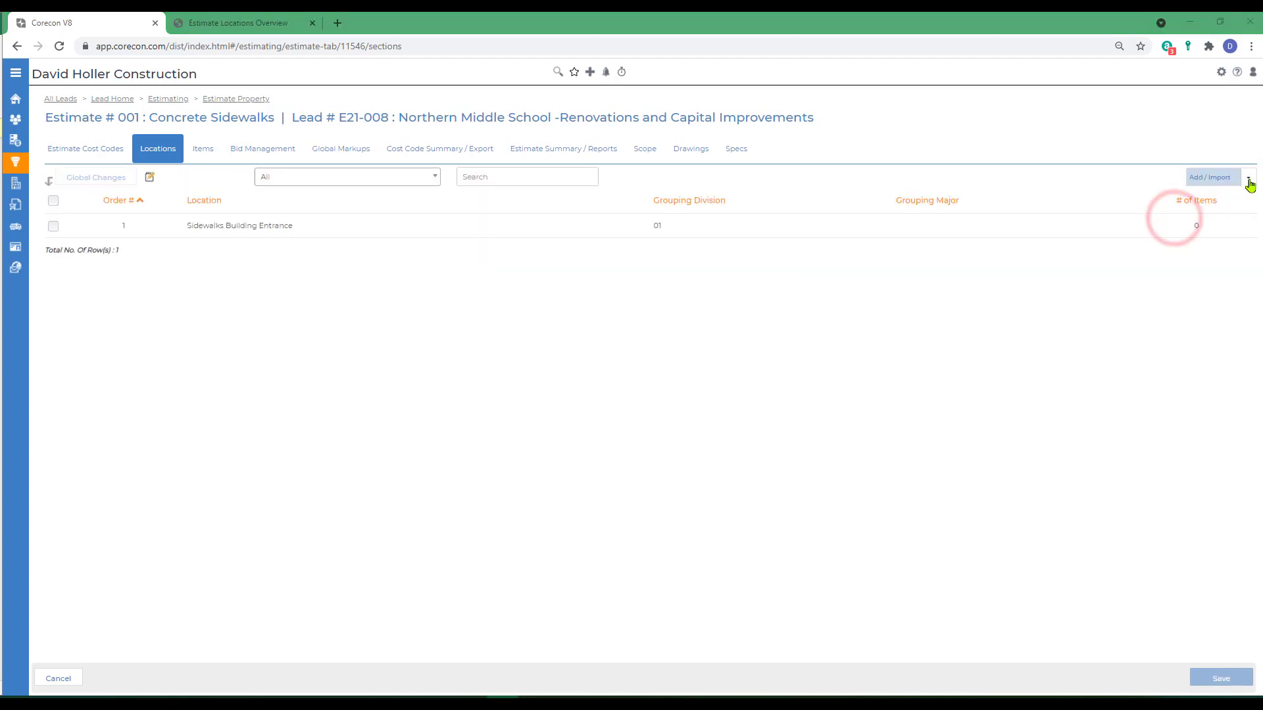
click(1247, 177)
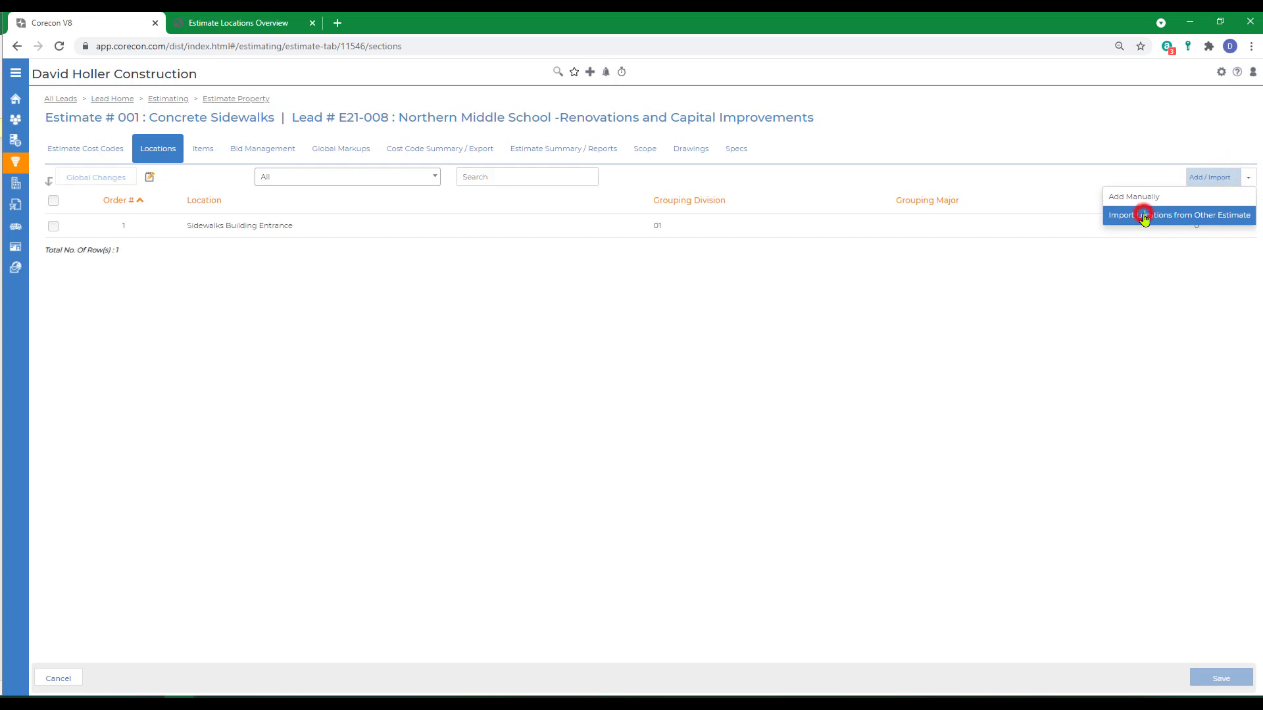
Choose project 17-001-P's estimate 000 as the source for importing locations.
click(1177, 214)
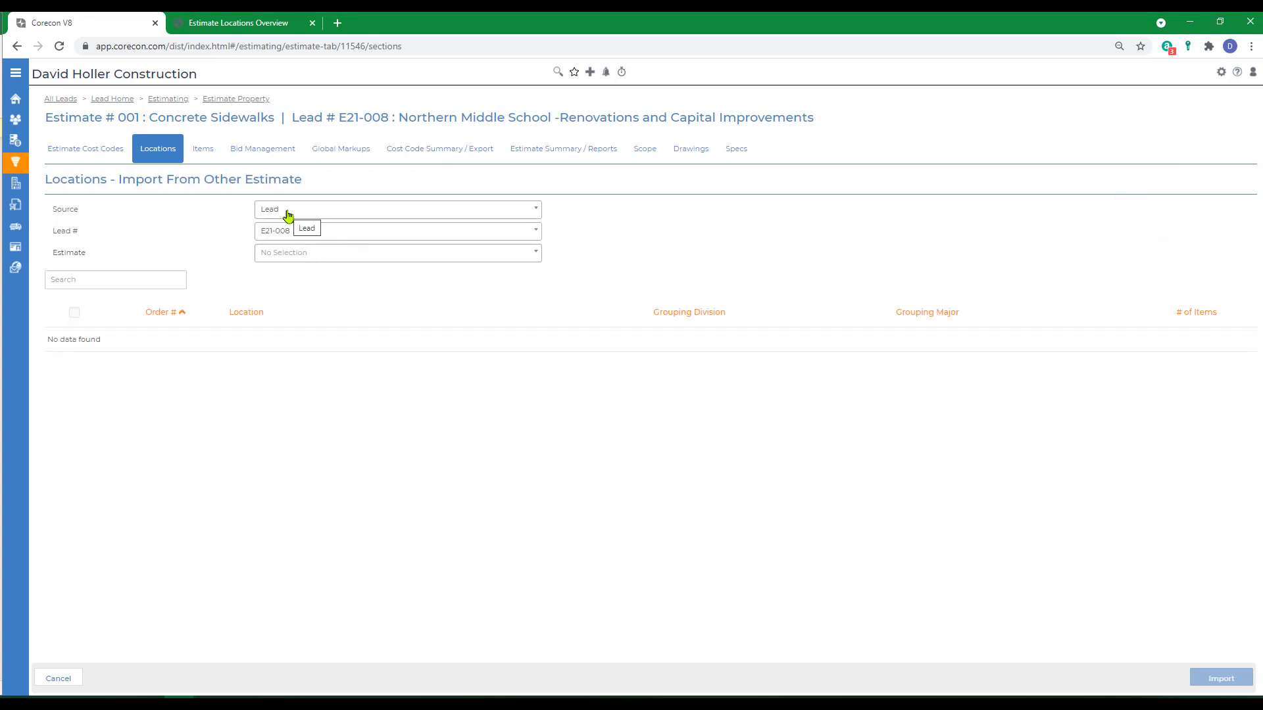
click(396, 209)
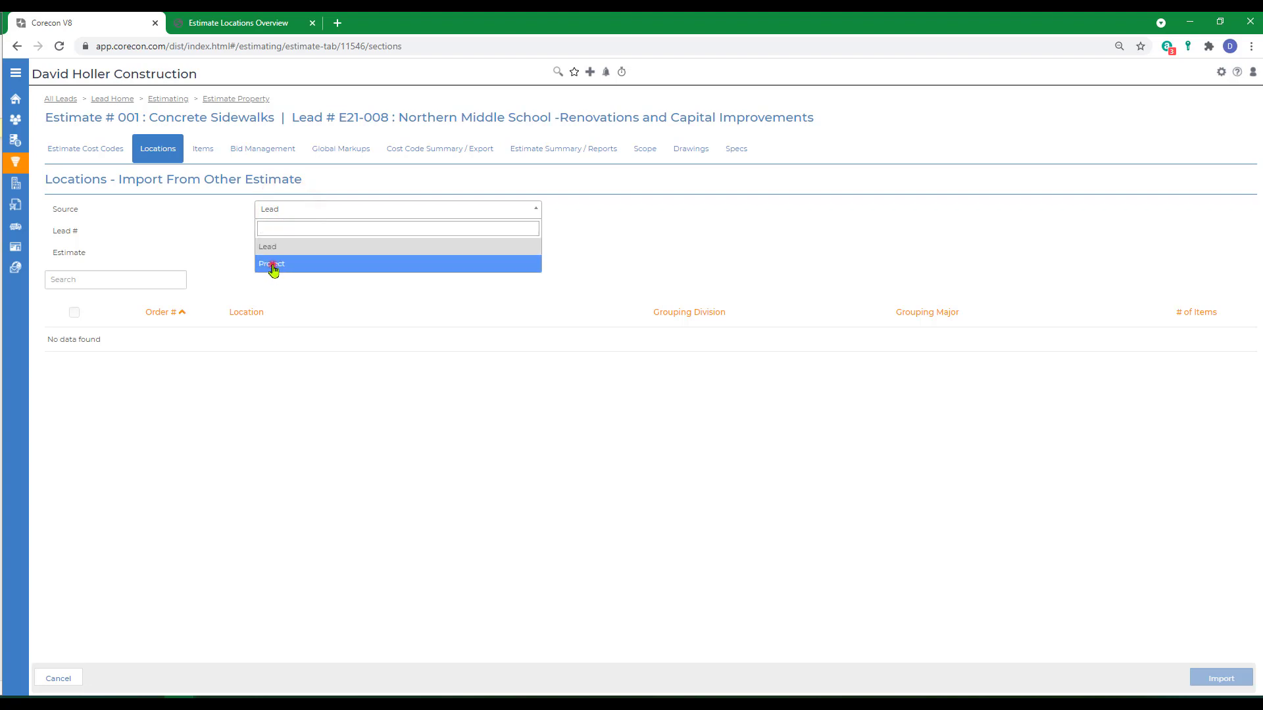
click(271, 263)
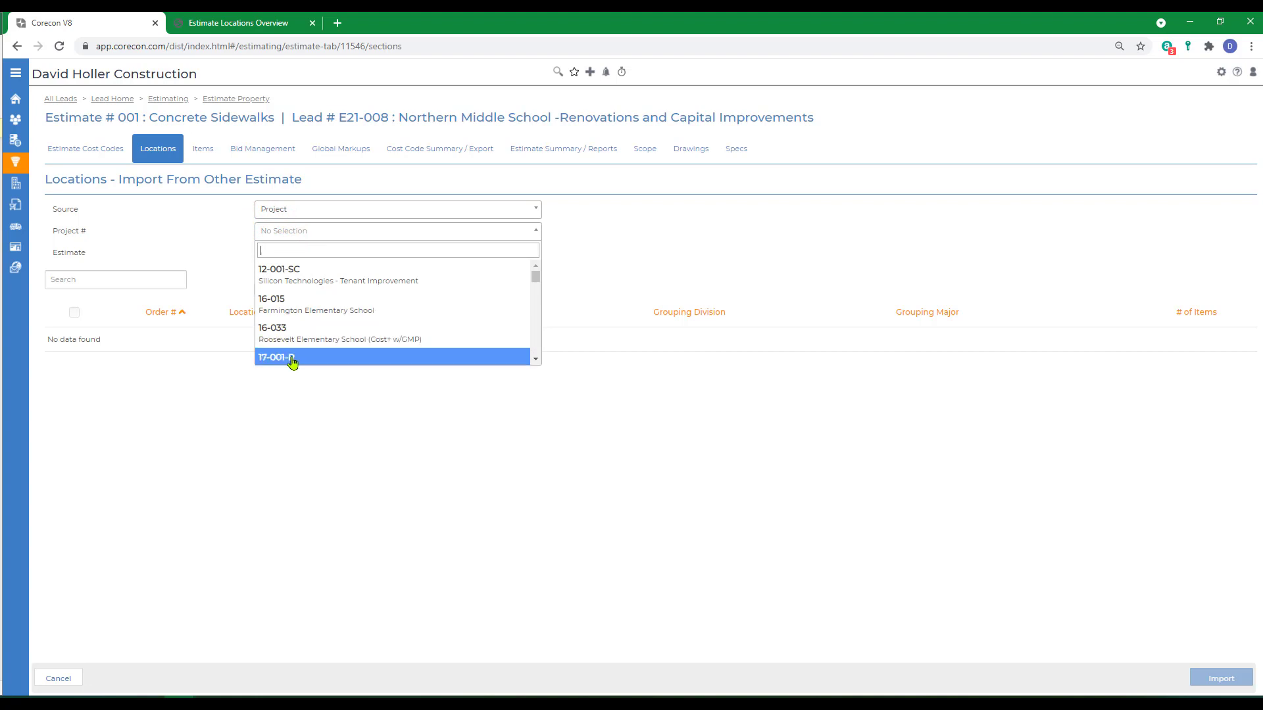
click(278, 358)
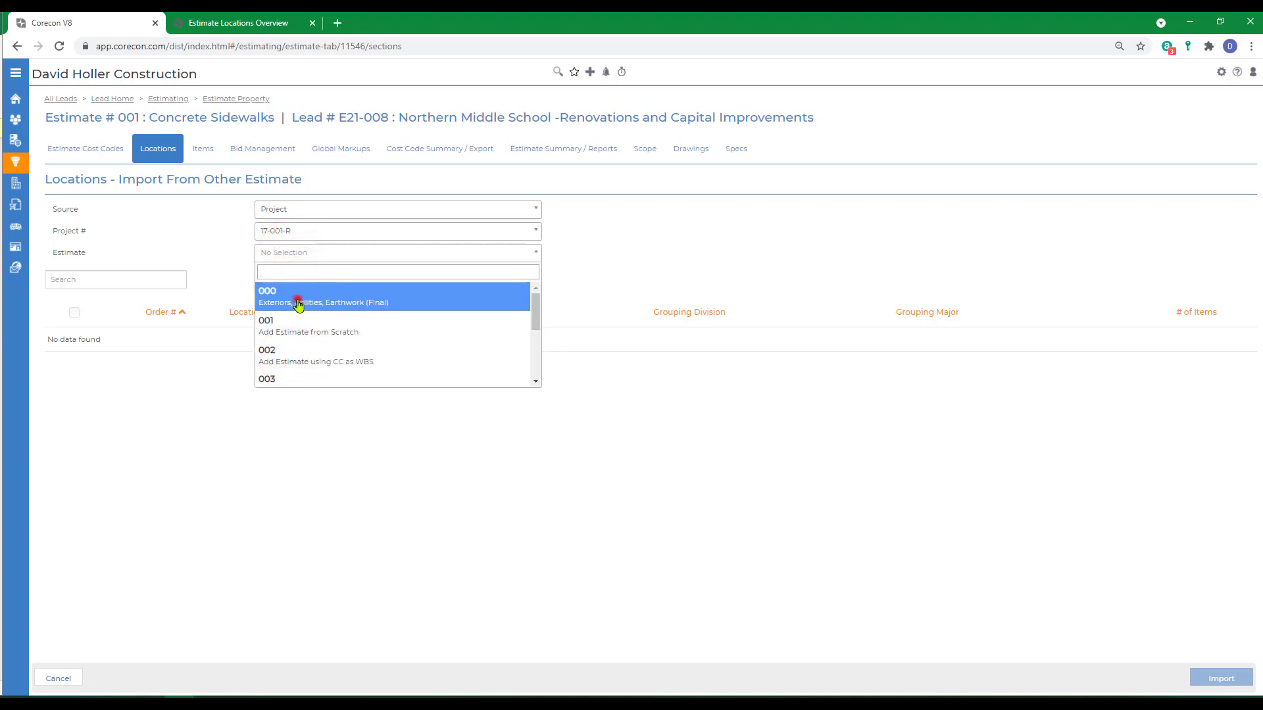
click(299, 296)
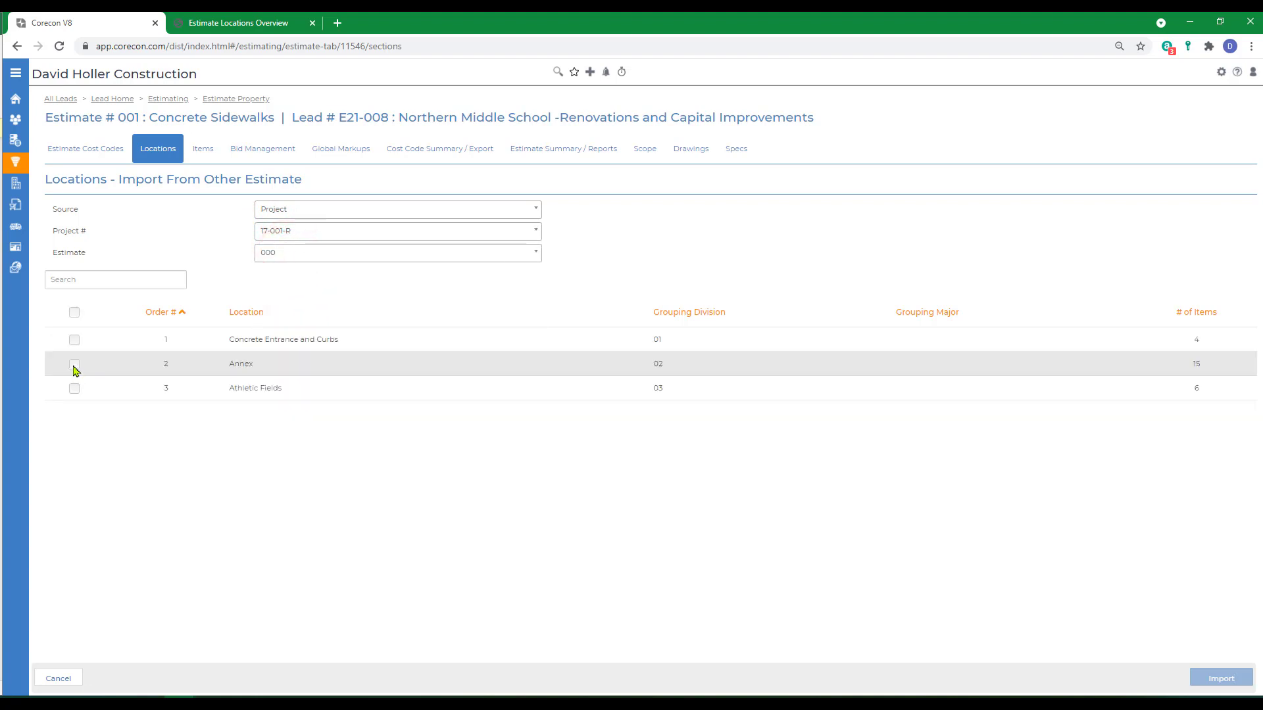
Import the Annex and Athletic Fields locations into the estimate.
click(74, 363)
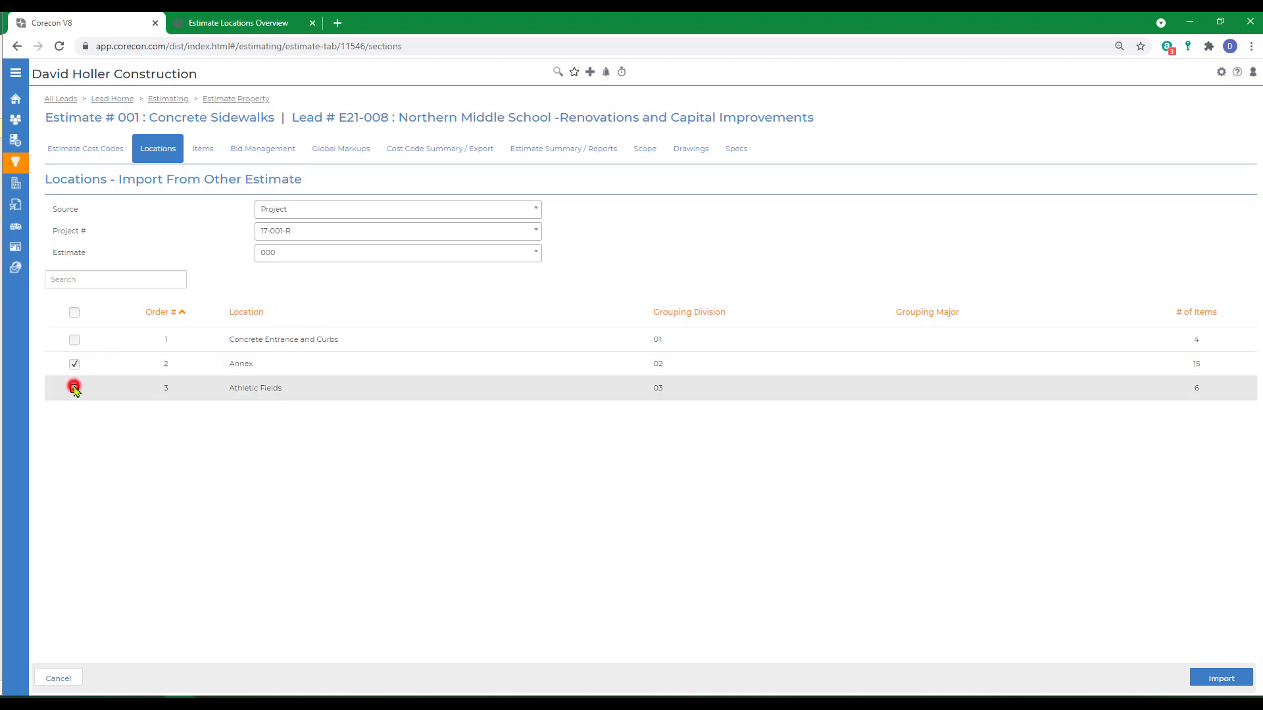
click(73, 387)
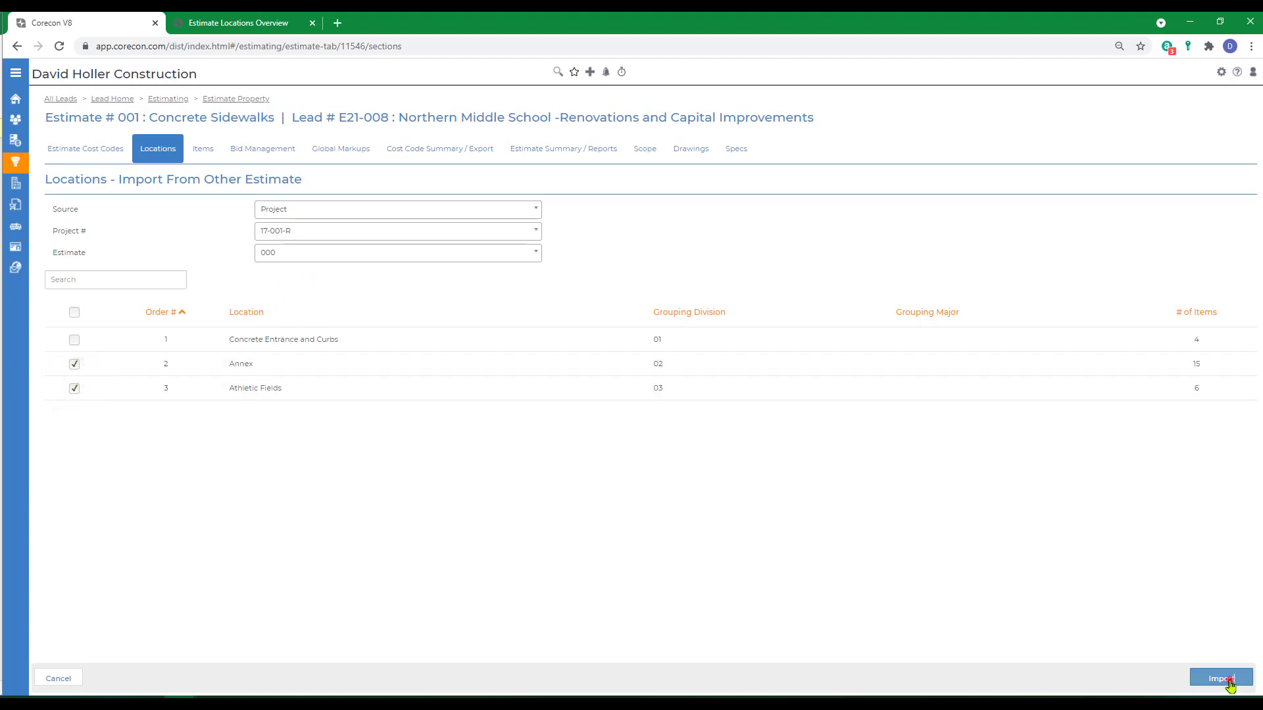
click(1220, 679)
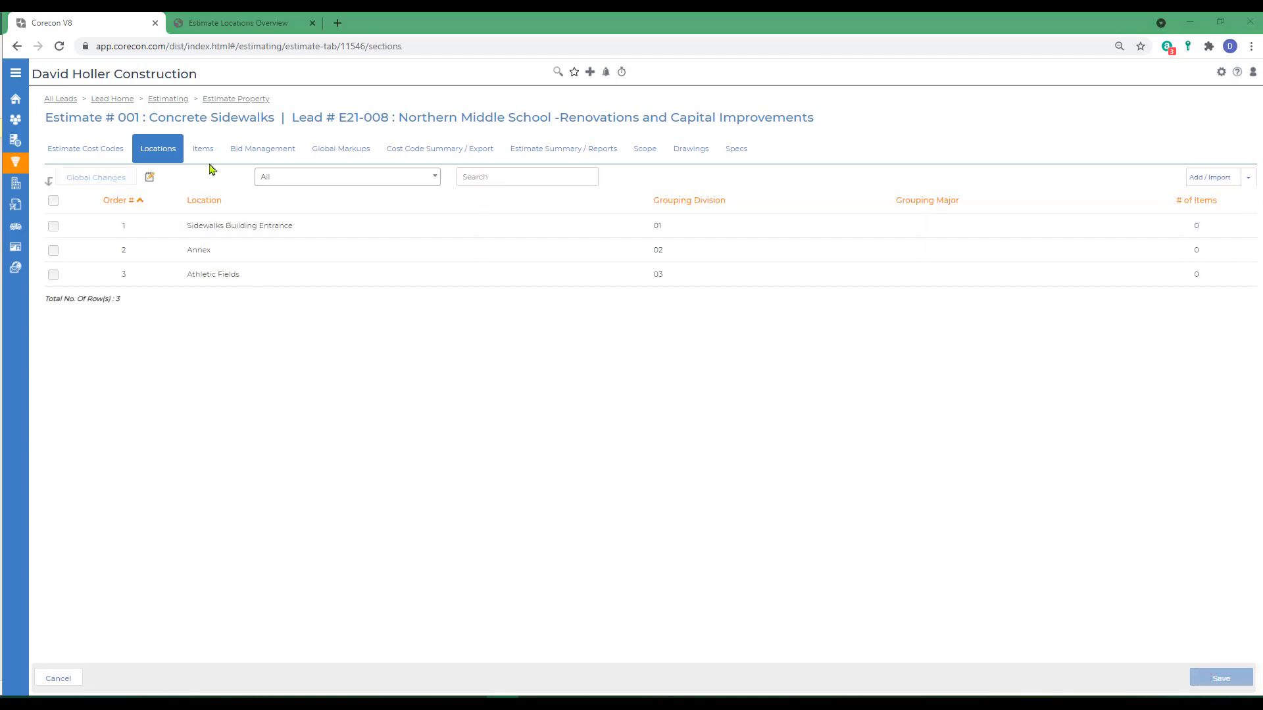
Assign the concrete sidewalk and pipe and tube railings items to the Sidewalks Building Entrance location.
click(202, 148)
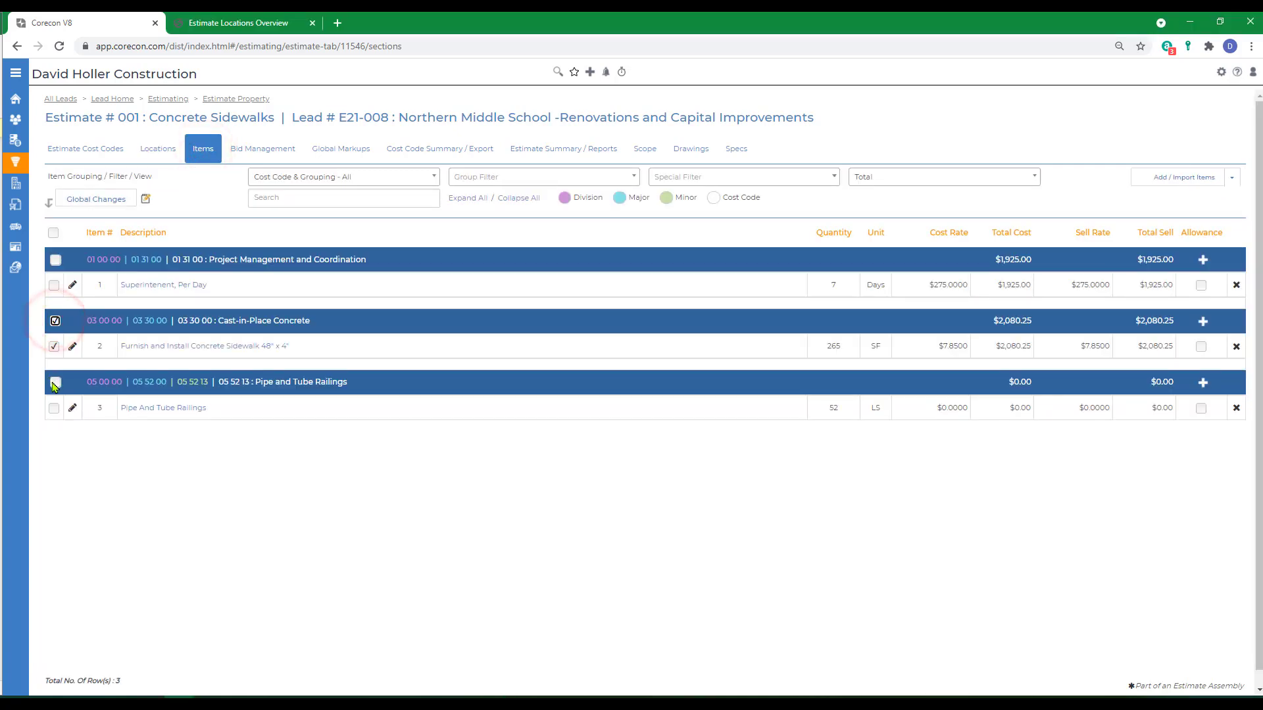
click(55, 382)
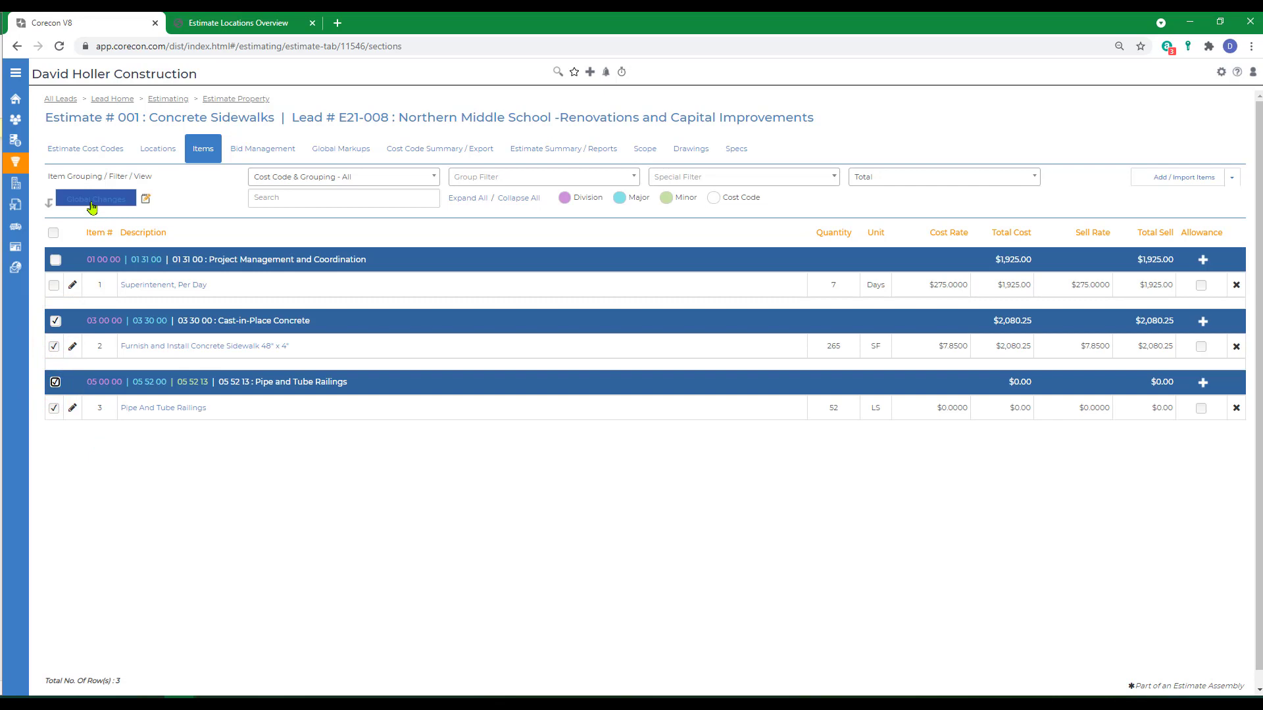
click(95, 199)
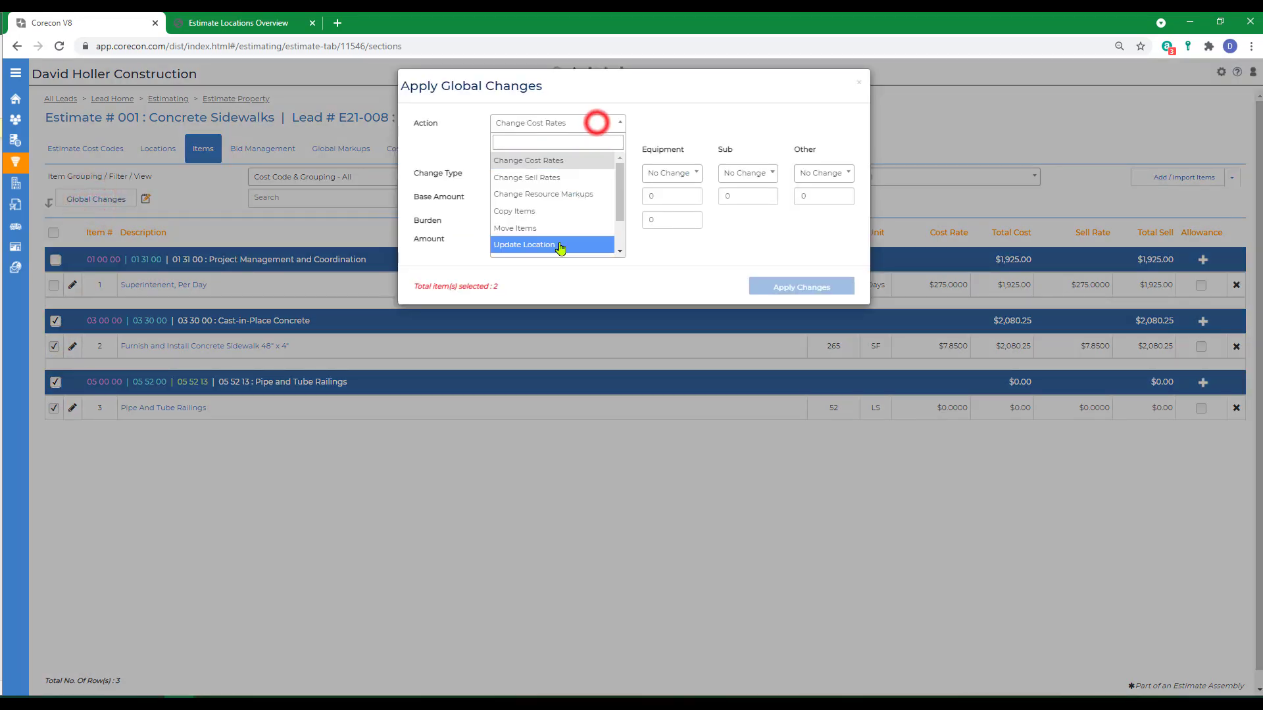
click(525, 245)
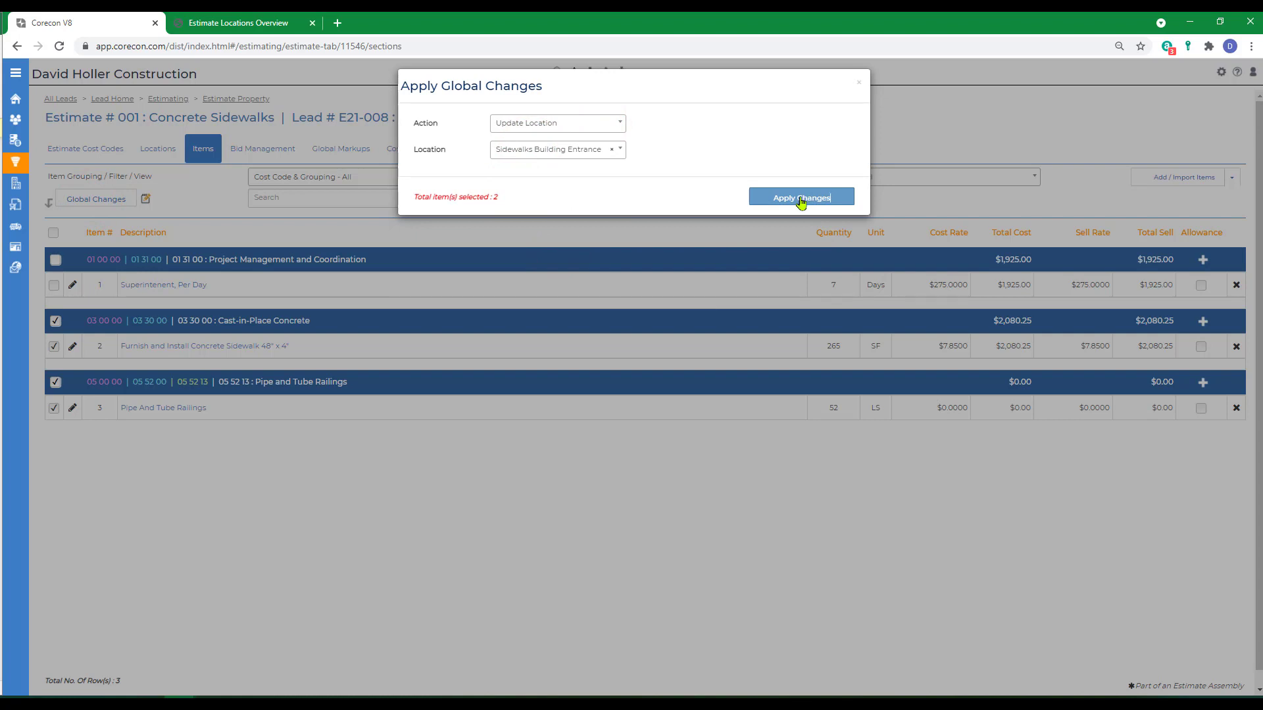
click(801, 197)
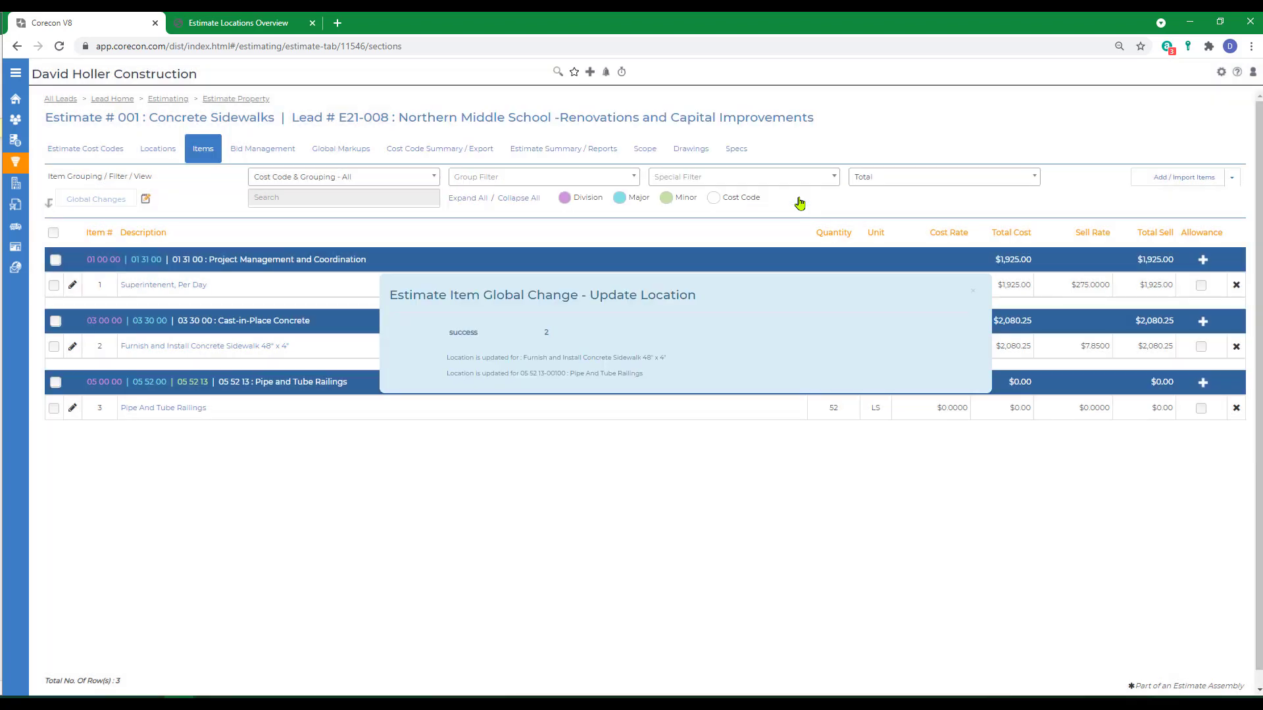
click(972, 290)
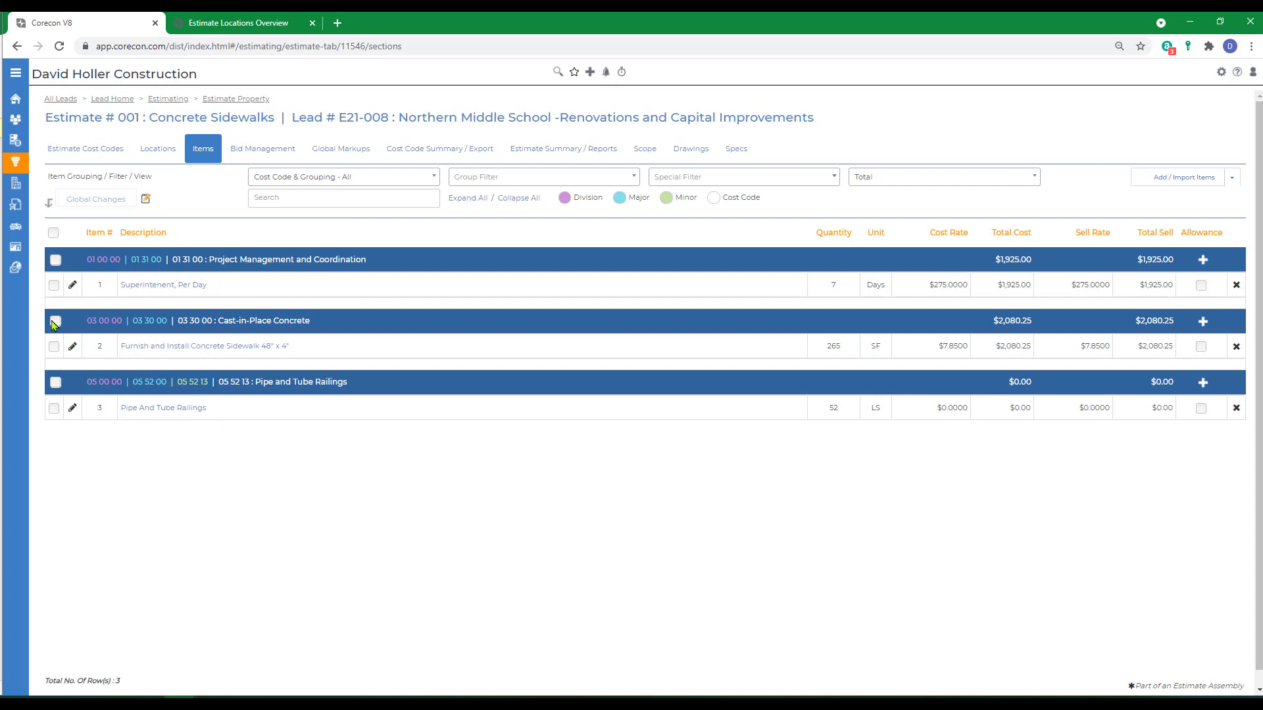
Copy the concrete sidewalk item under cost code 03 30 00 to the Annex location.
click(55, 321)
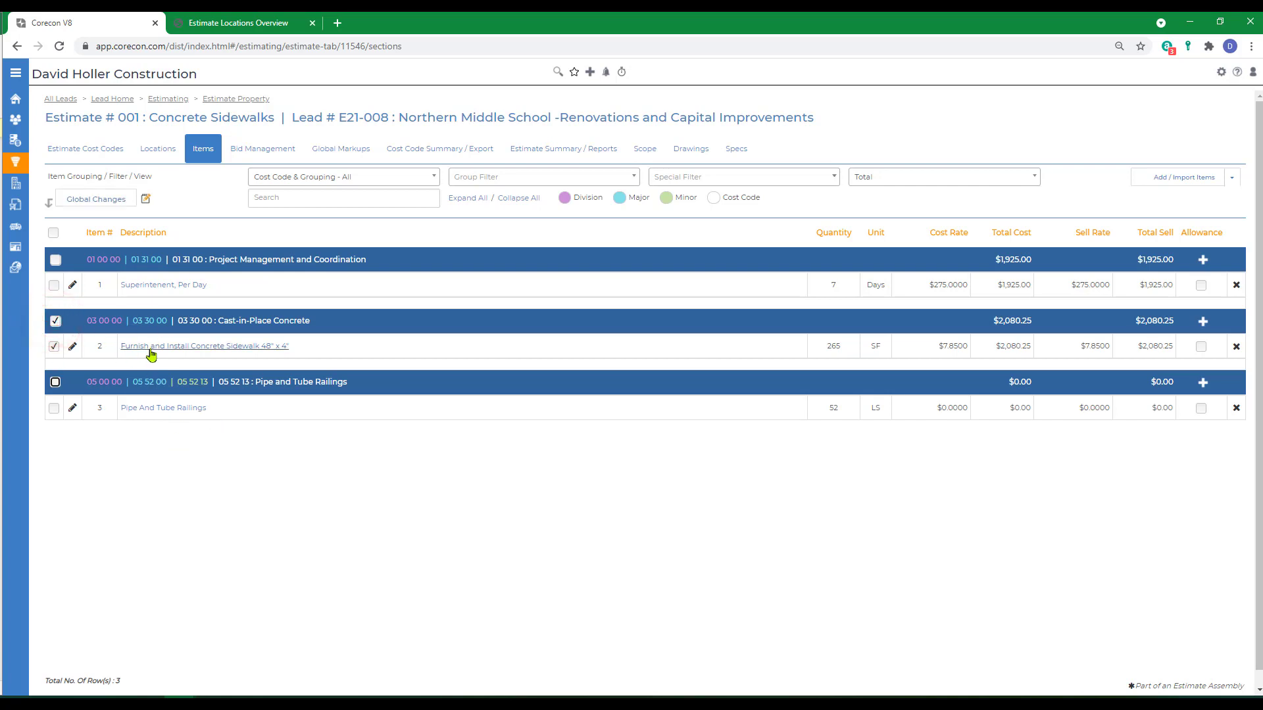
click(94, 199)
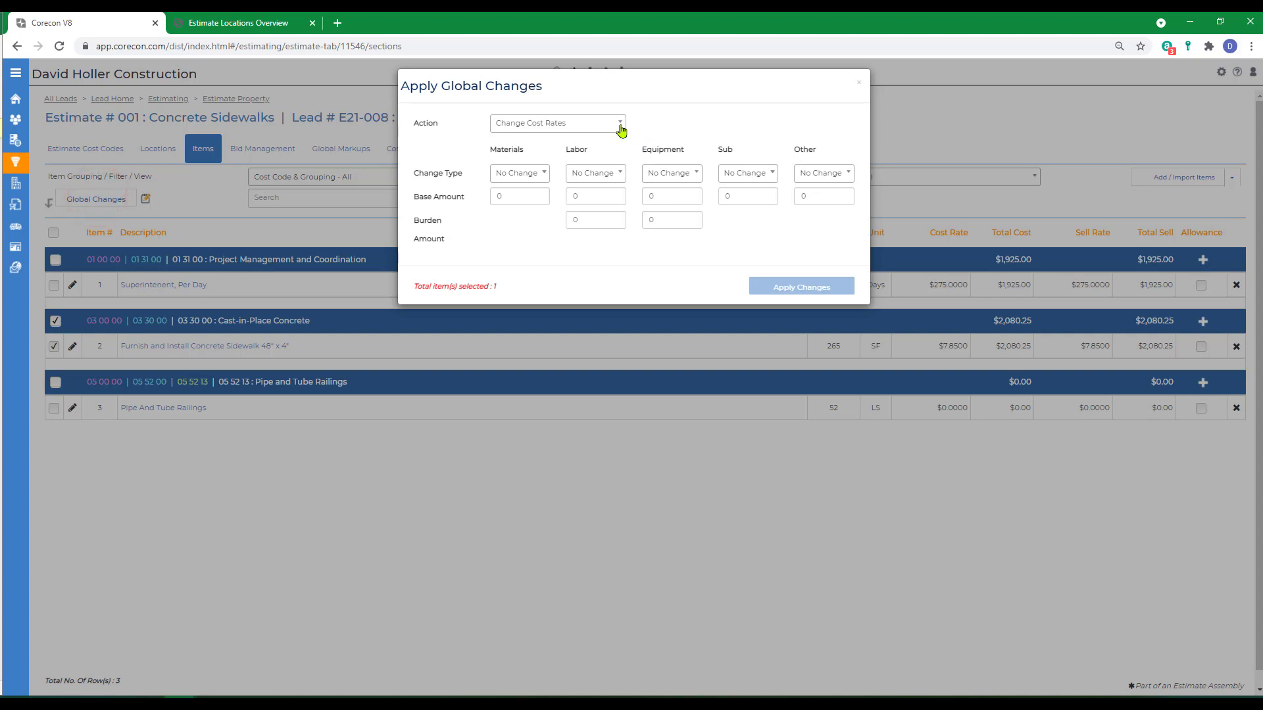
click(555, 123)
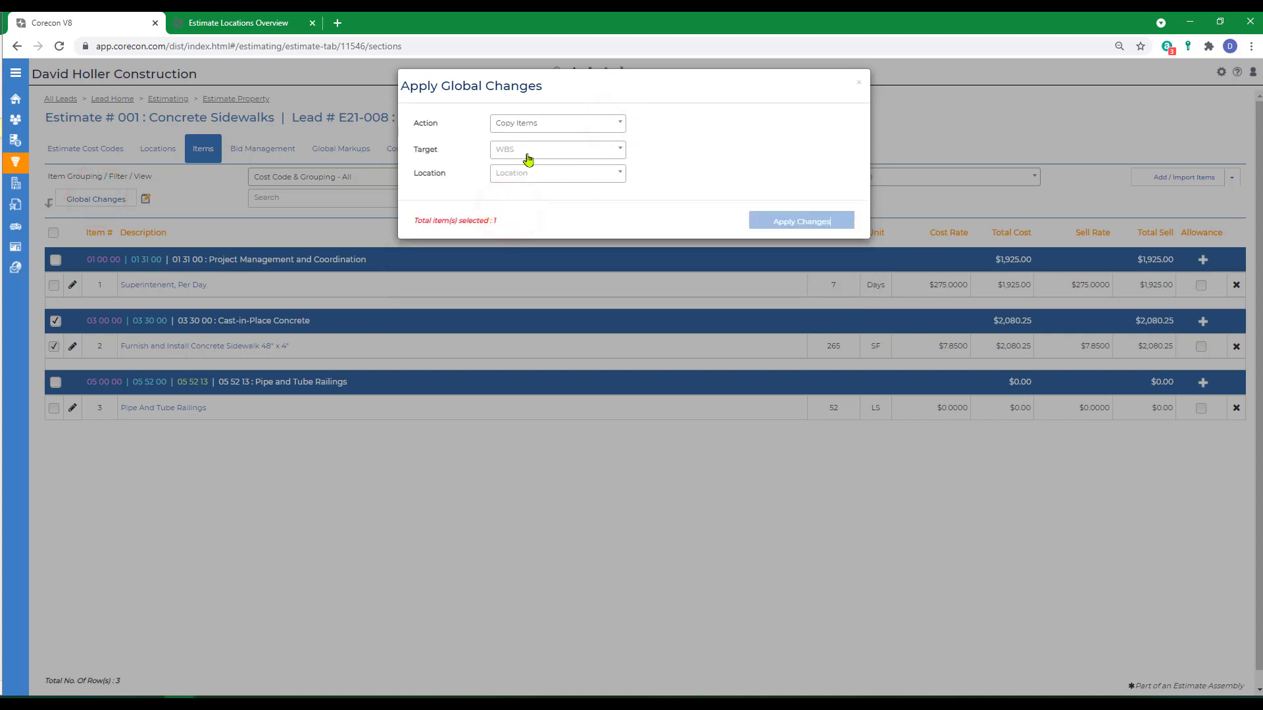
click(557, 172)
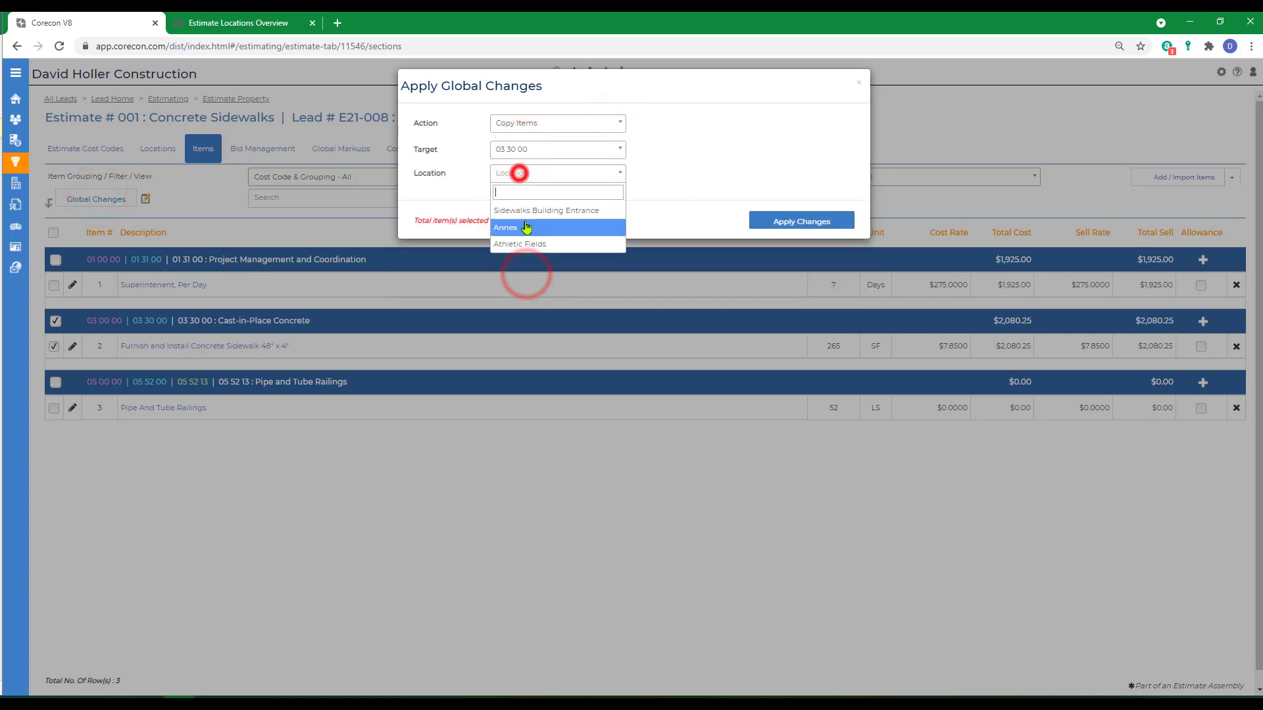
click(505, 227)
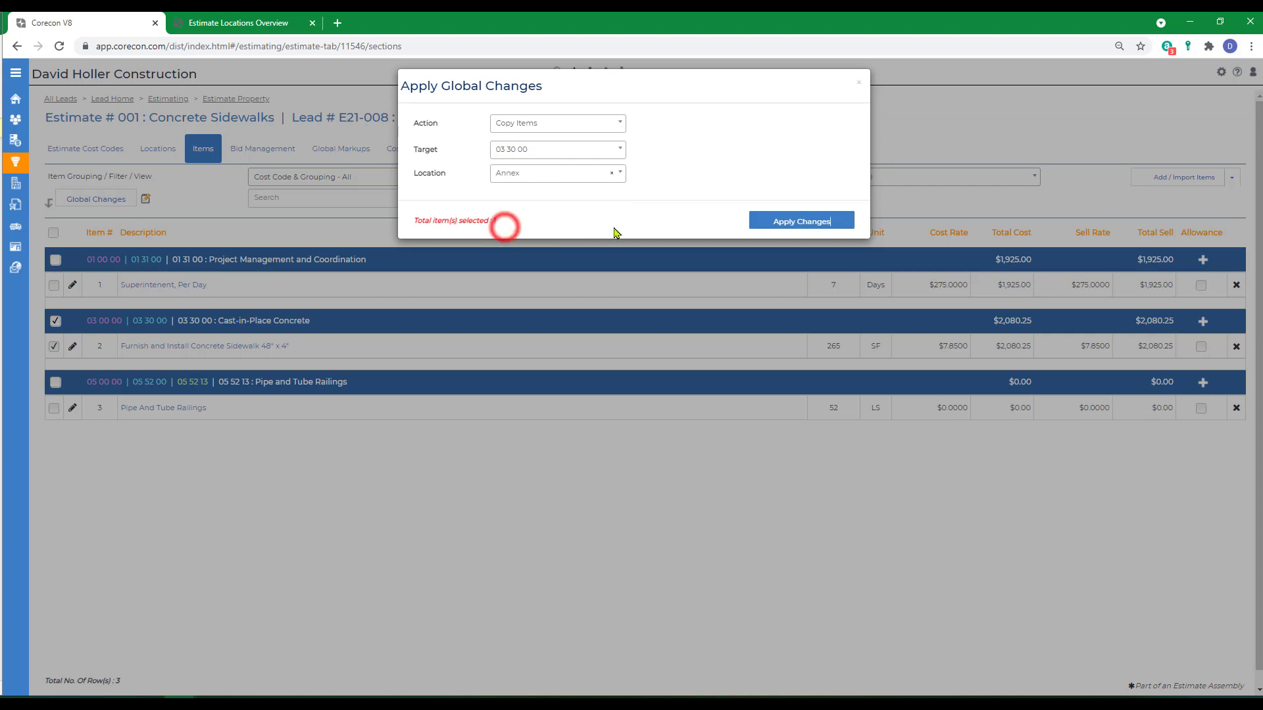
click(800, 221)
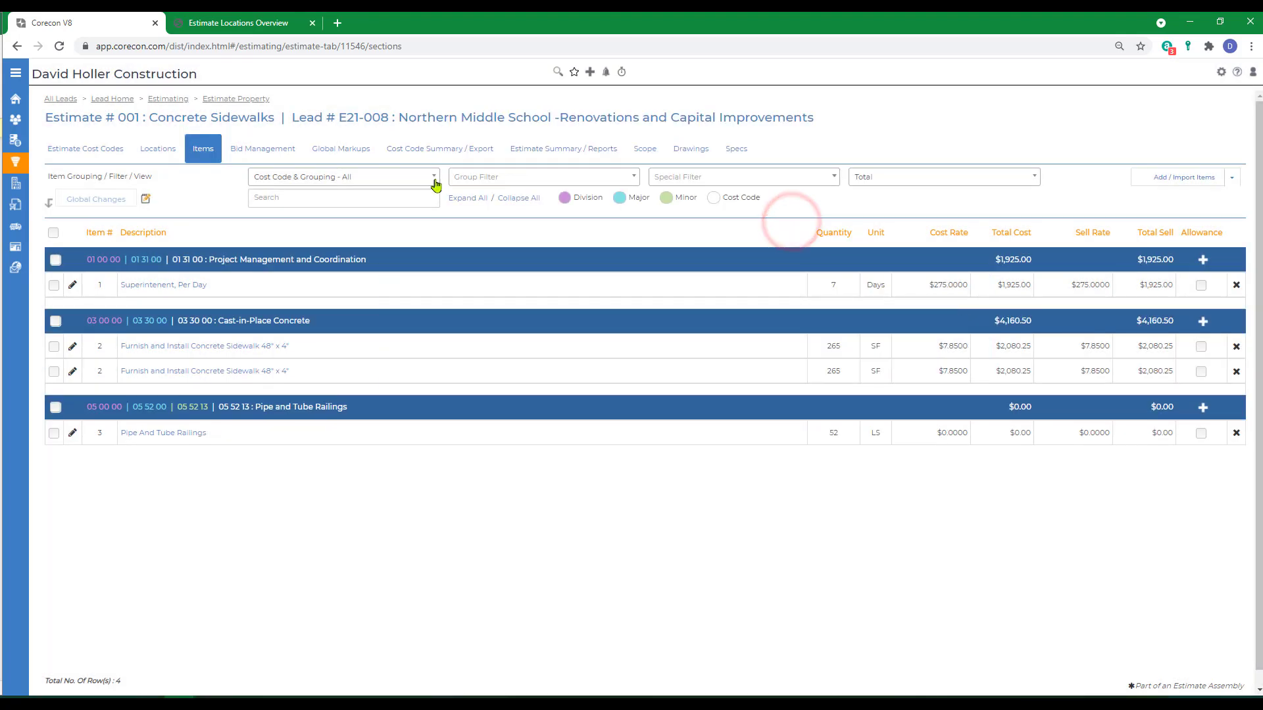
Copy the concrete sidewalk item again for the Athletic Fields location.
click(52, 346)
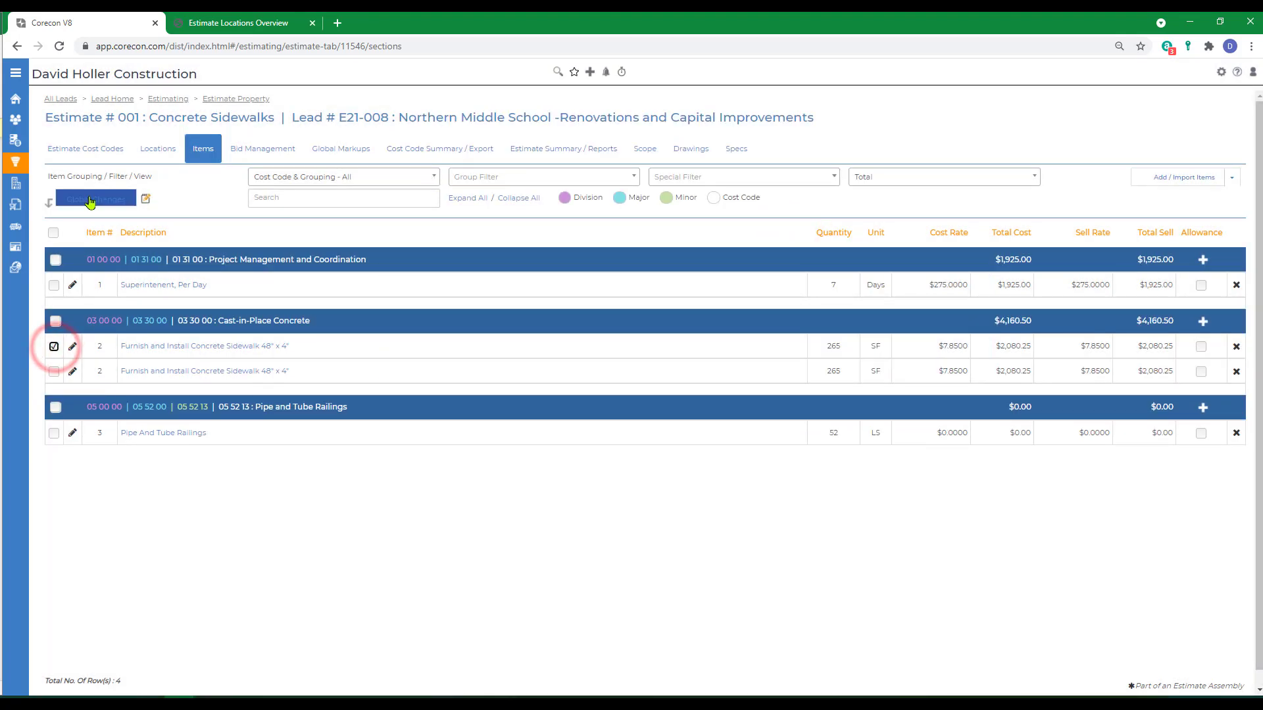
click(95, 198)
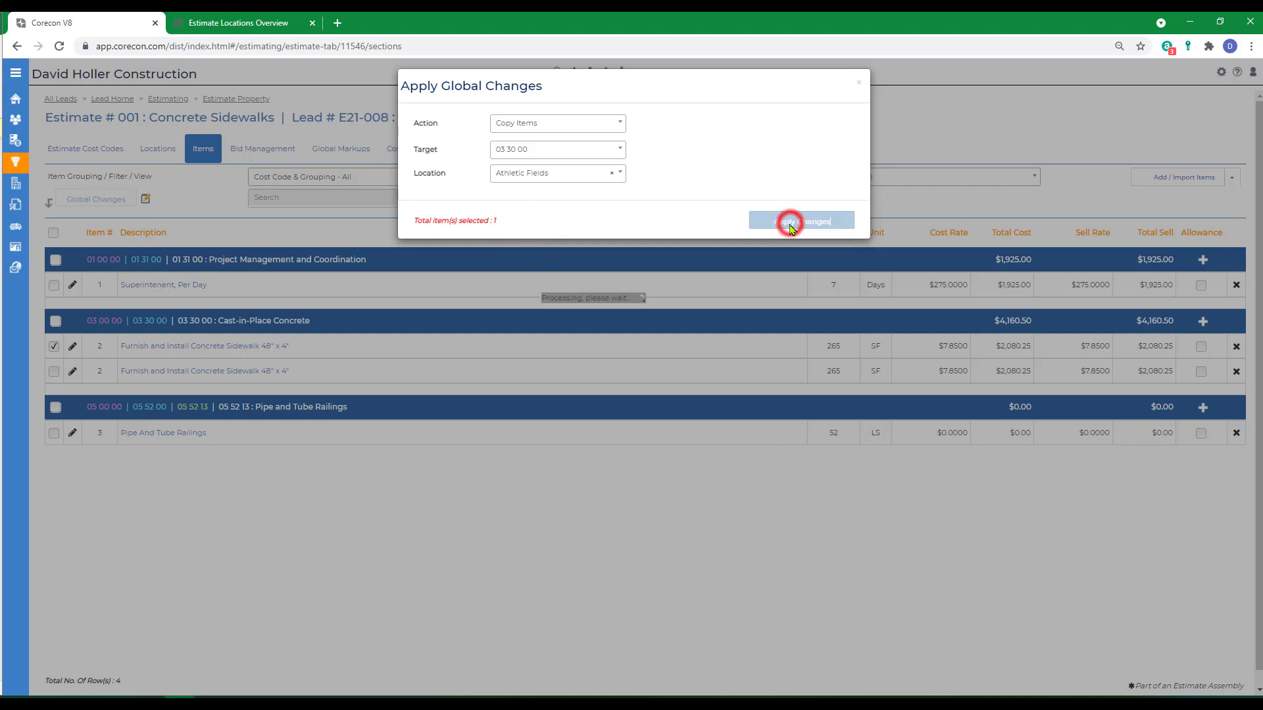
click(801, 221)
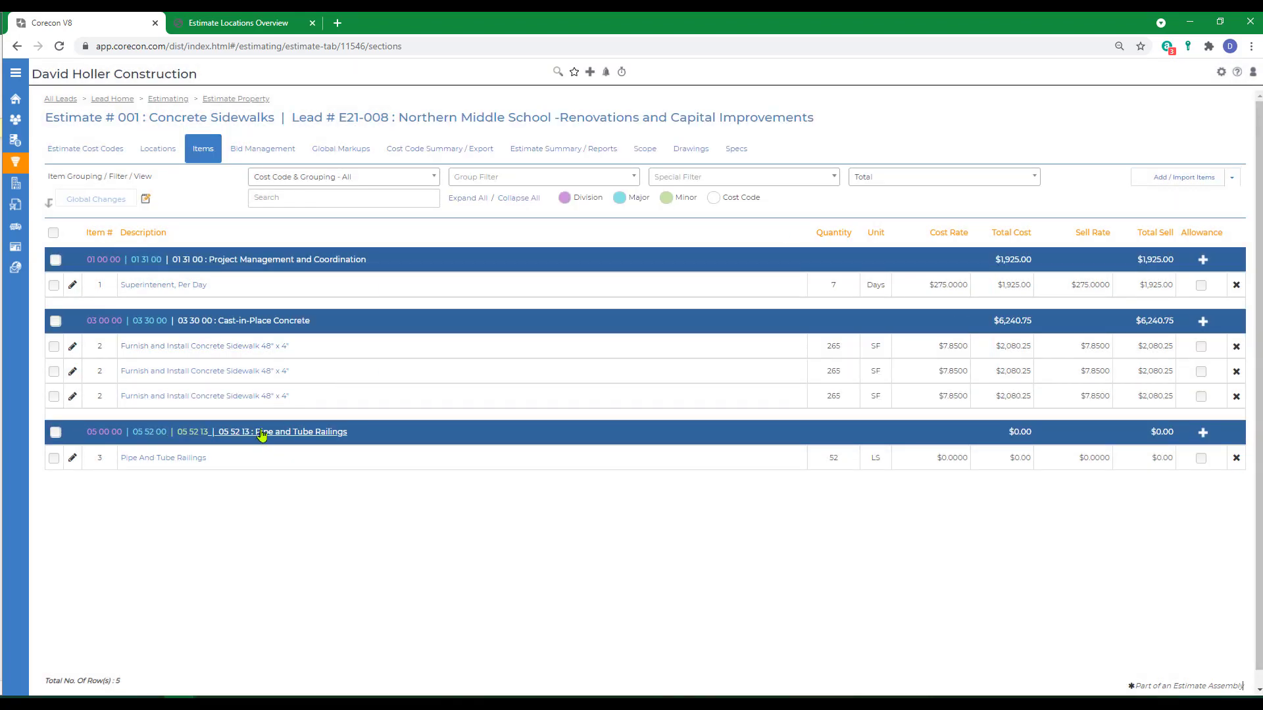
Group the estimate items by Location | Cost Code, then by Location Only.
click(342, 176)
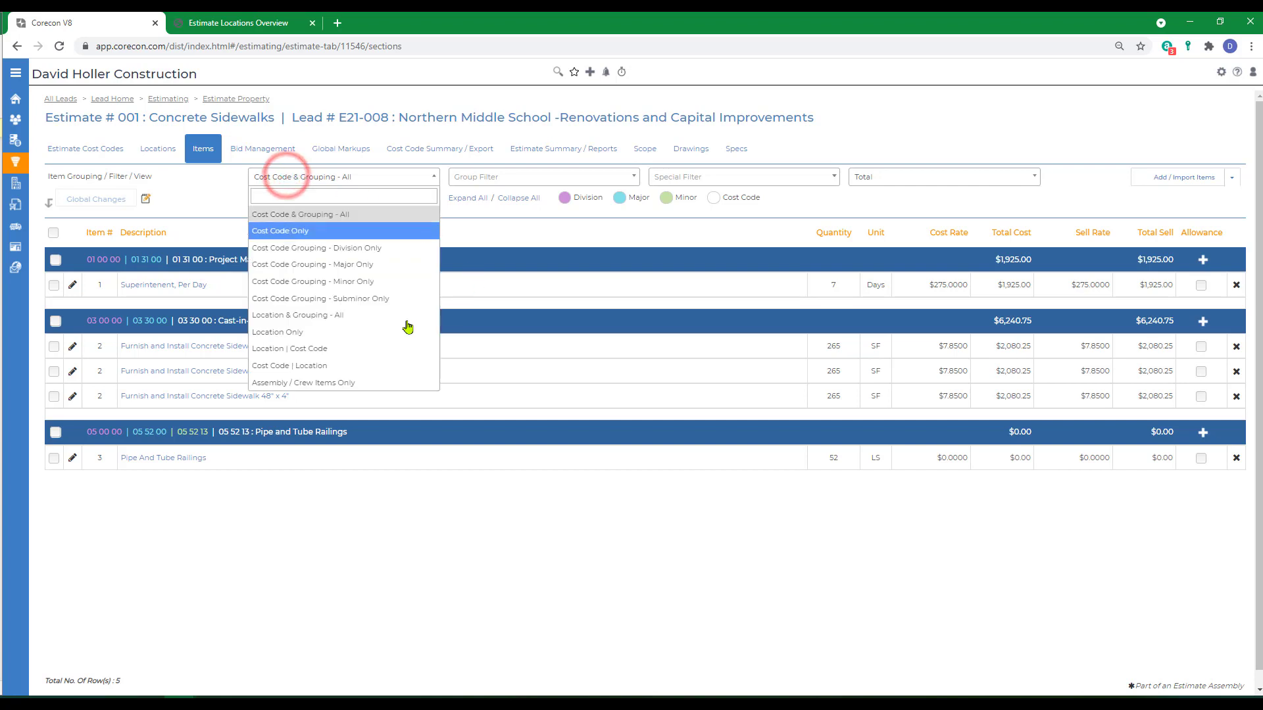
mouse_move(288, 354)
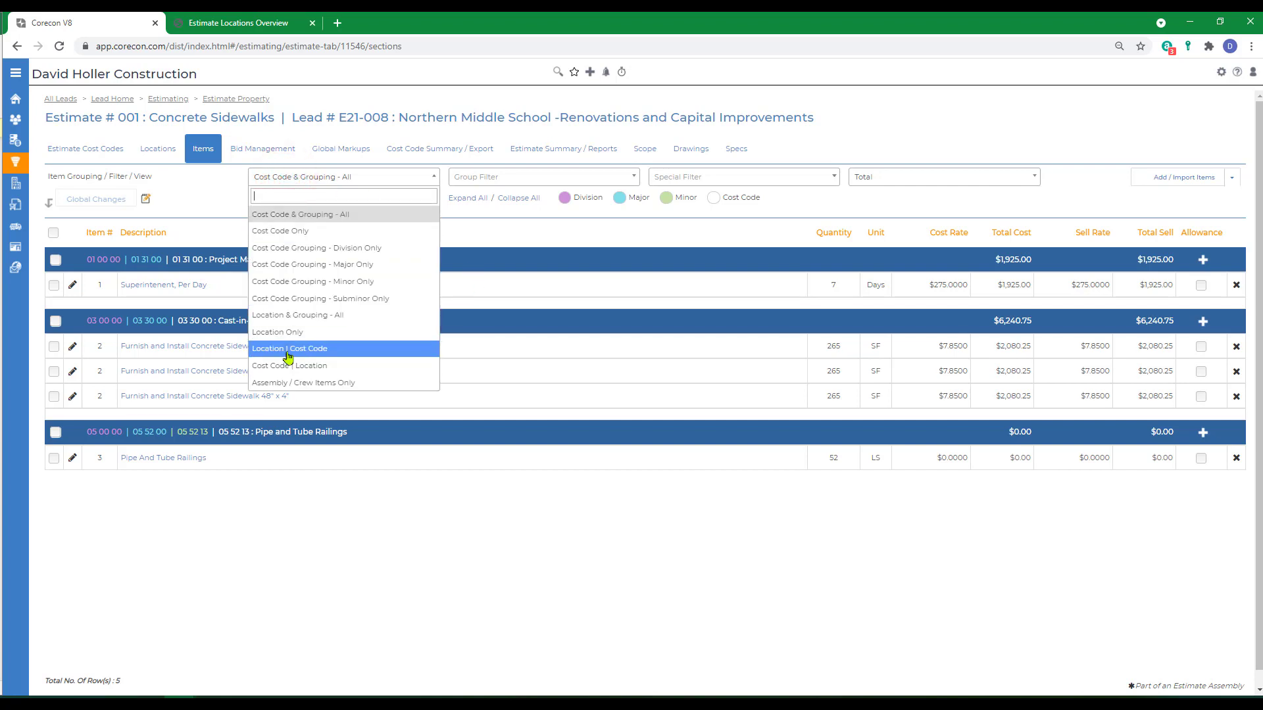
click(289, 348)
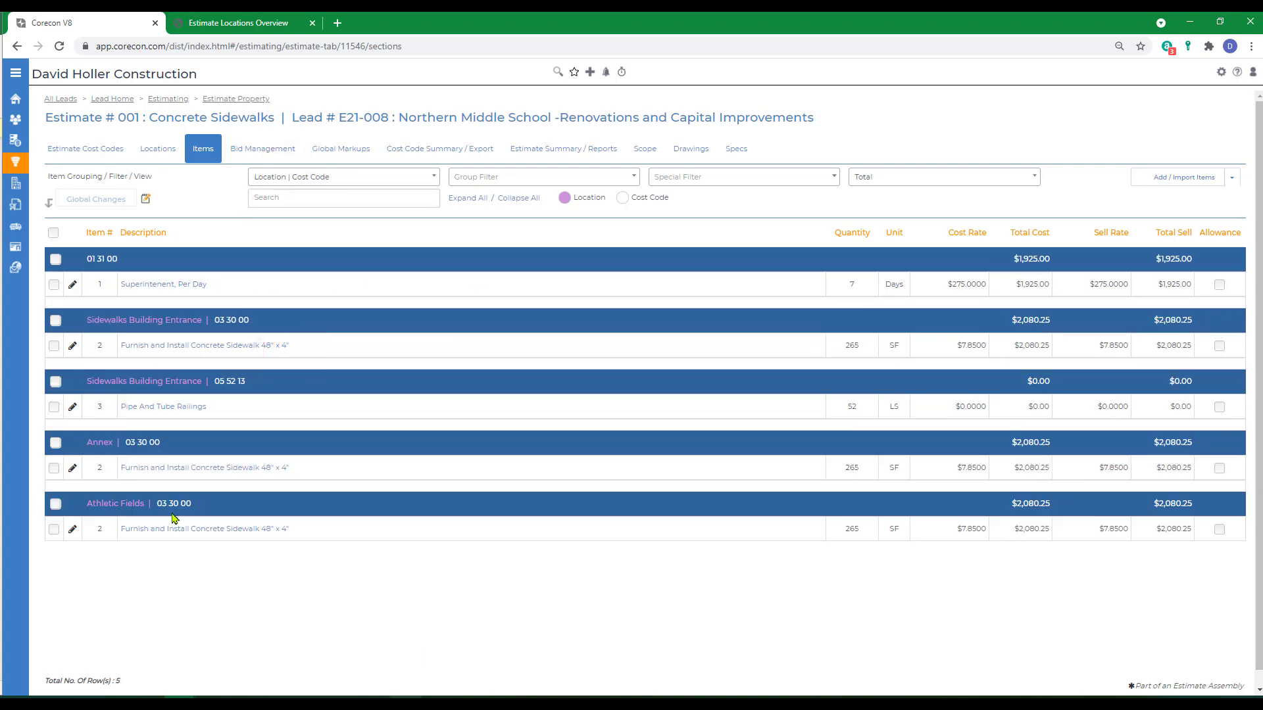
mouse_move(115, 525)
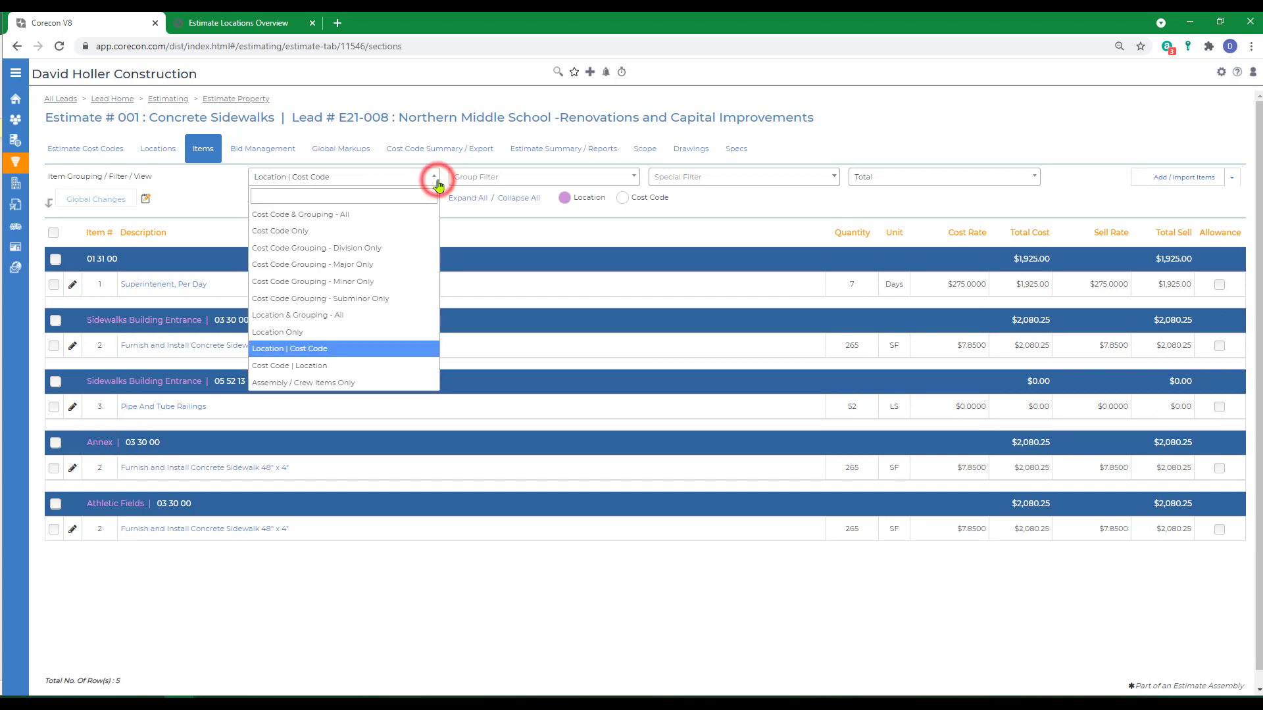
click(278, 332)
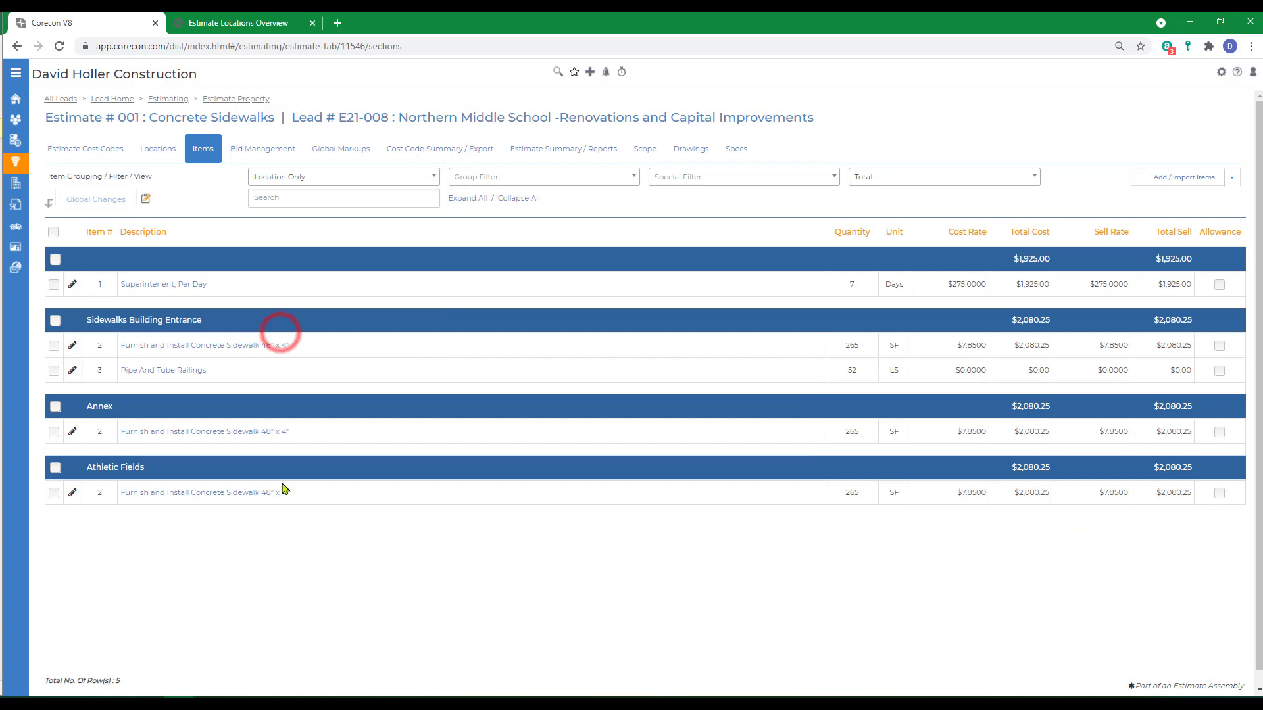
mouse_move(136, 530)
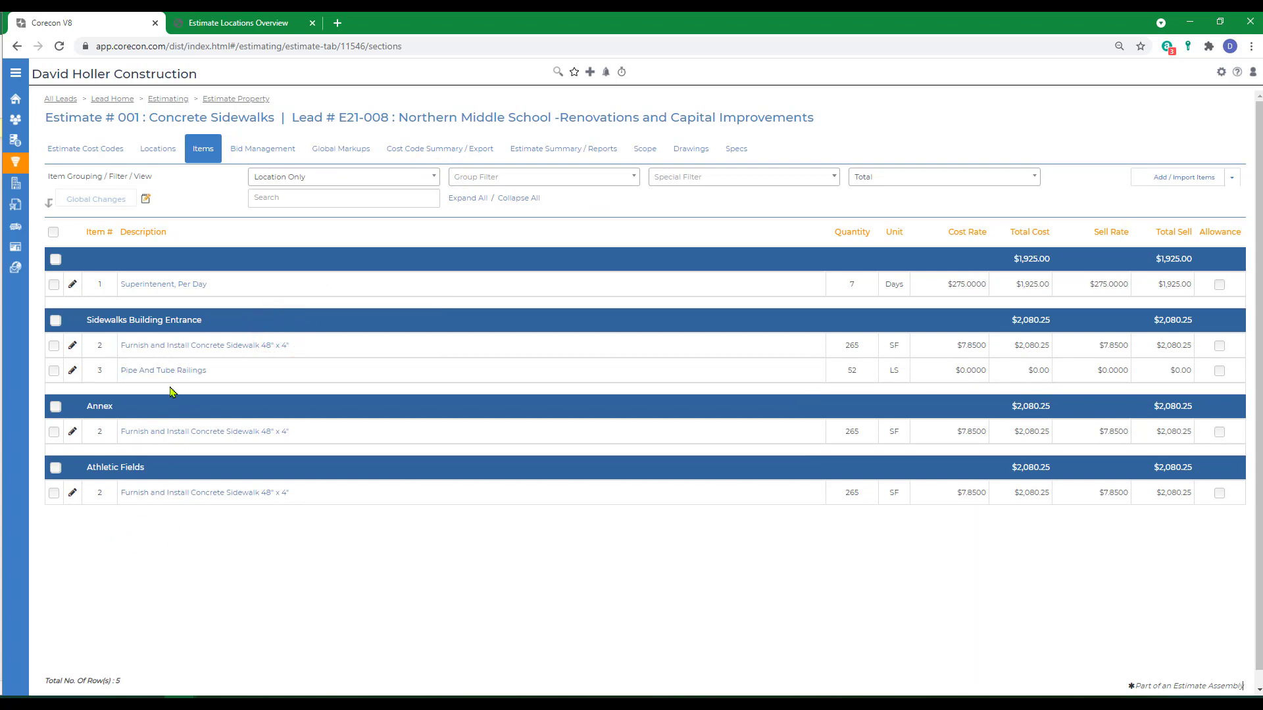
mouse_move(1072, 362)
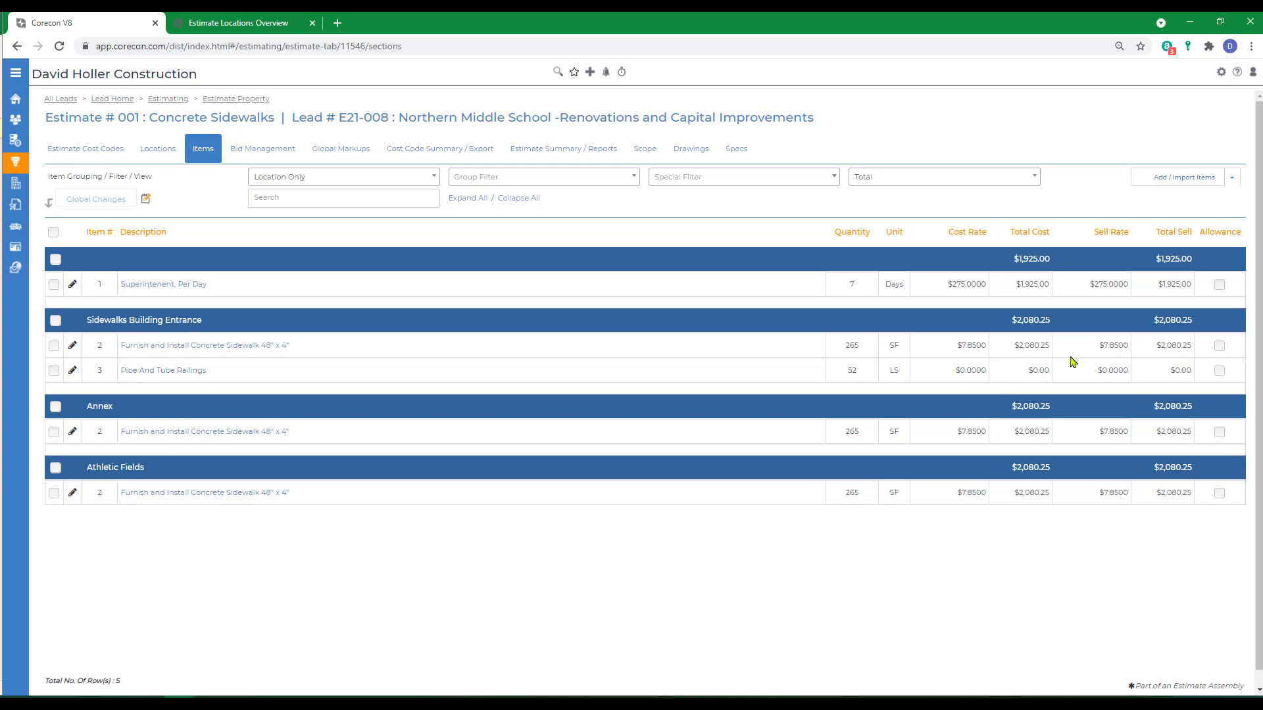
mouse_move(1115, 314)
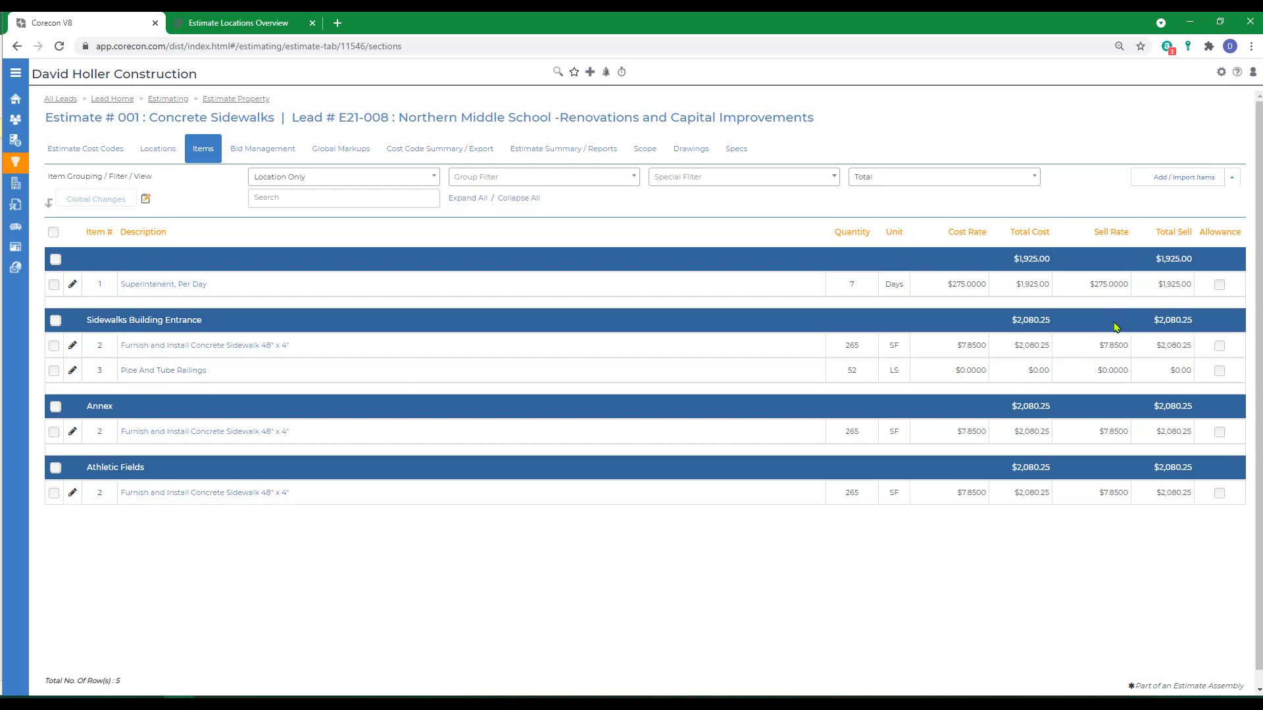
mouse_move(537, 649)
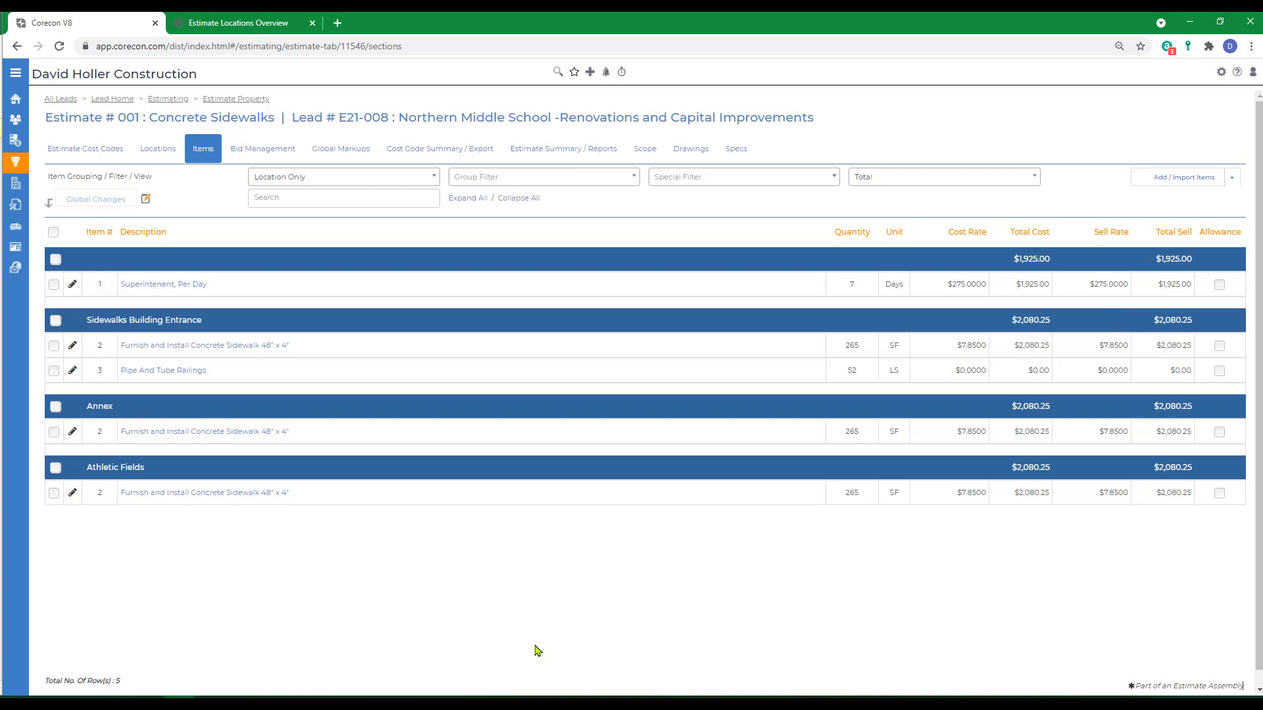
mouse_move(1176, 177)
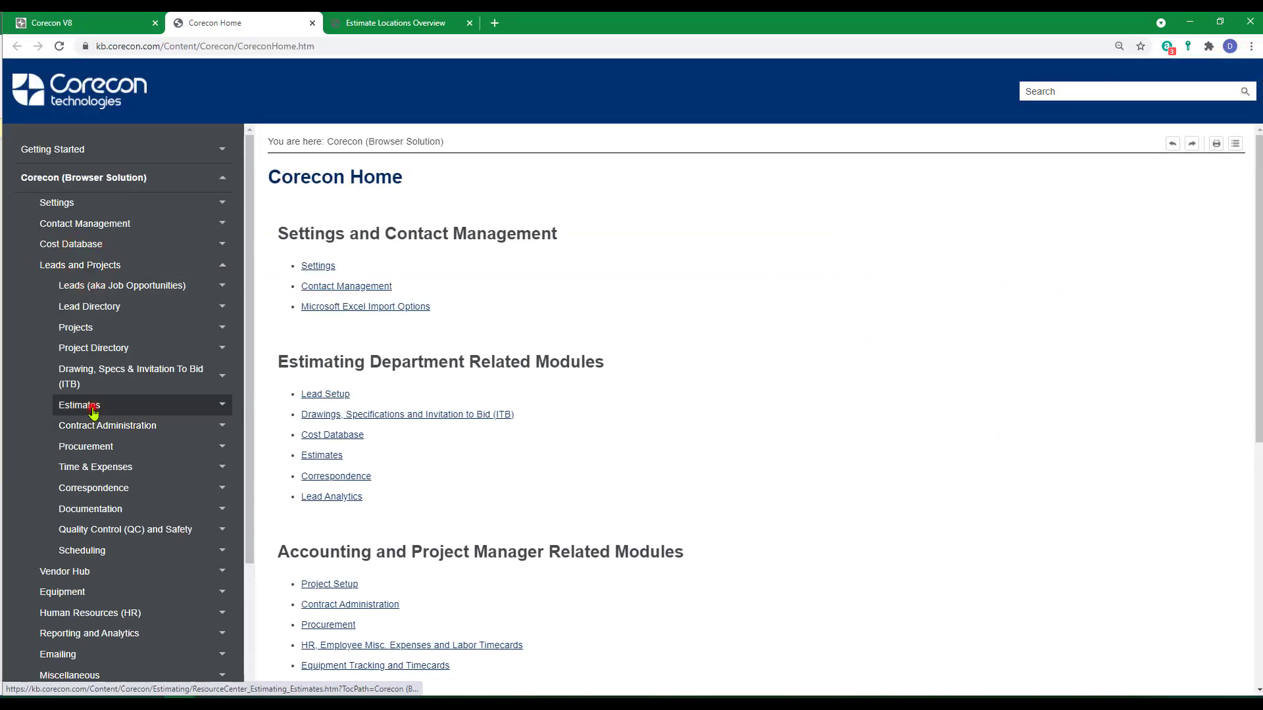
Open the Estimates Resource Center from the knowledge base sidebar.
click(79, 403)
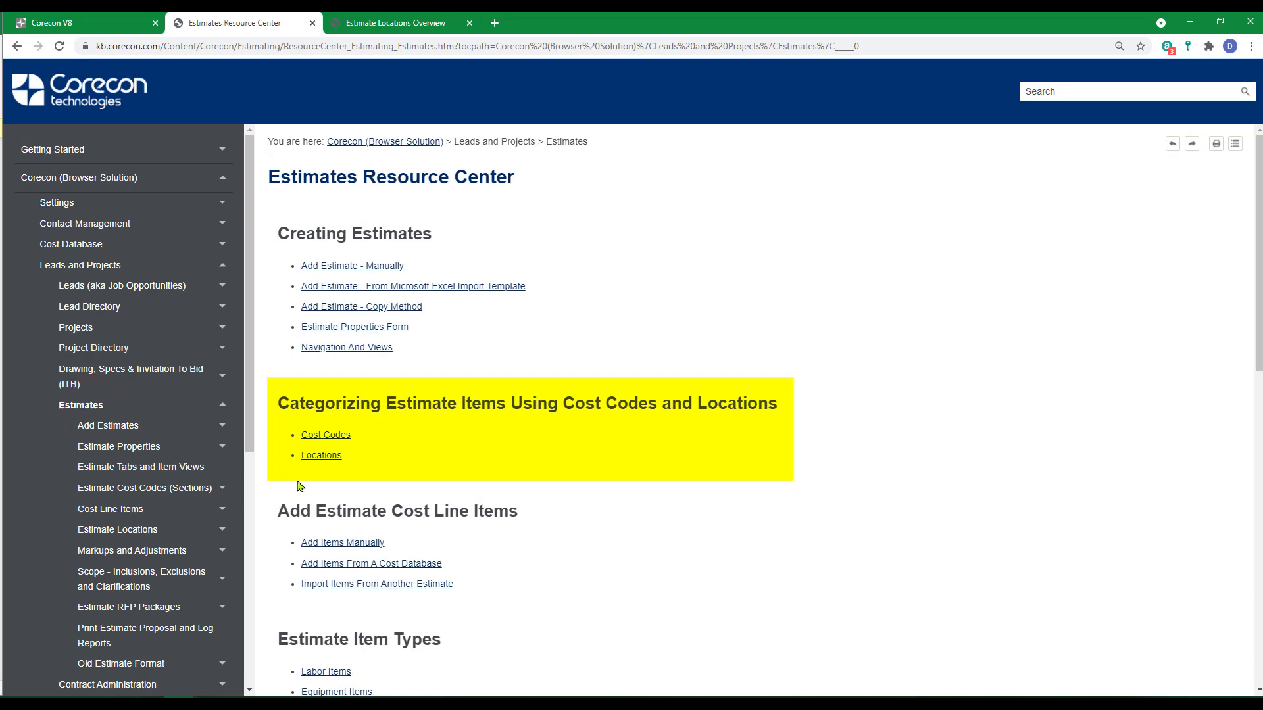